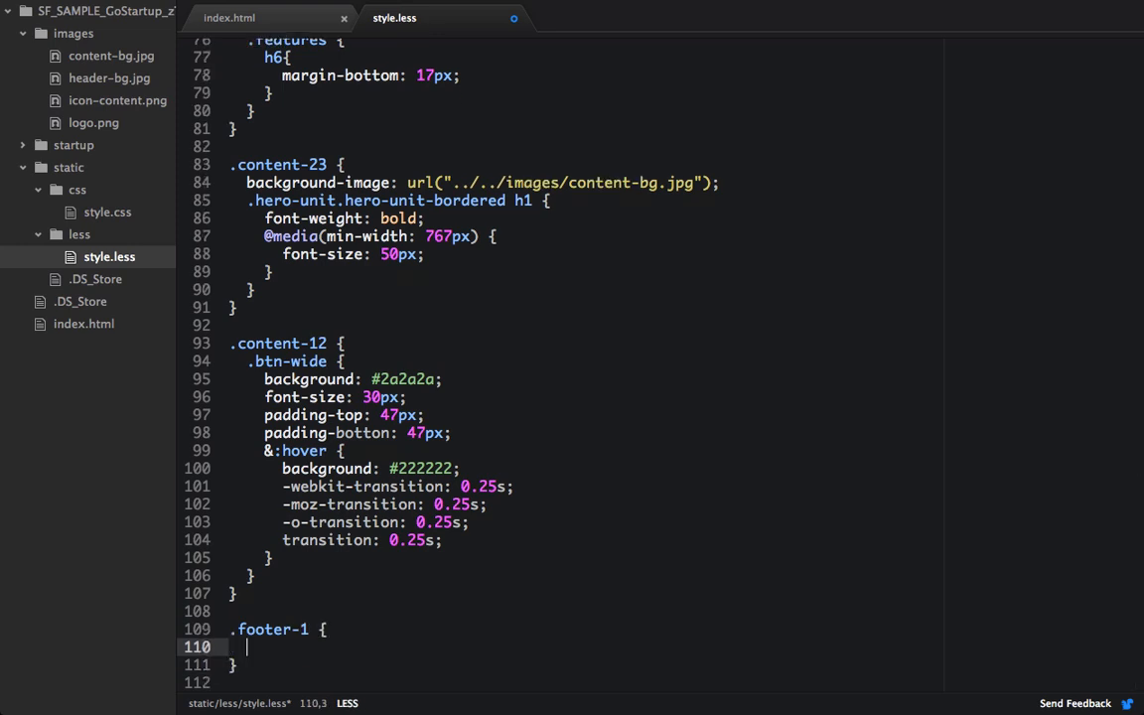
Give .footer-1 a #3c3c3c background color and 75px top padding.
{"action": "type", "text": "background-color:"}
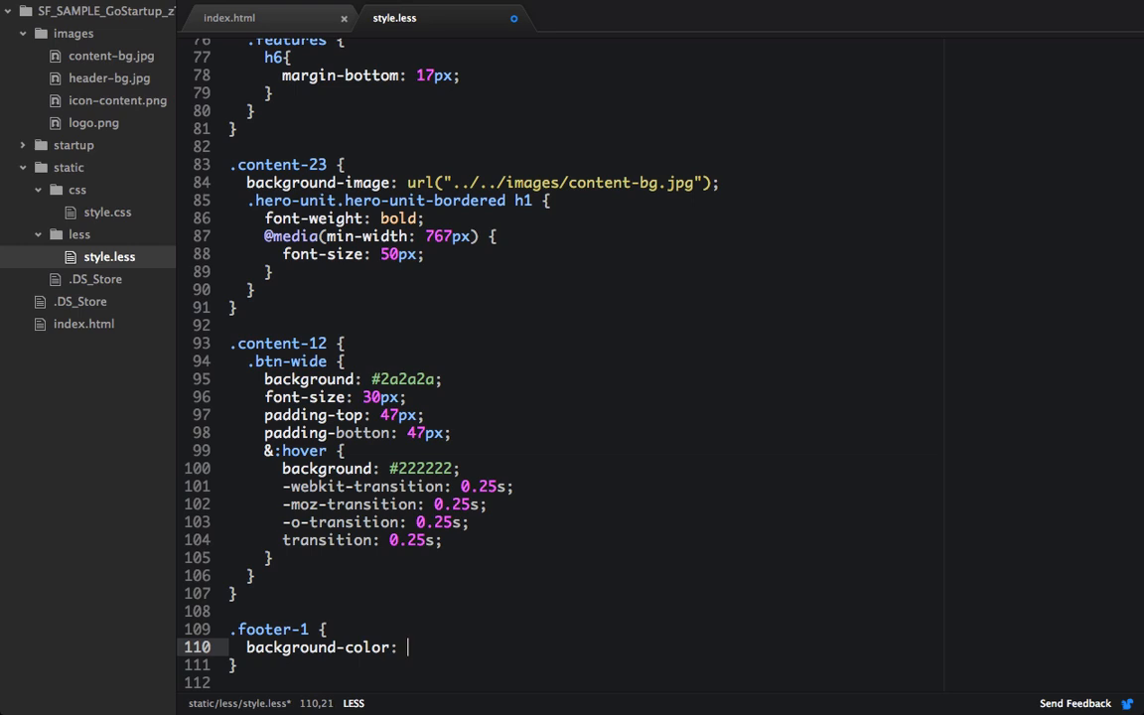
{"action": "type", "text": "#3c3c3c;"}
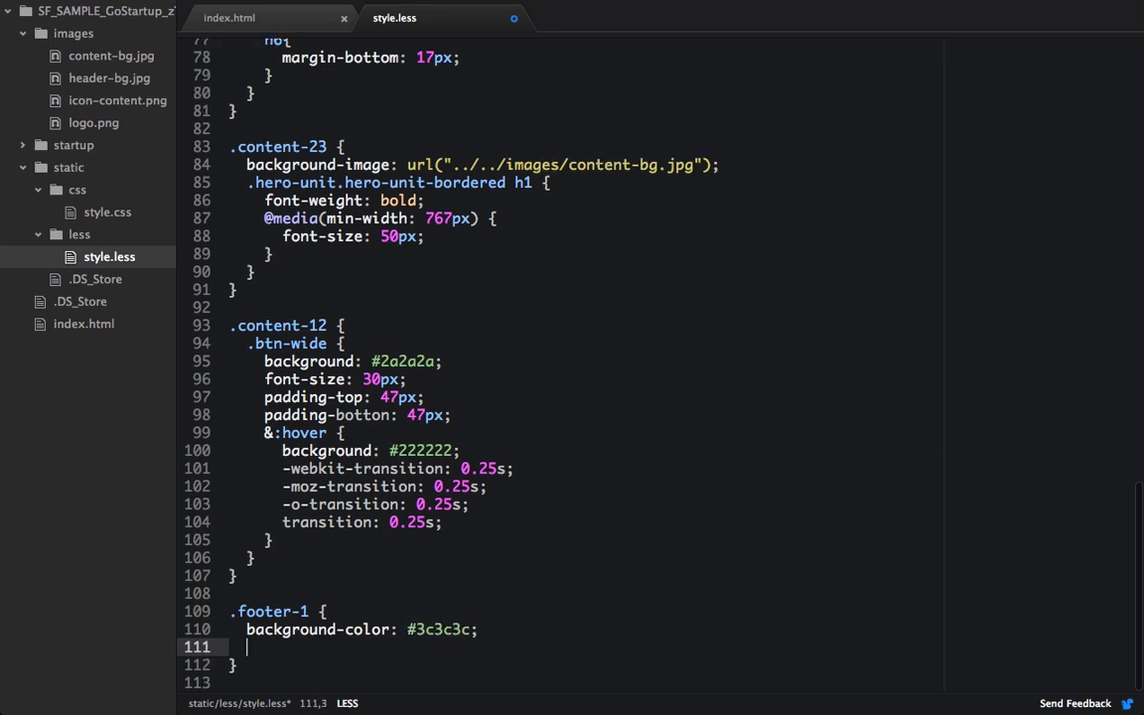
{"action": "type", "text": "padding-top:"}
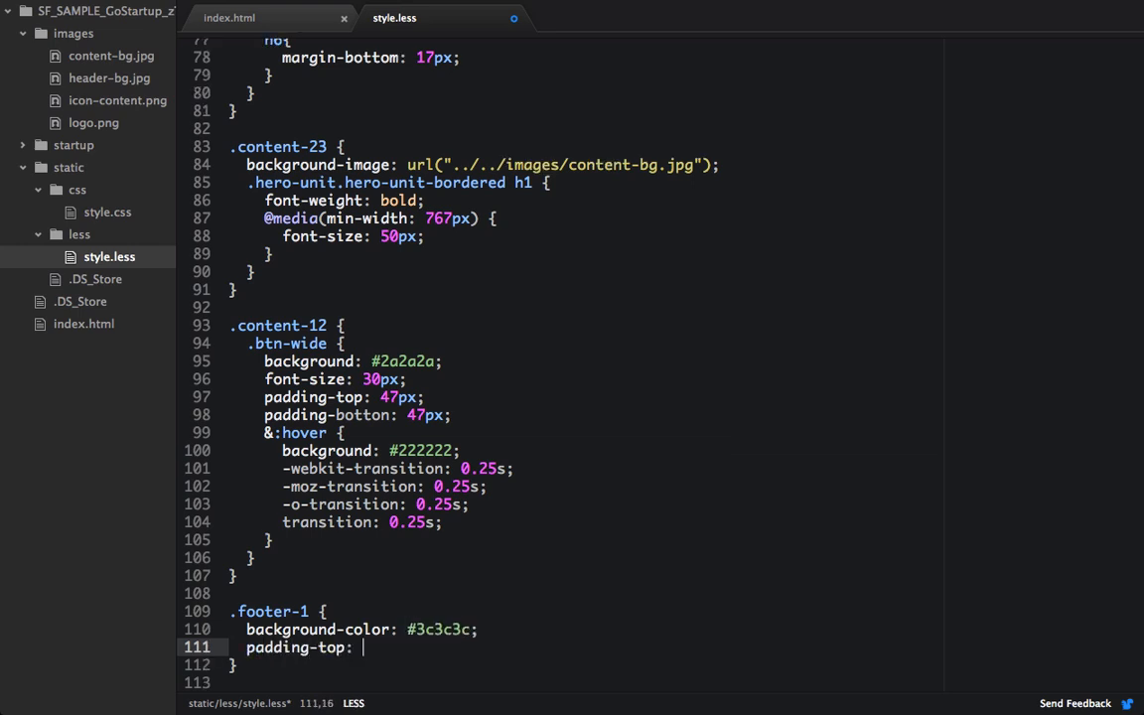
{"action": "type", "text": "75px;"}
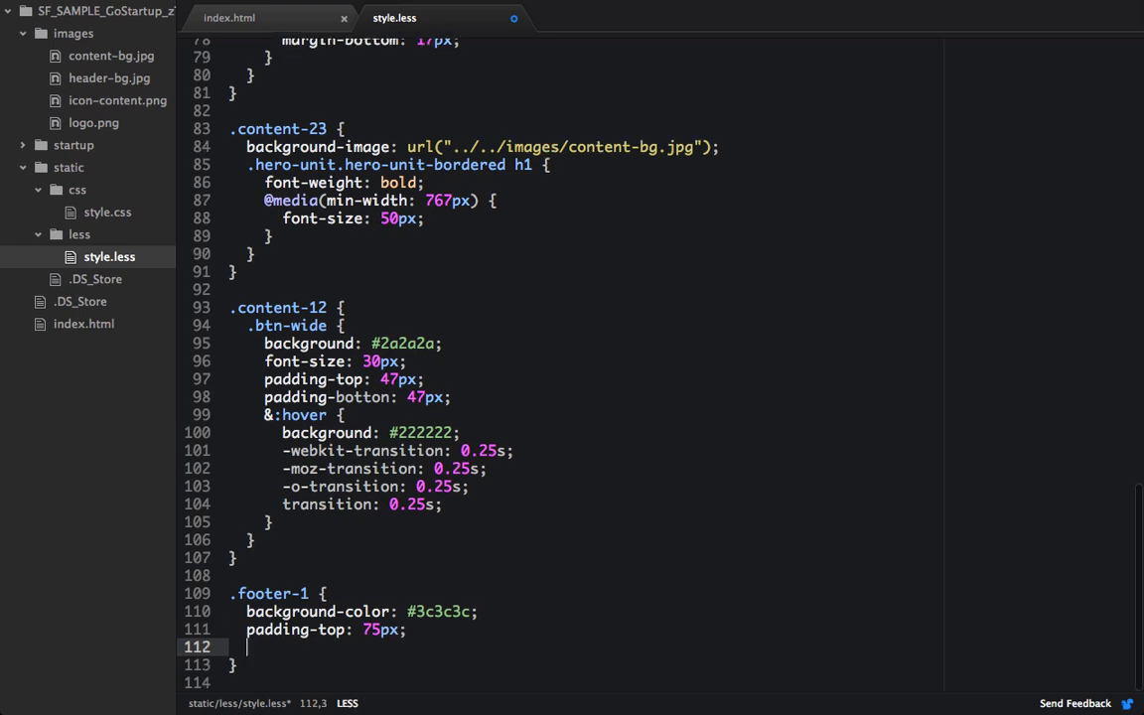
Nest a .col-sm-2 .buy-btn a.btn rule with a #2a2a2a background and start its &:hover.
{"action": "type", "text": "."}
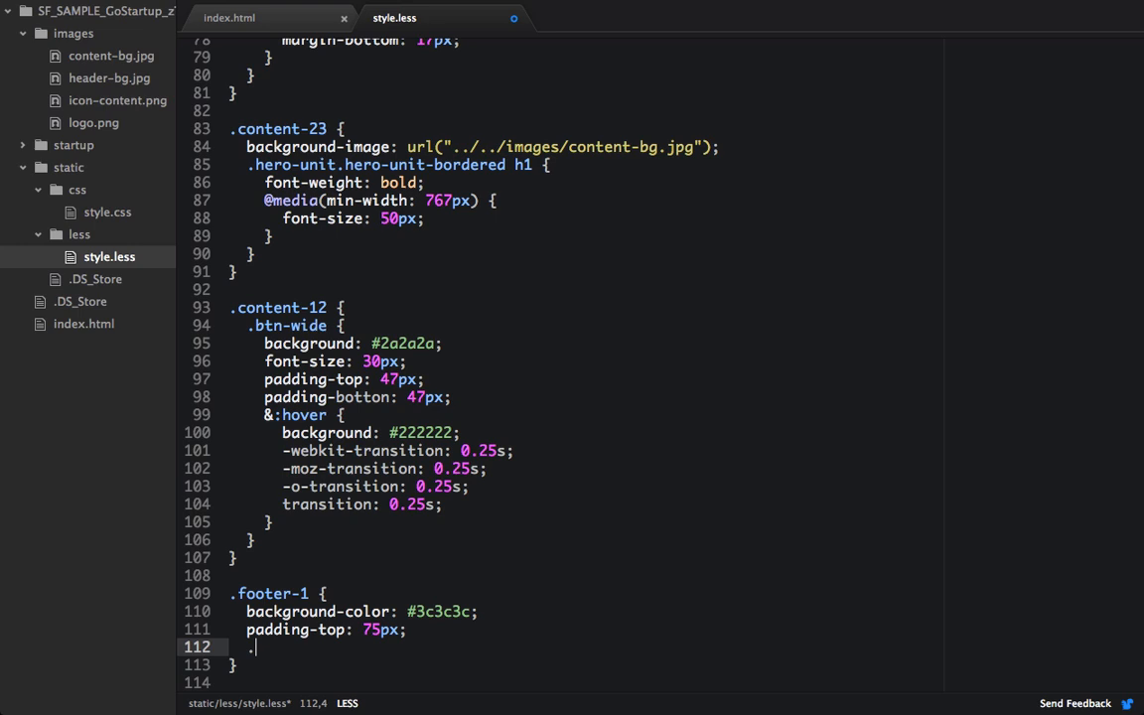
{"action": "type", "text": ".col-sm-2 {"}
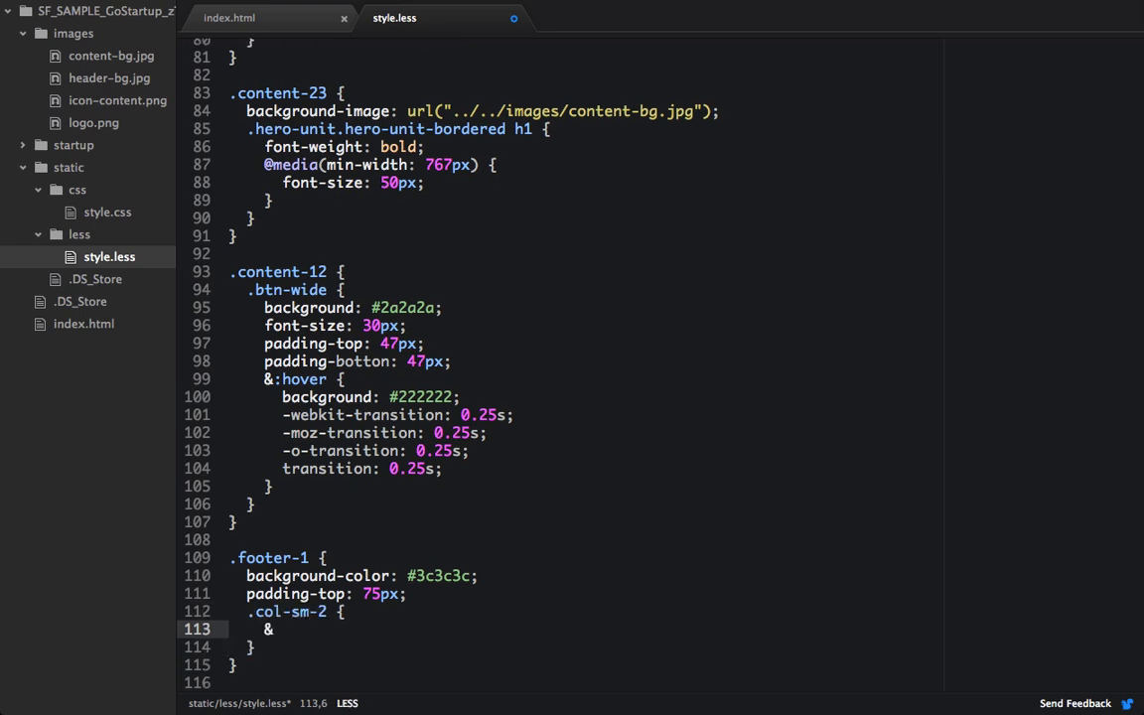
{"action": "type", "text": "."}
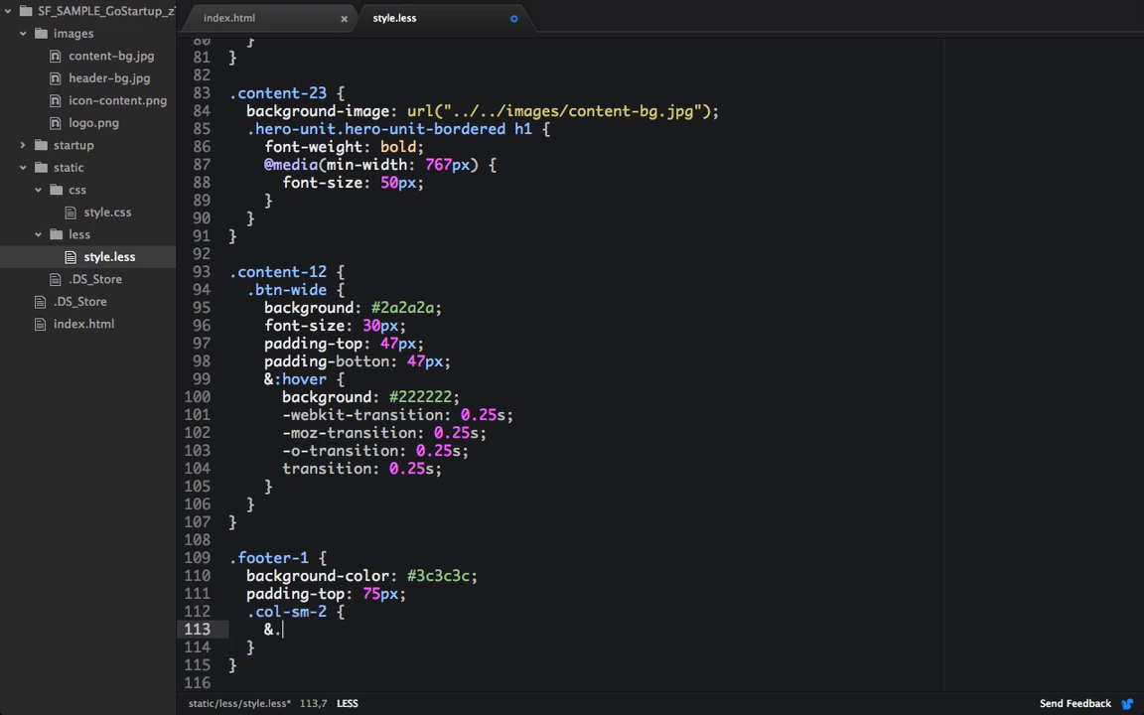
{"action": "type", "text": "buy-btn {"}
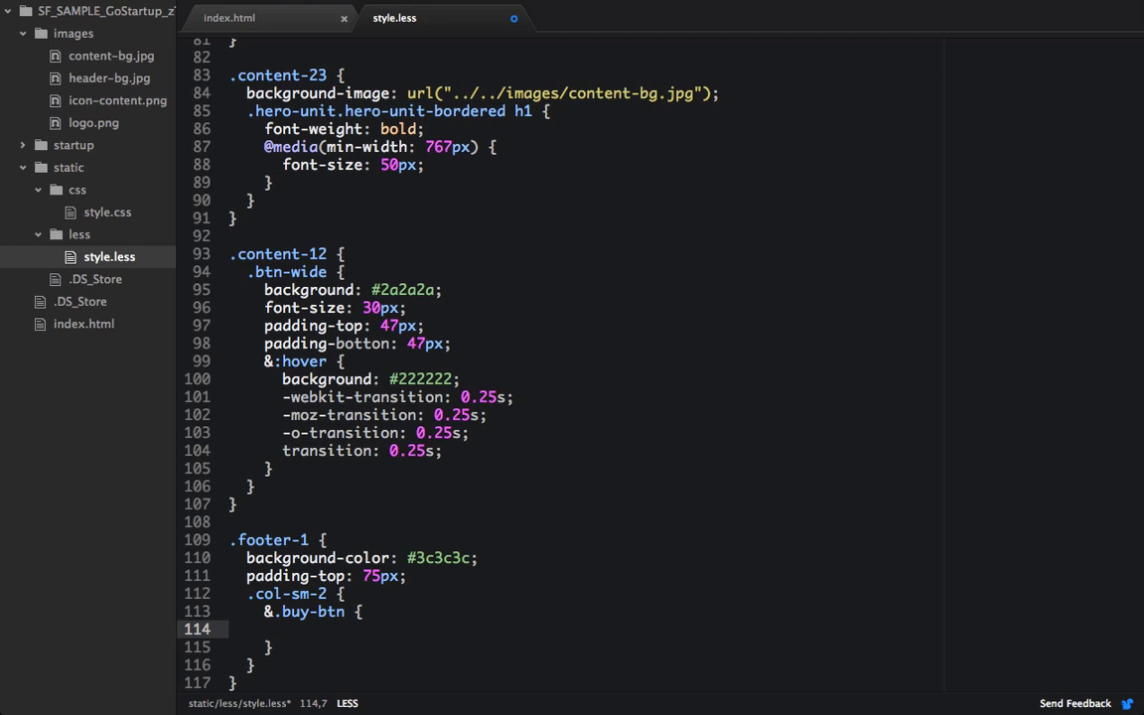
{"action": "type", "text": "a.btn {"}
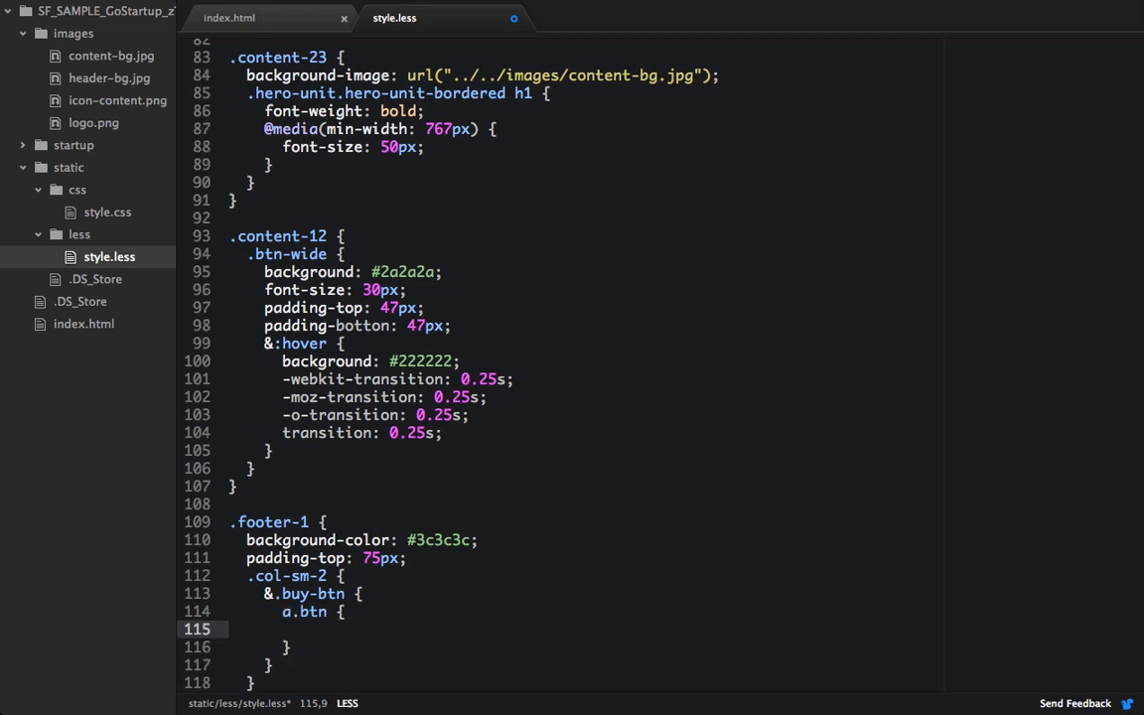
{"action": "type", "text": "background-color: #"}
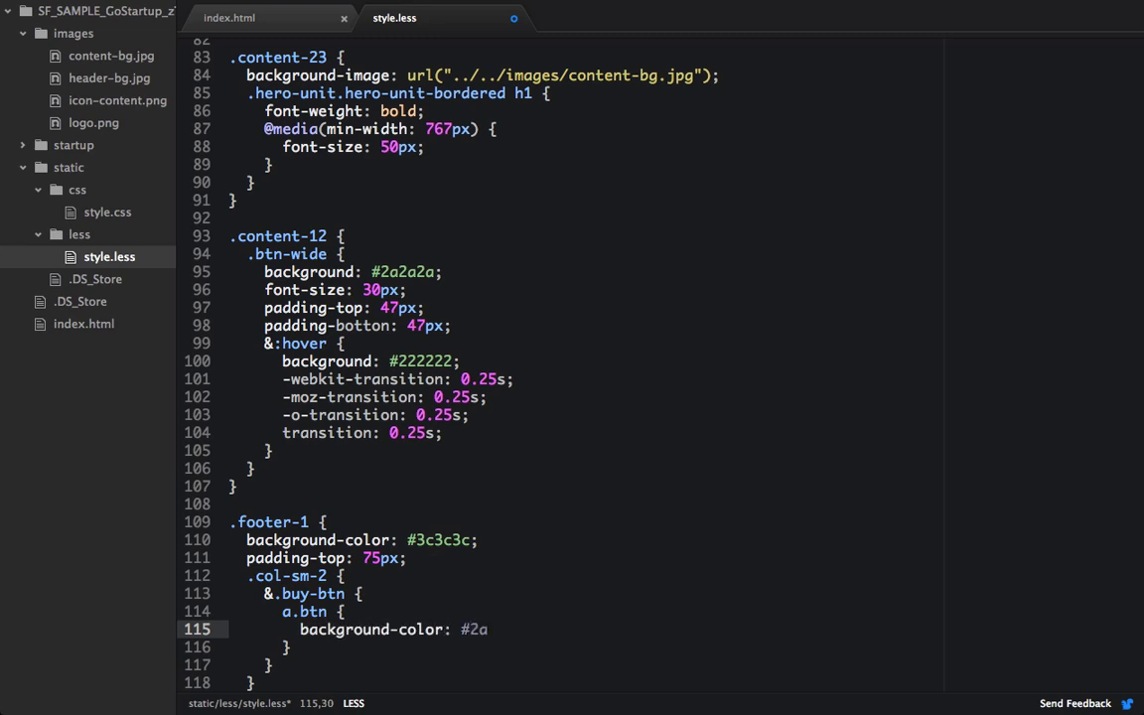
{"action": "type", "text": "2a2a;"}
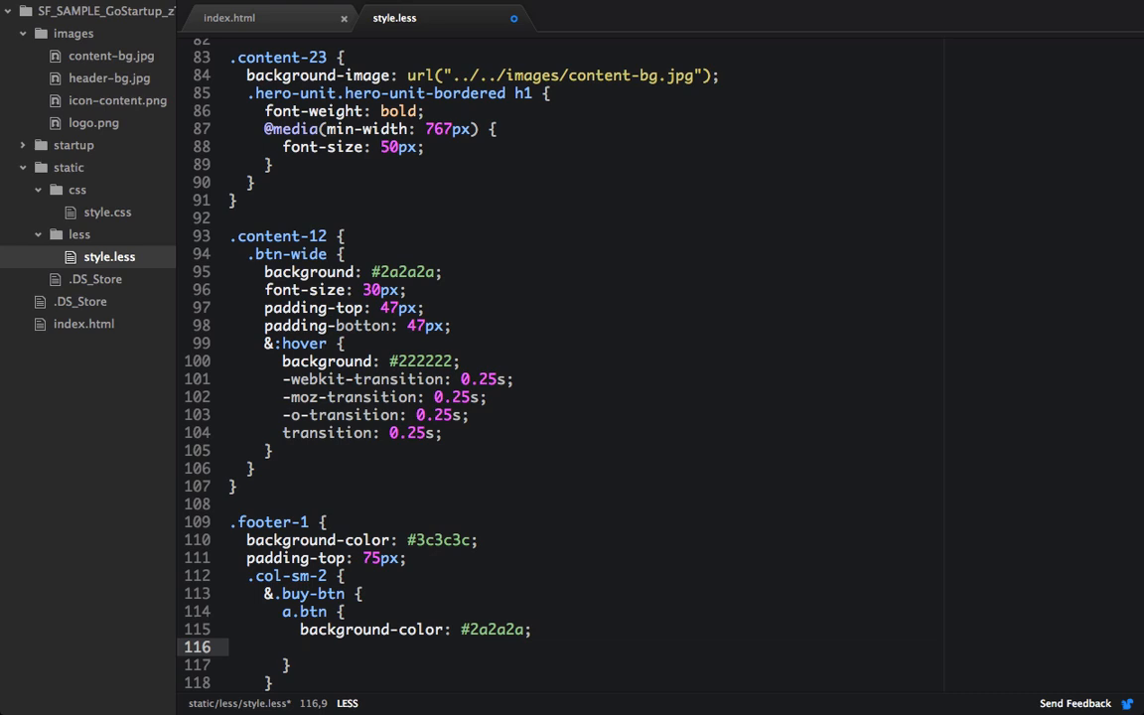
{"action": "type", "text": "&:"}
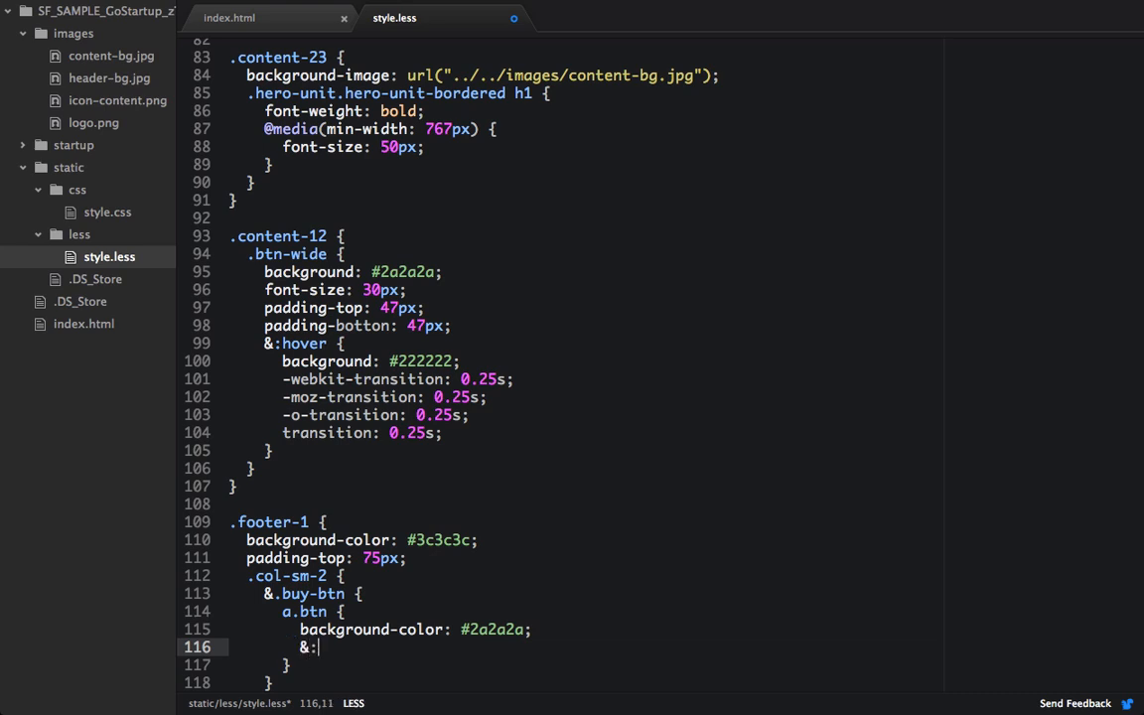
{"action": "type", "text": "hover {"}
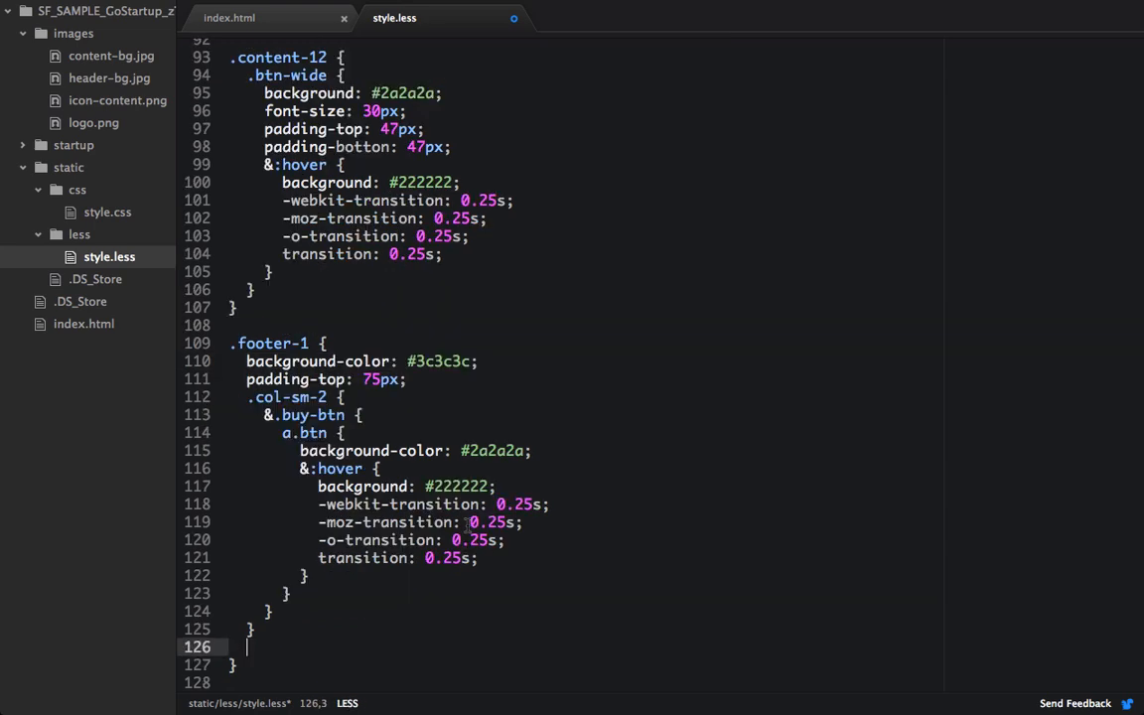
Give .additional-links a #434343 top border color and .social-btns a 25px top margin.
{"action": "type", "text": ".additional-links {"}
{"action": "type", "text": "b"}
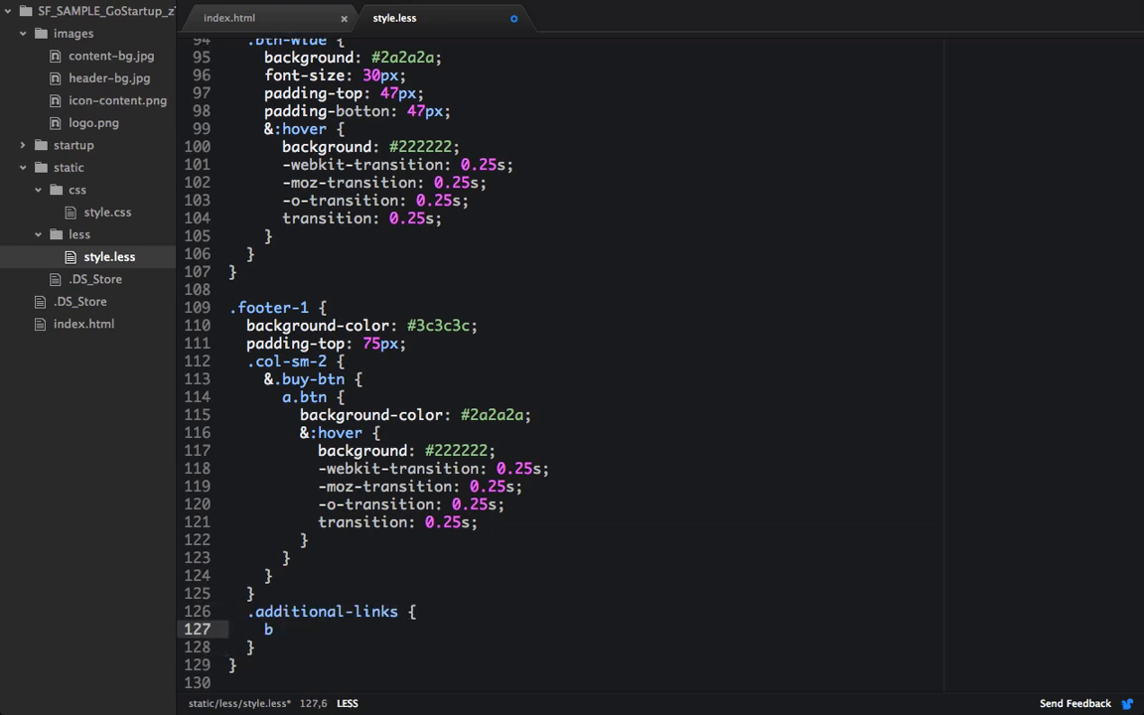
{"action": "type", "text": "order-top-color:"}
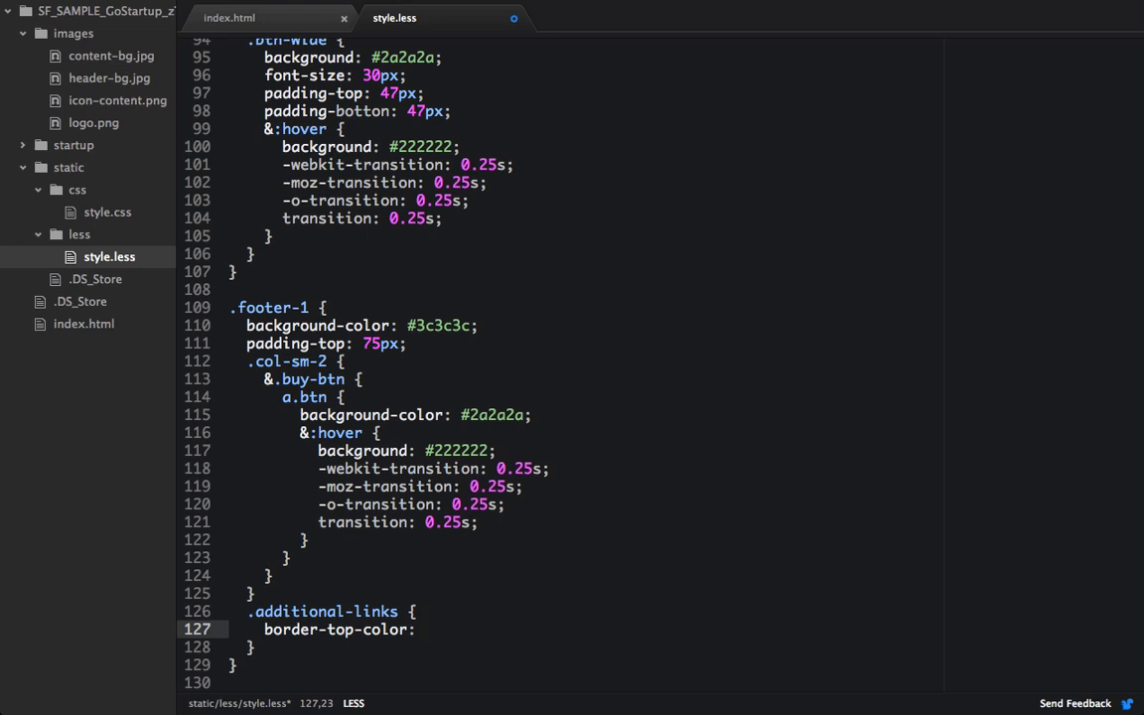
{"action": "type", "text": "#434343;"}
{"action": "type", "text": ".social"}
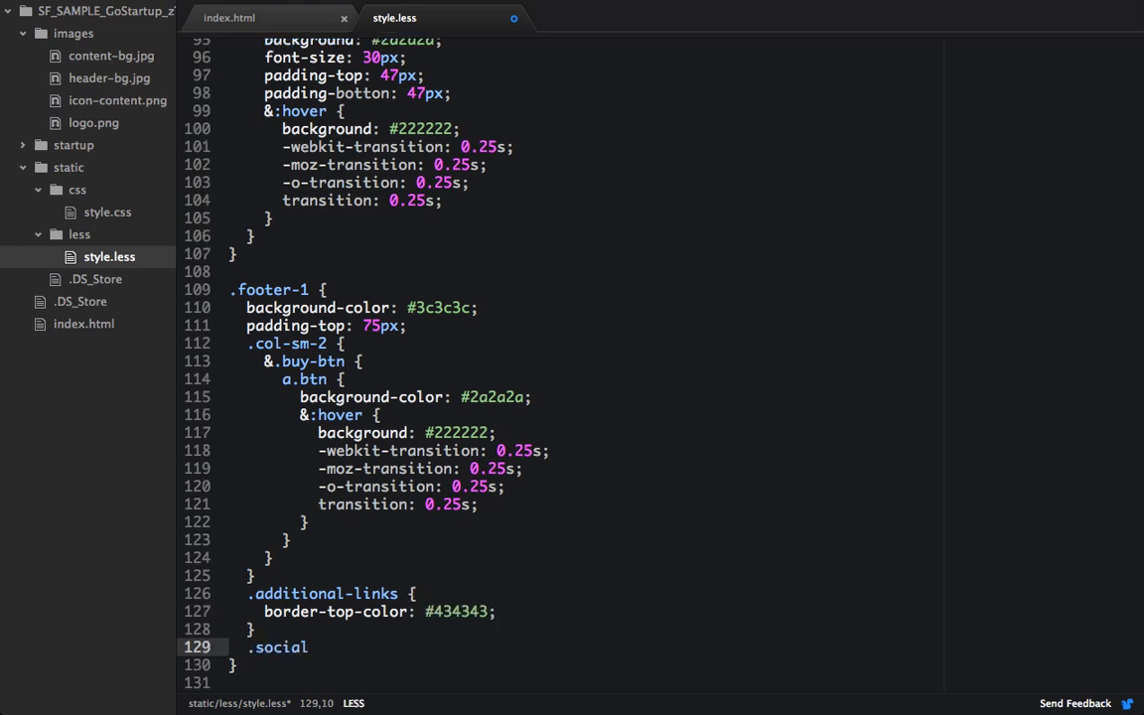
{"action": "type", "text": "-btns {"}
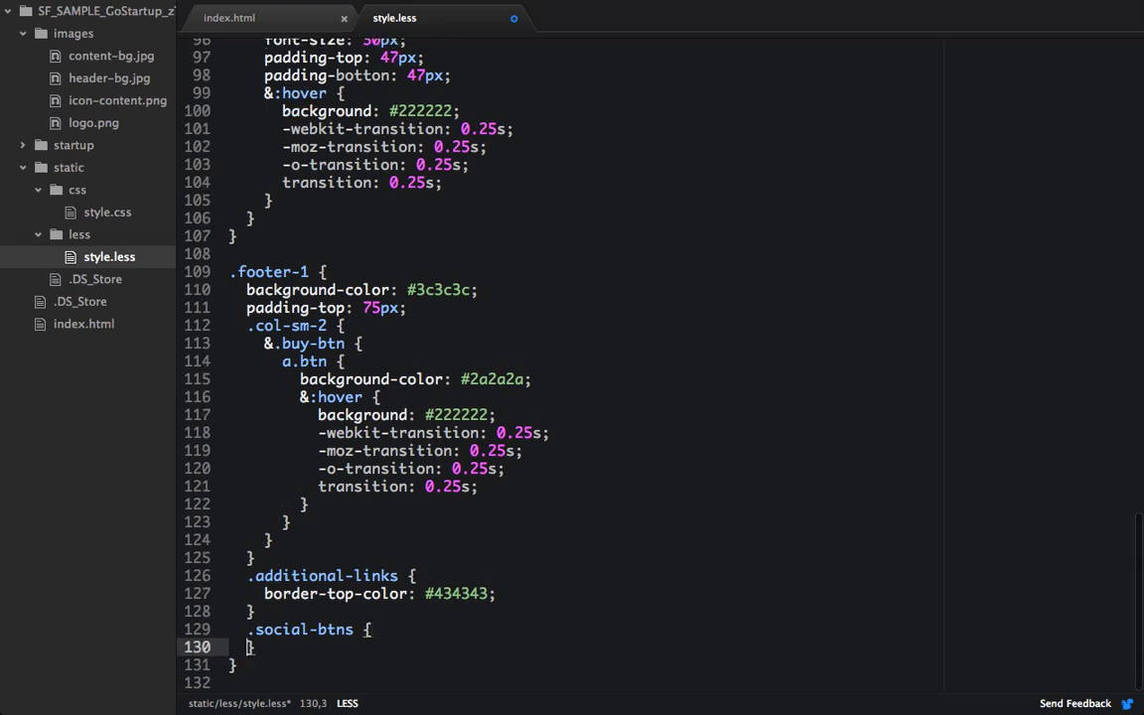
{"action": "type", "text": "margin-"}
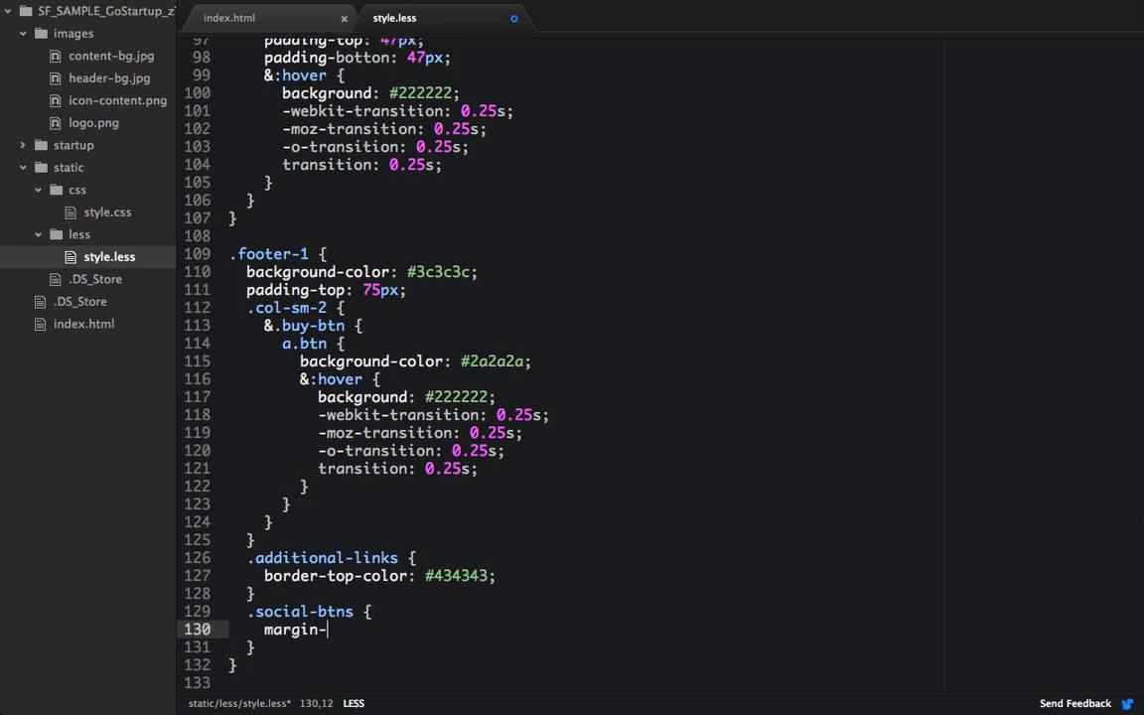
{"action": "type", "text": "top: 25px;"}
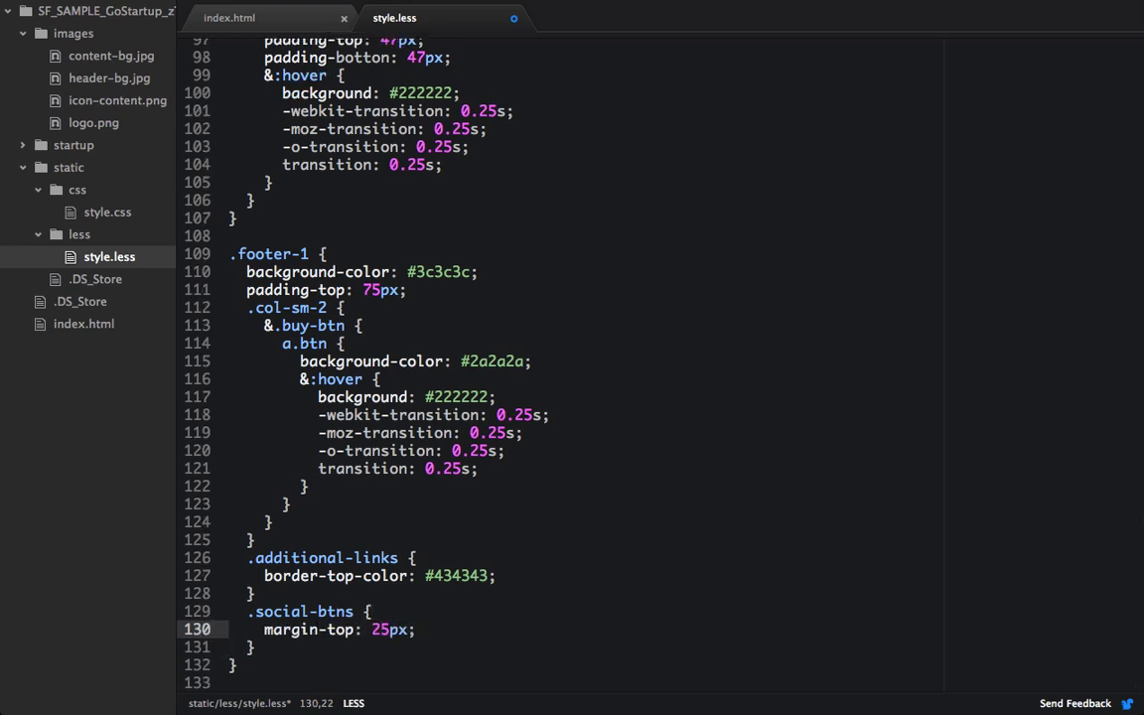
Start a nav ul li rule with a bottom margin inside .footer-1.
{"action": "type", "text": "nav"}
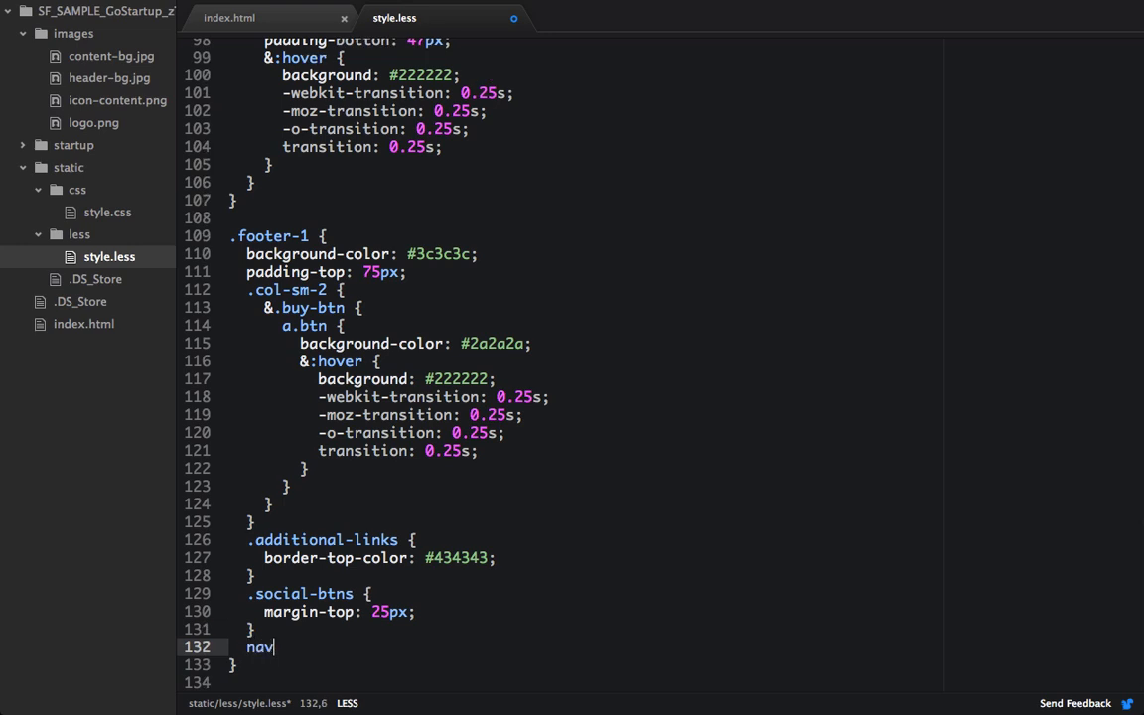
{"action": "type", "text": "ul li {"}
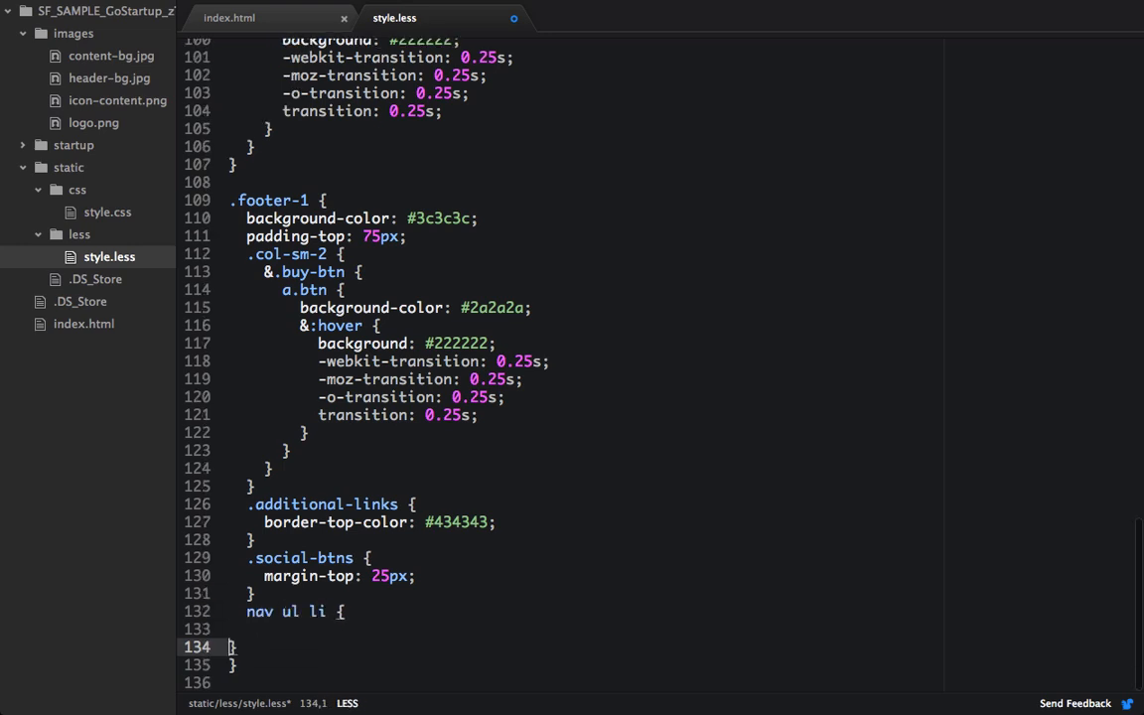
{"action": "type", "text": "margin-"}
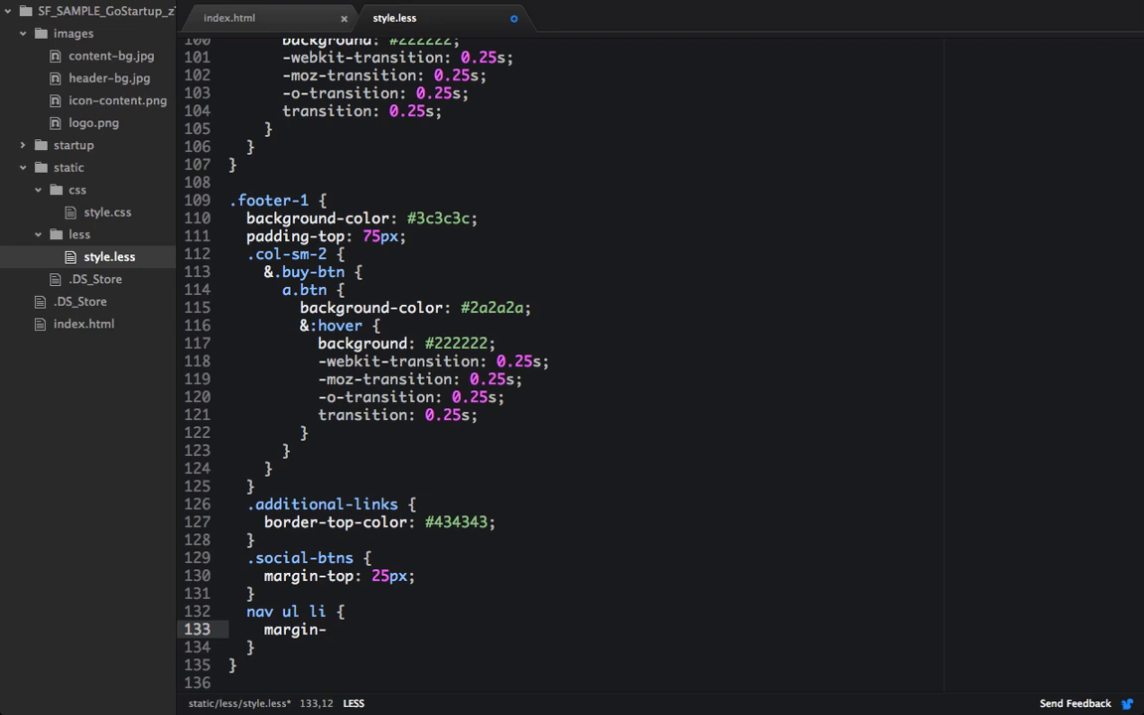
{"action": "type", "text": "botton:"}
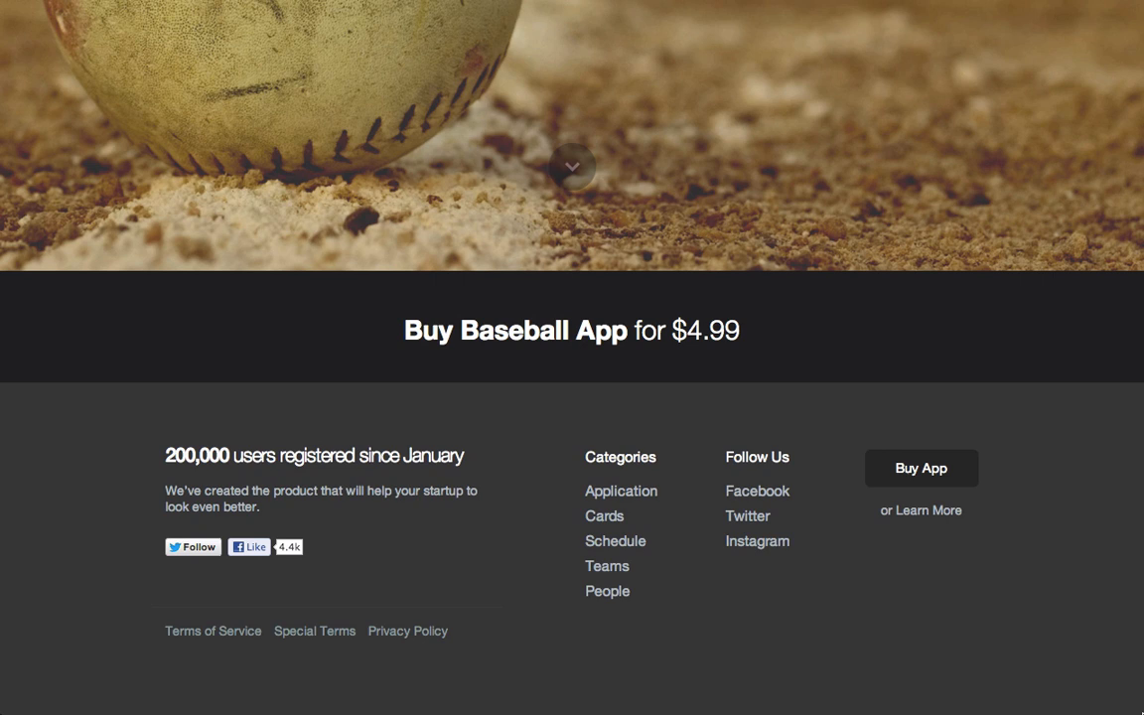
{"action": "mouse_move", "coordinate": [504, 499]}
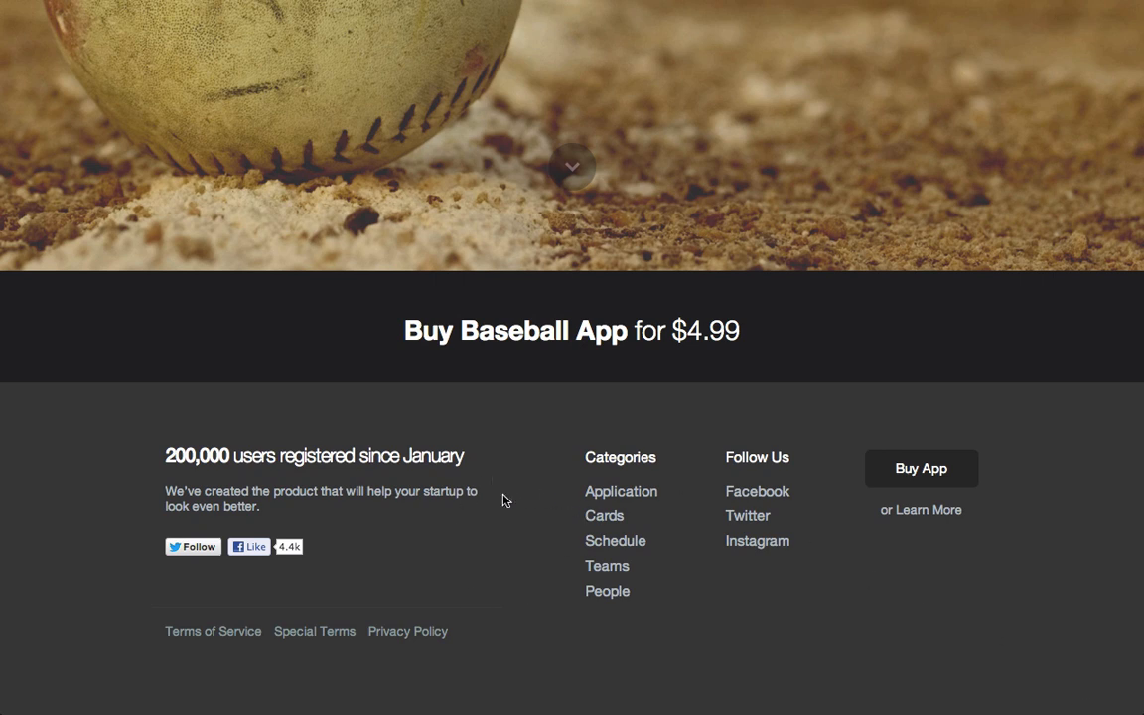
{"action": "mouse_move", "coordinate": [493, 531]}
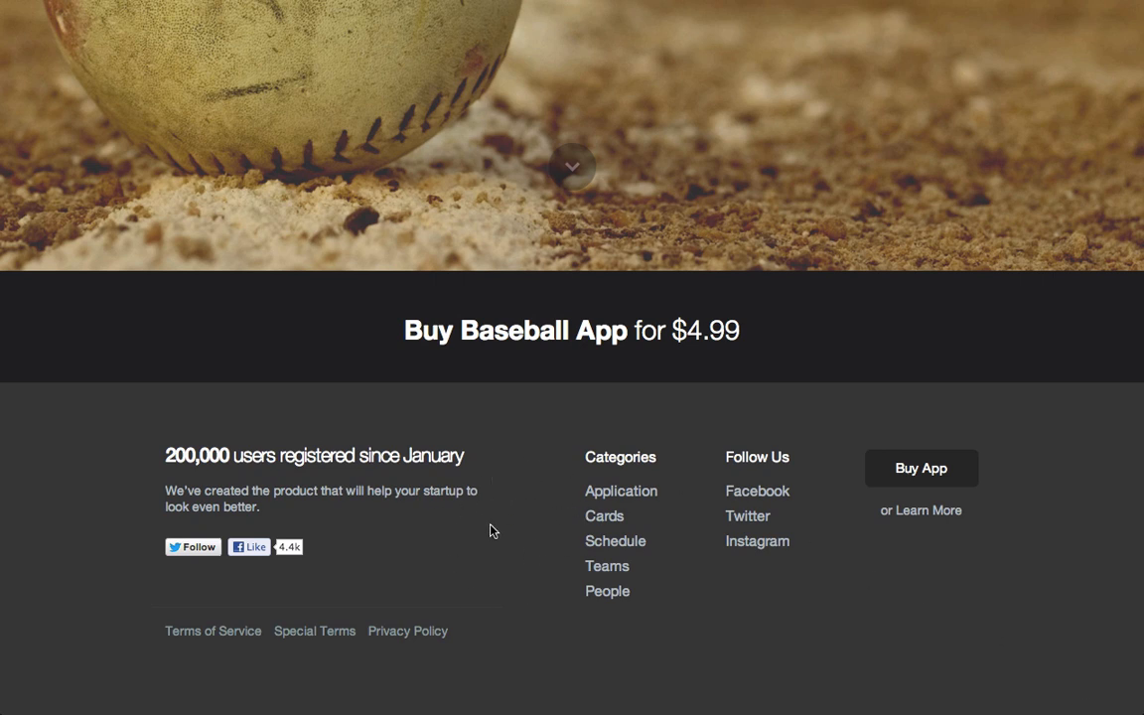
{"action": "mouse_move", "coordinate": [527, 580]}
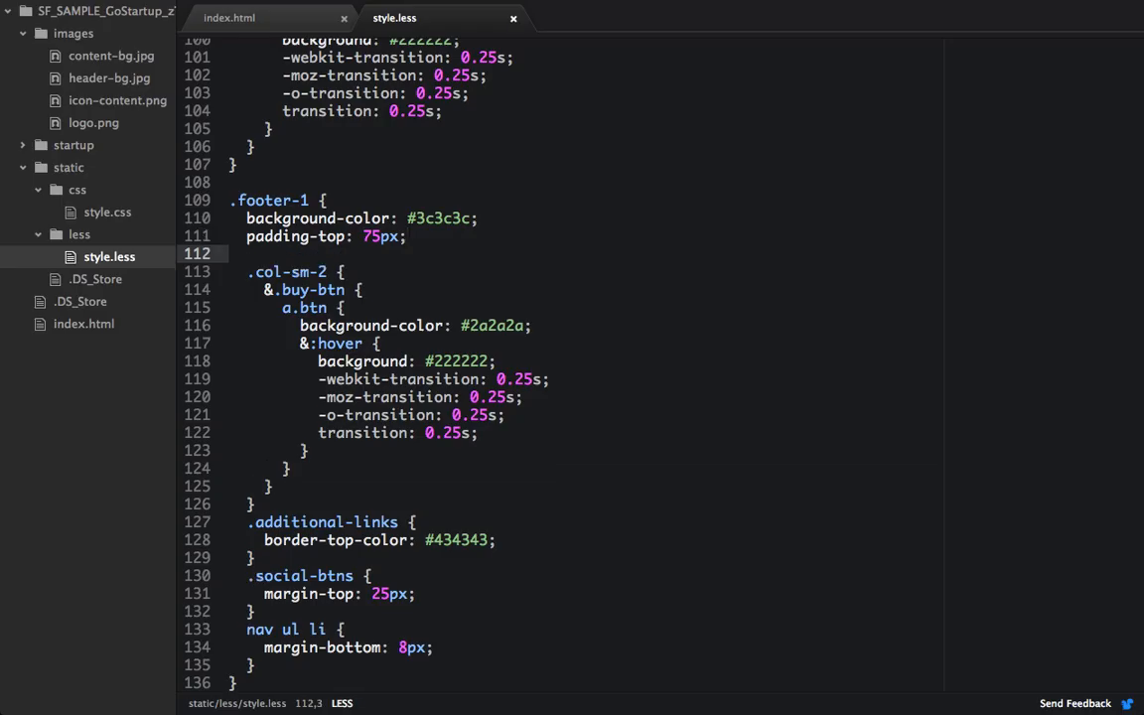
Add a min-width 940px media query setting .col-sm-5 padding-left to 0.
{"action": "type", "text": "@media"}
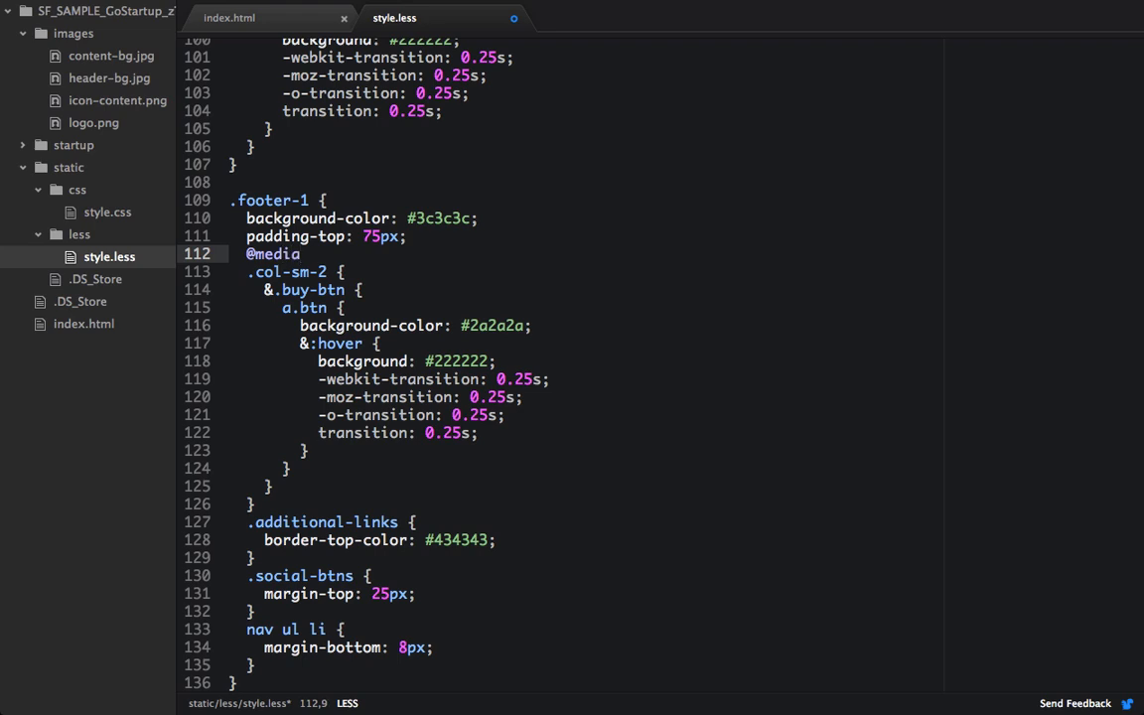
{"action": "type", "text": "(min-w)"}
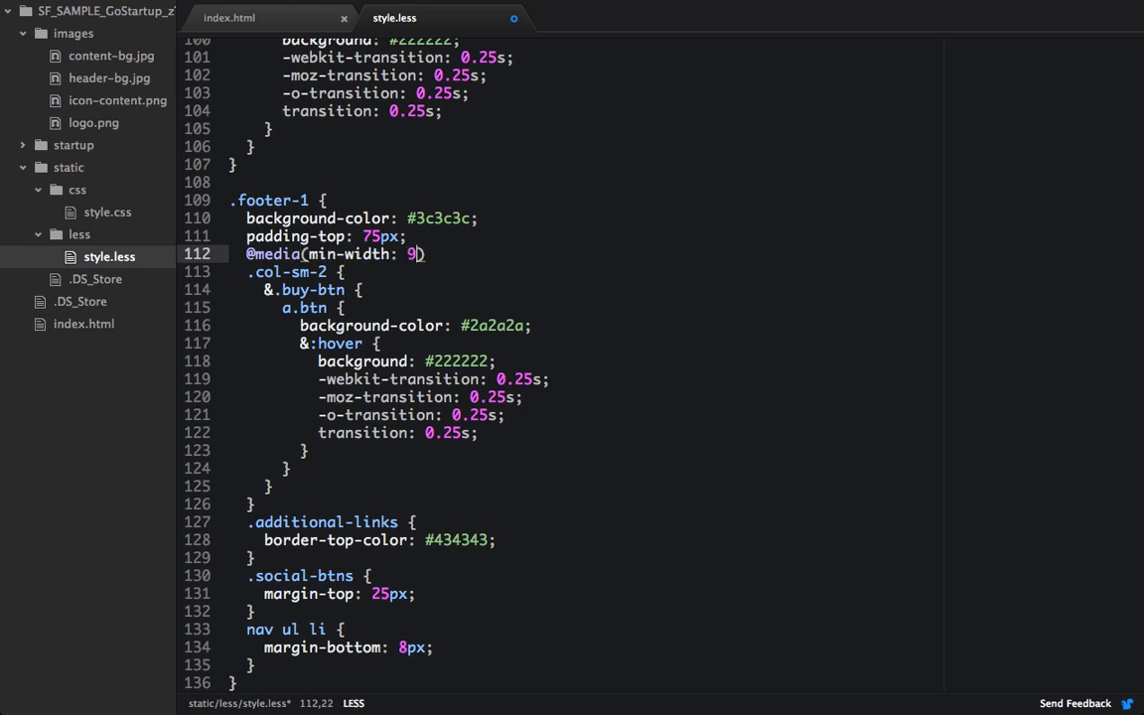
{"action": "type", "text": "40px"}
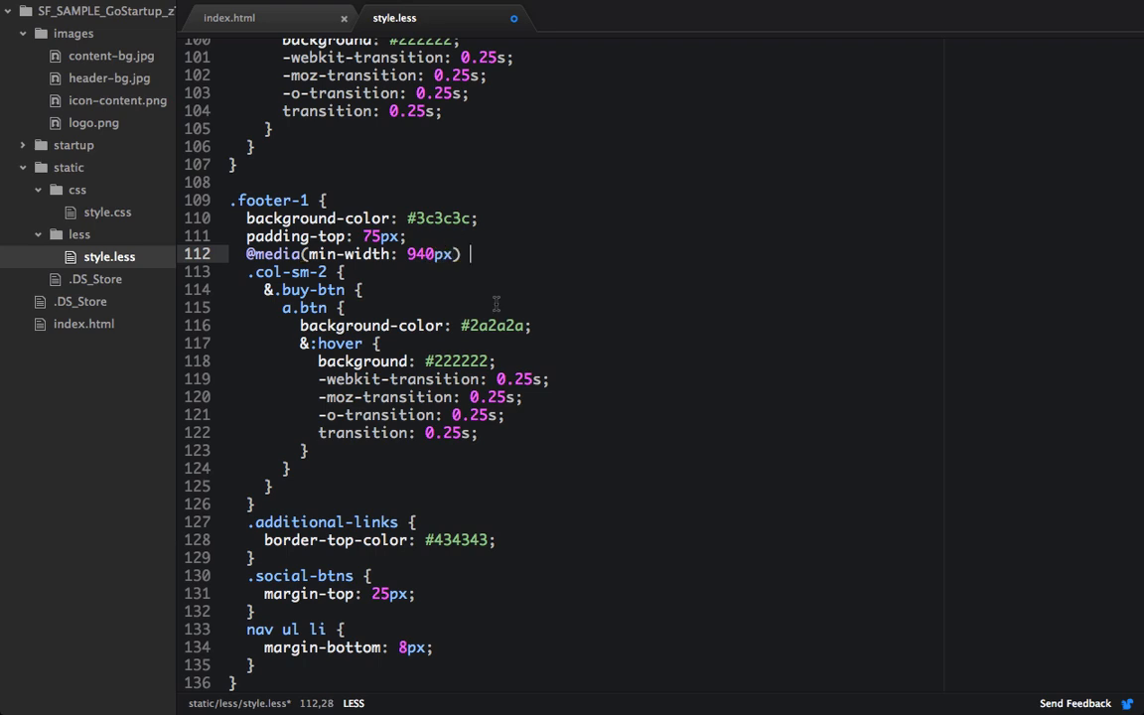
{"action": "type", "text": "{"}
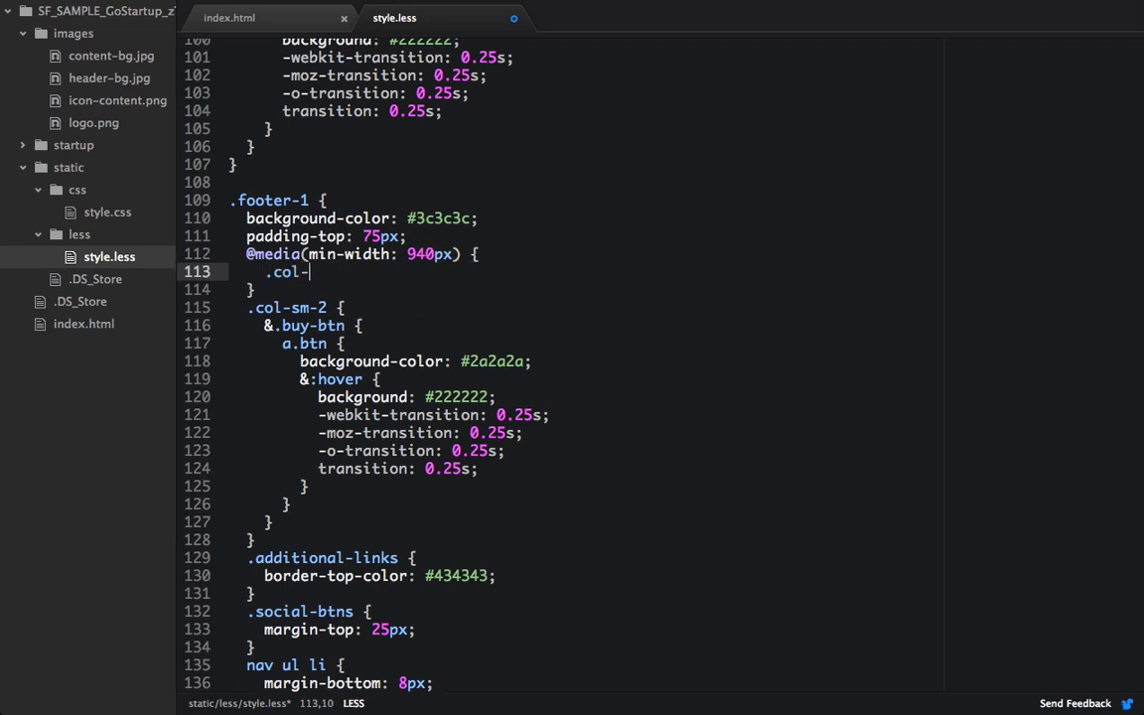
{"action": "type", "text": "sm-5 {"}
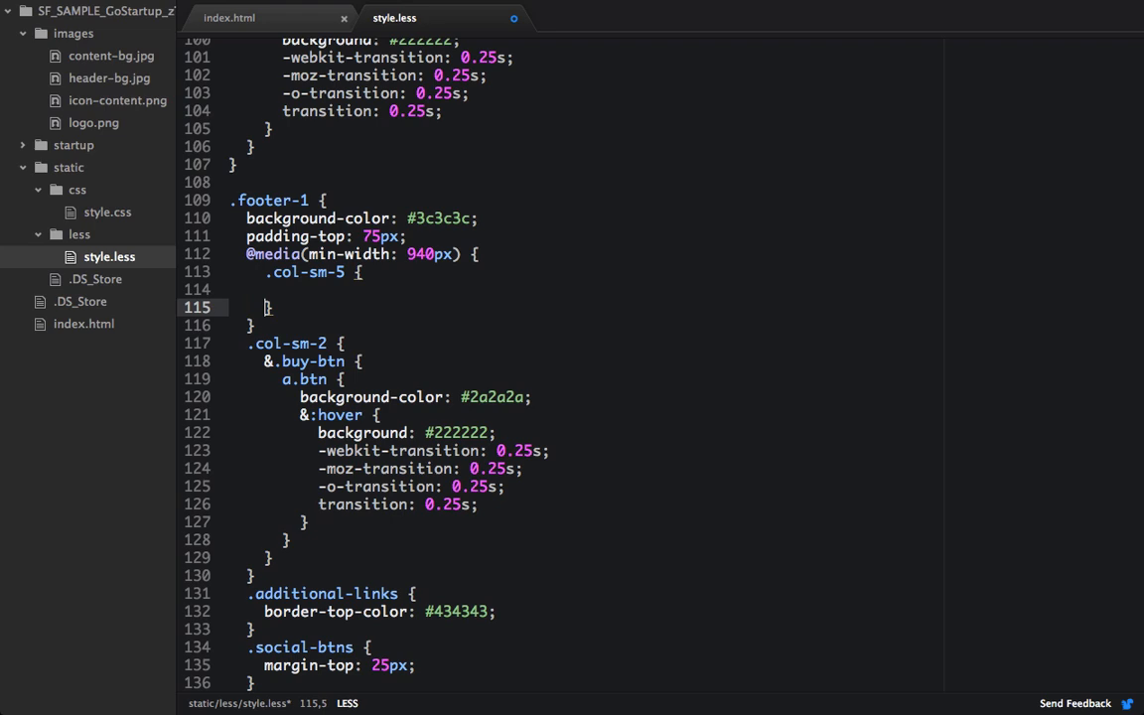
{"action": "type", "text": "padding-left:"}
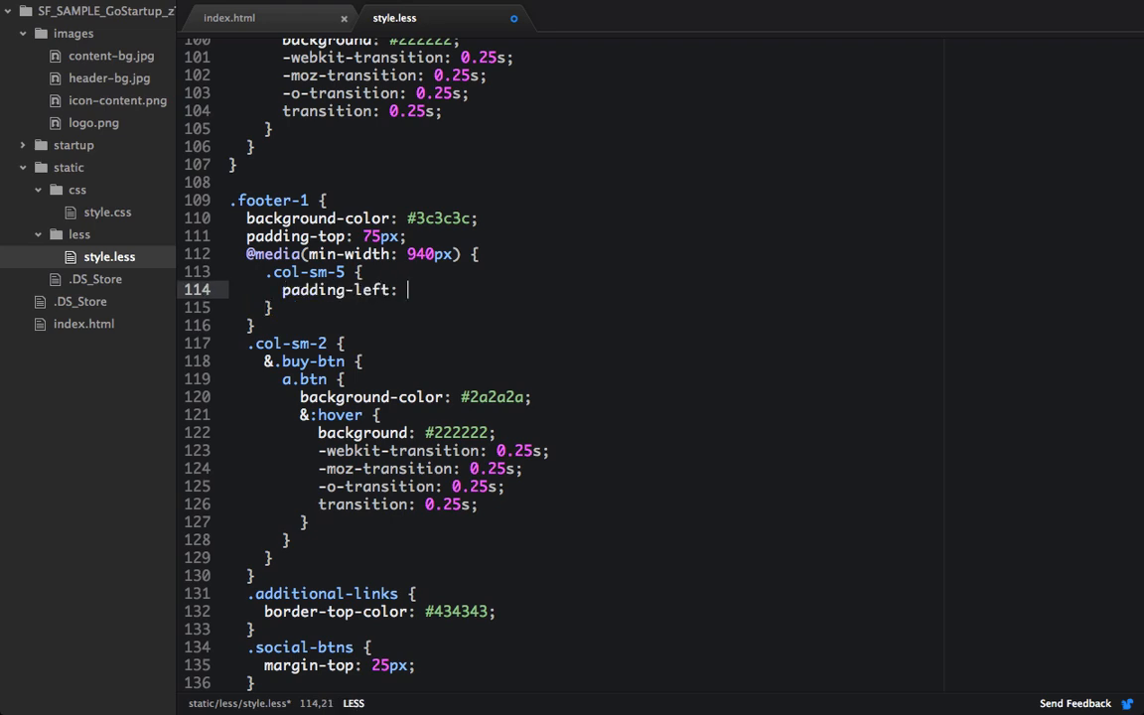
{"action": "type", "text": "0;"}
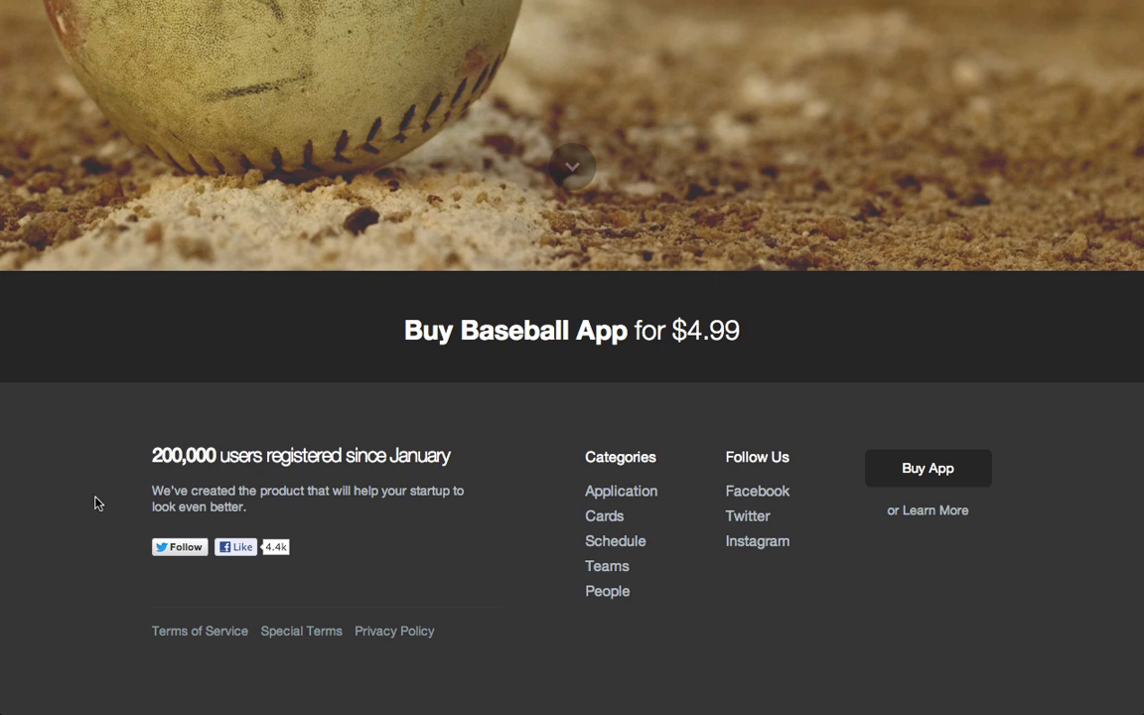
{"action": "mouse_move", "coordinate": [1012, 427]}
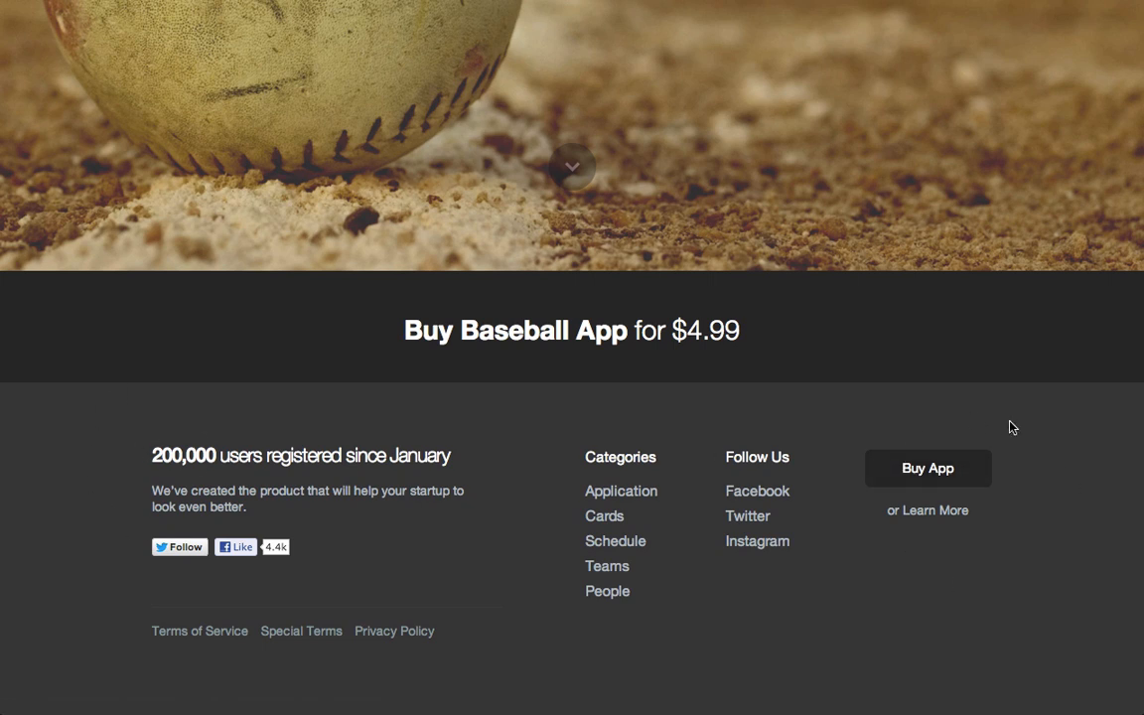
{"action": "mouse_move", "coordinate": [1039, 517]}
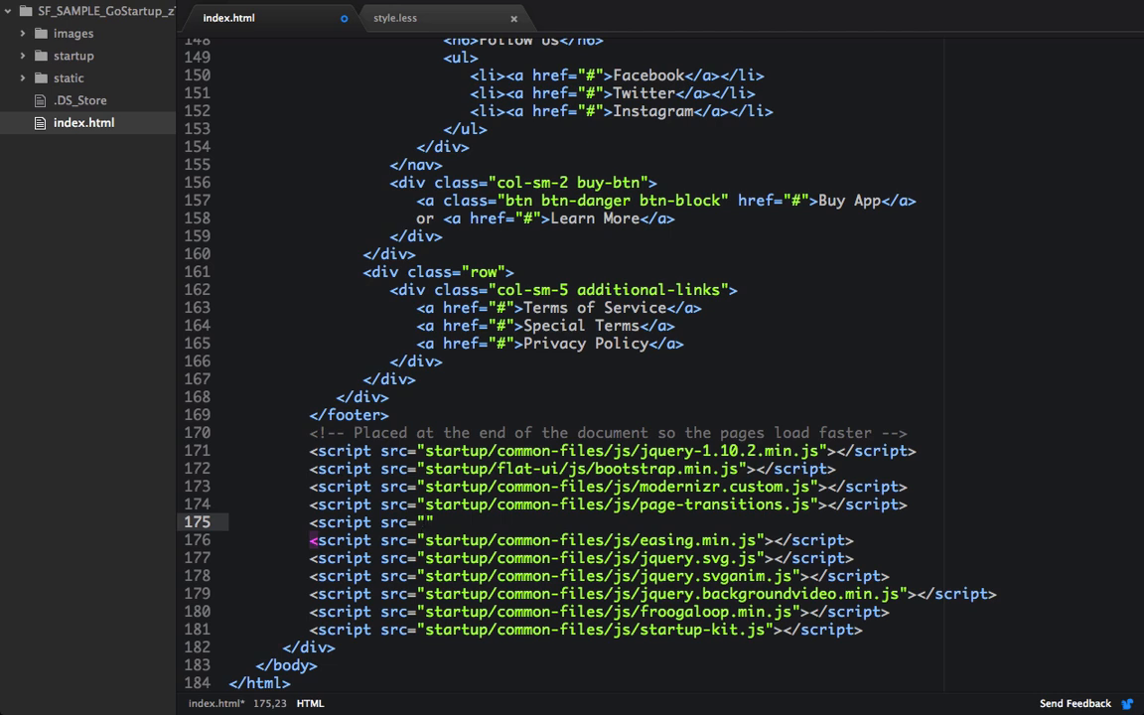
Load startup/common-files/js/jquery.parallax.min.js in index.html and begin an inline script.
{"action": "left_click", "coordinate": [429, 522]}
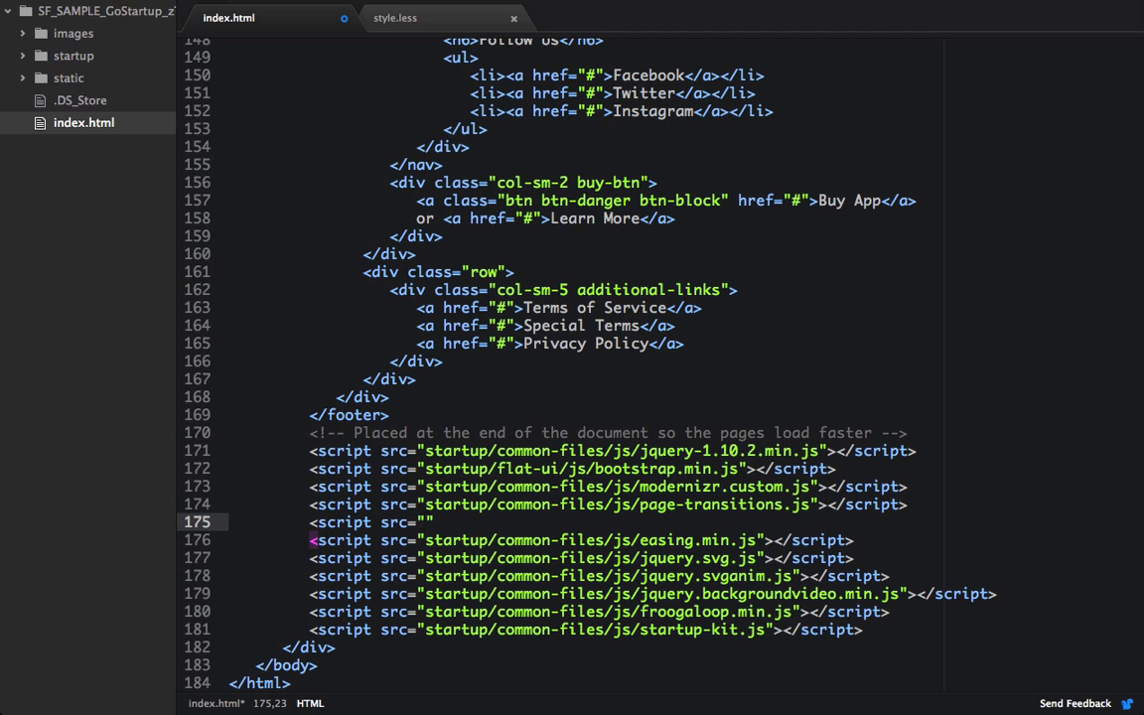
{"action": "type", "text": "startup/common-files/js/jquery.parallax.min.js"}
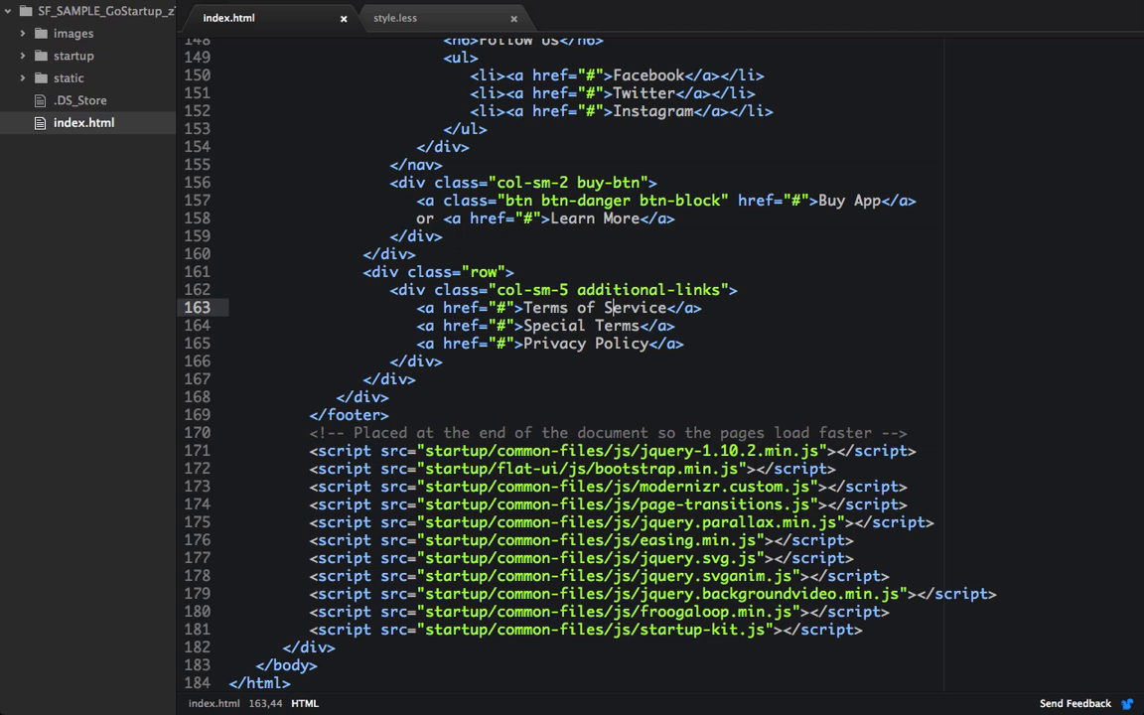
{"action": "type", "text": "<s"}
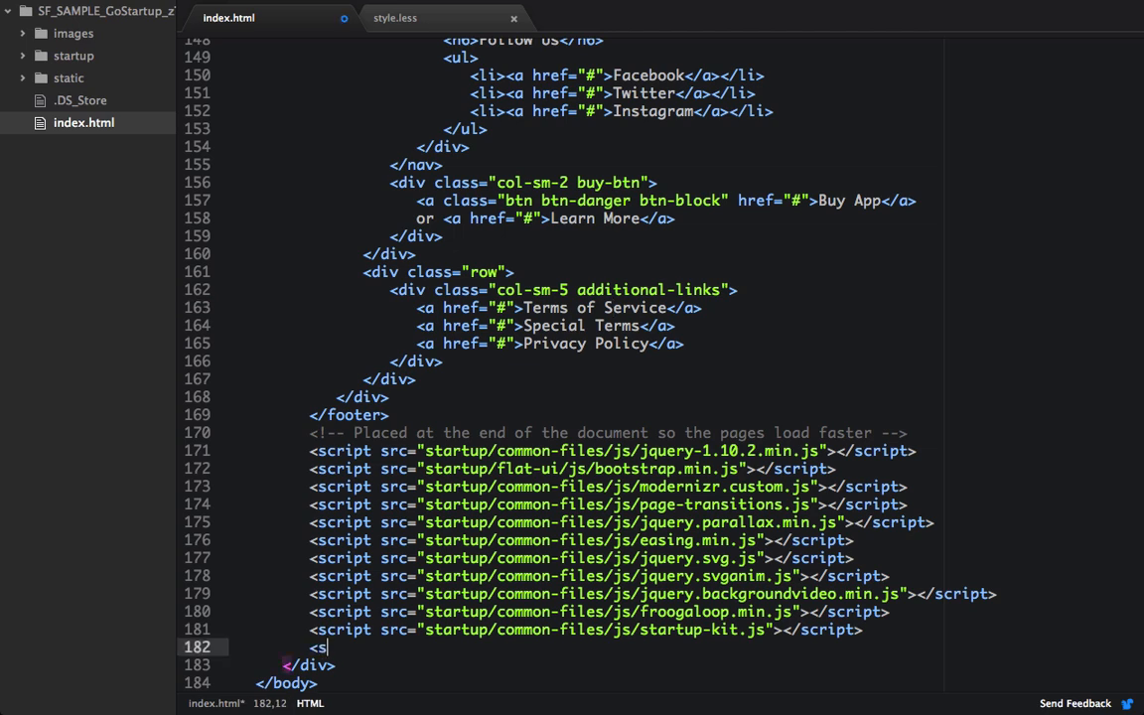
{"action": "type", "text": "cript>"}
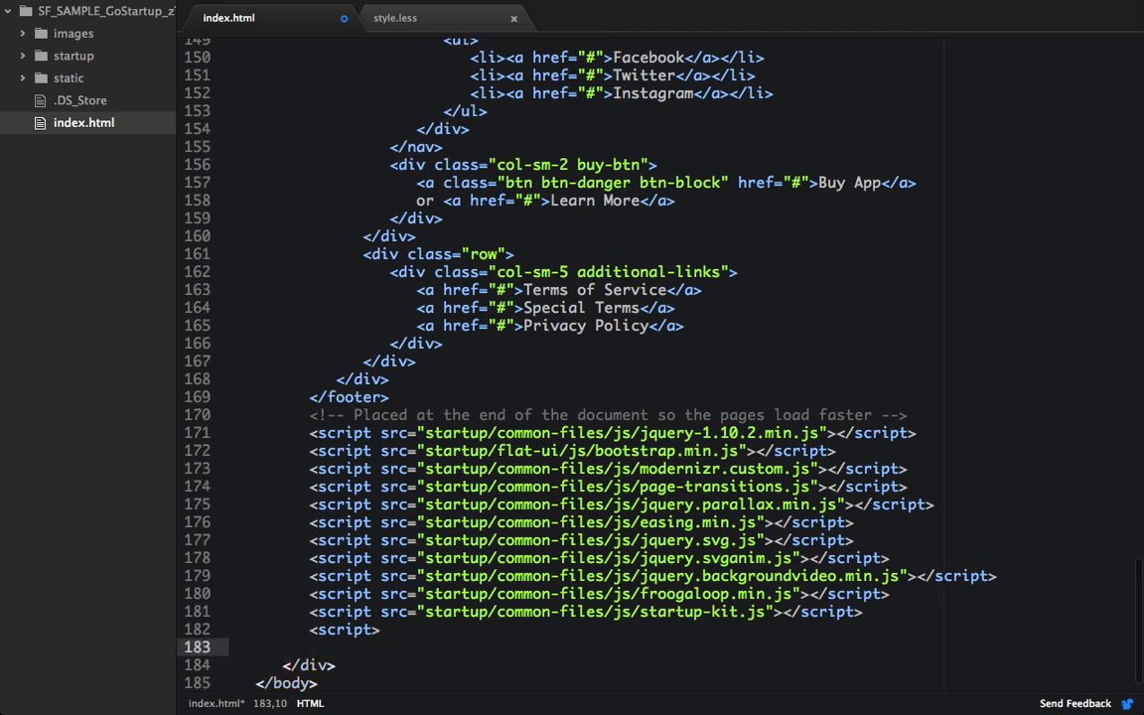
Write a jQuery function calling $(this).parallax('50%', 0. …) on each .content-23.
{"action": "type", "text": "(func)"}
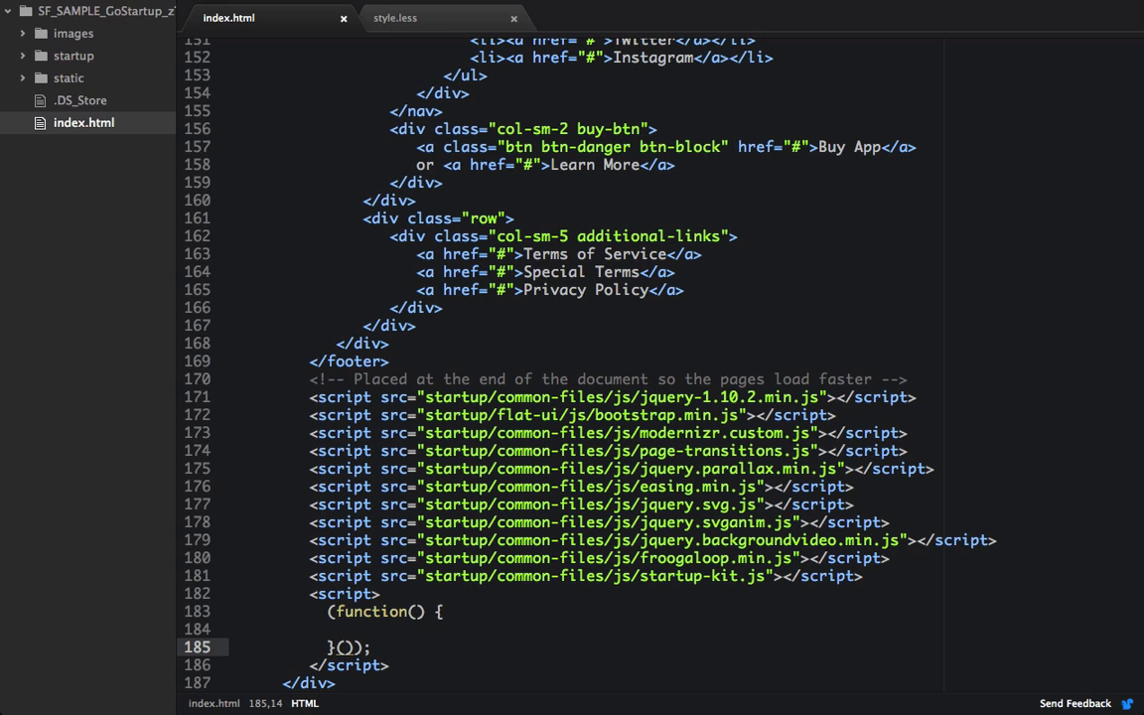
{"action": "type", "text": "jQuery"}
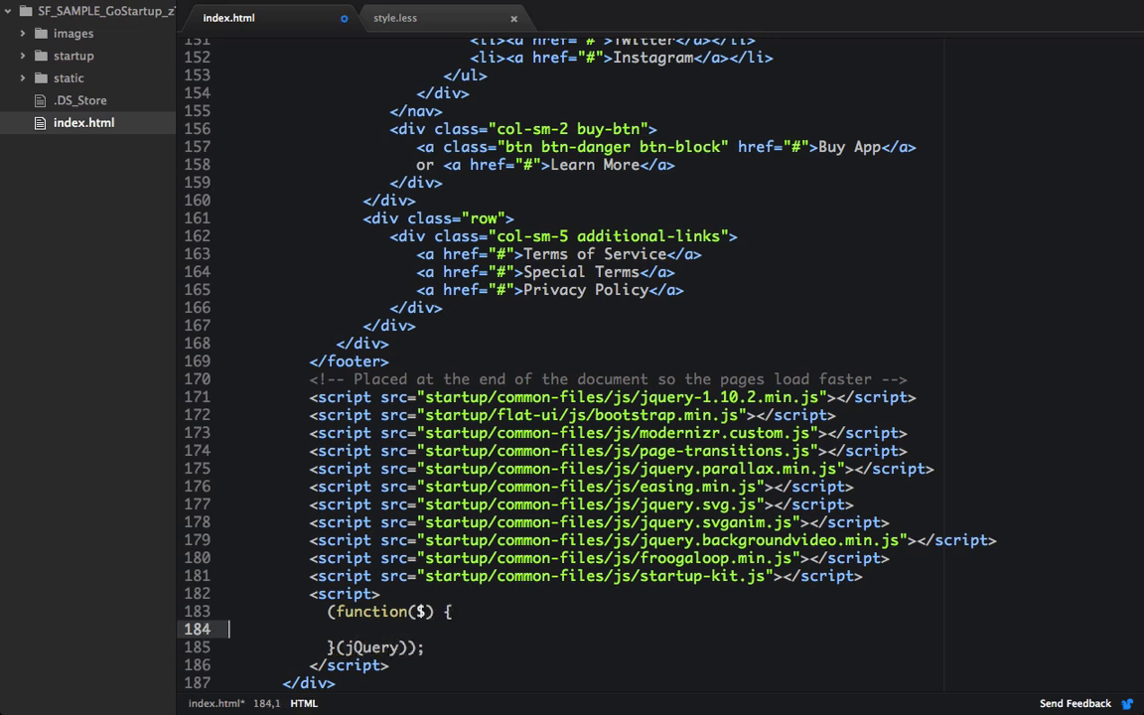
{"action": "type", "text": "$('')"}
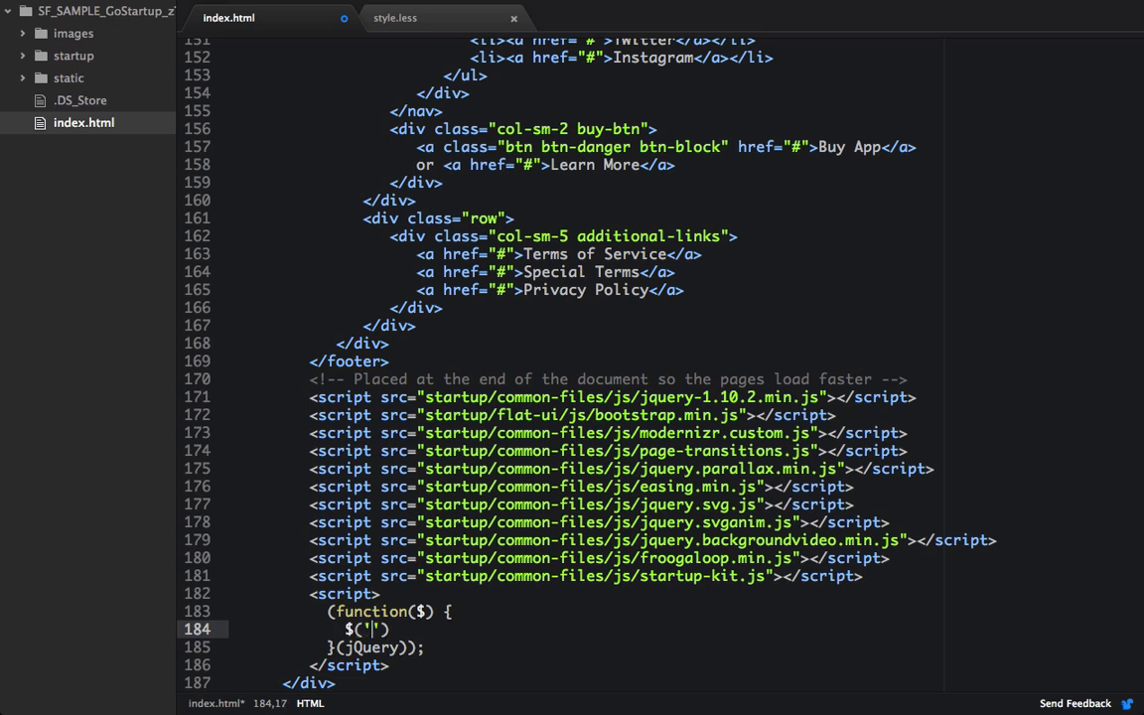
{"action": "type", "text": ".content"}
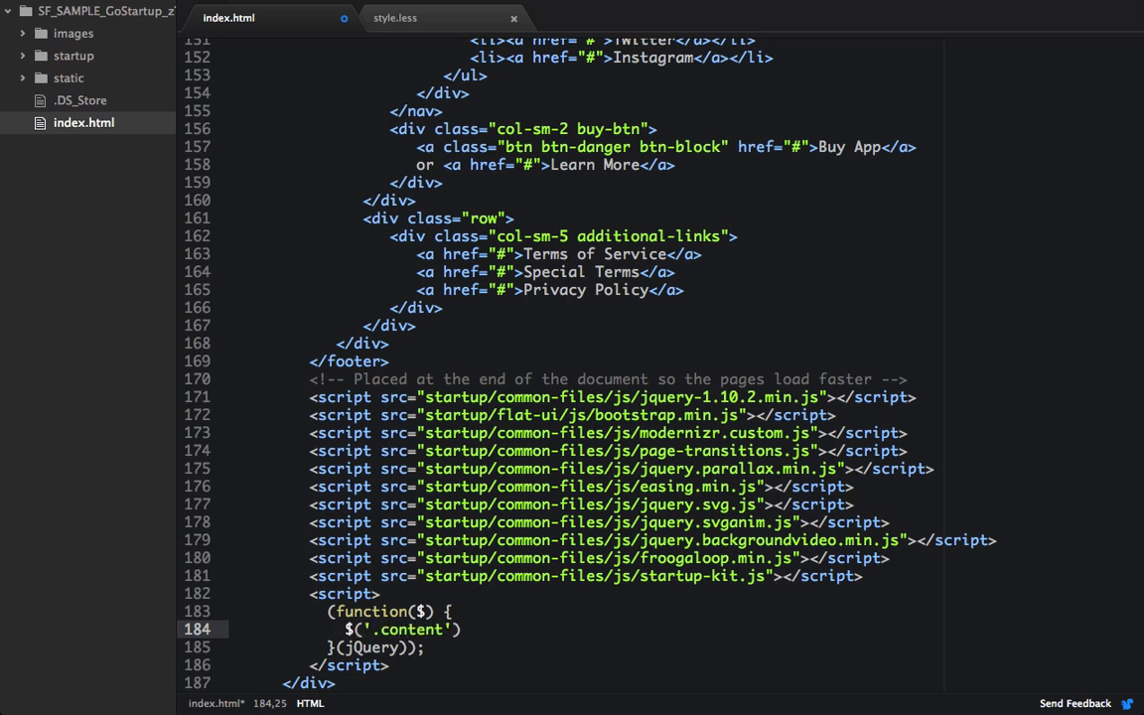
{"action": "type", "text": "-23').e"}
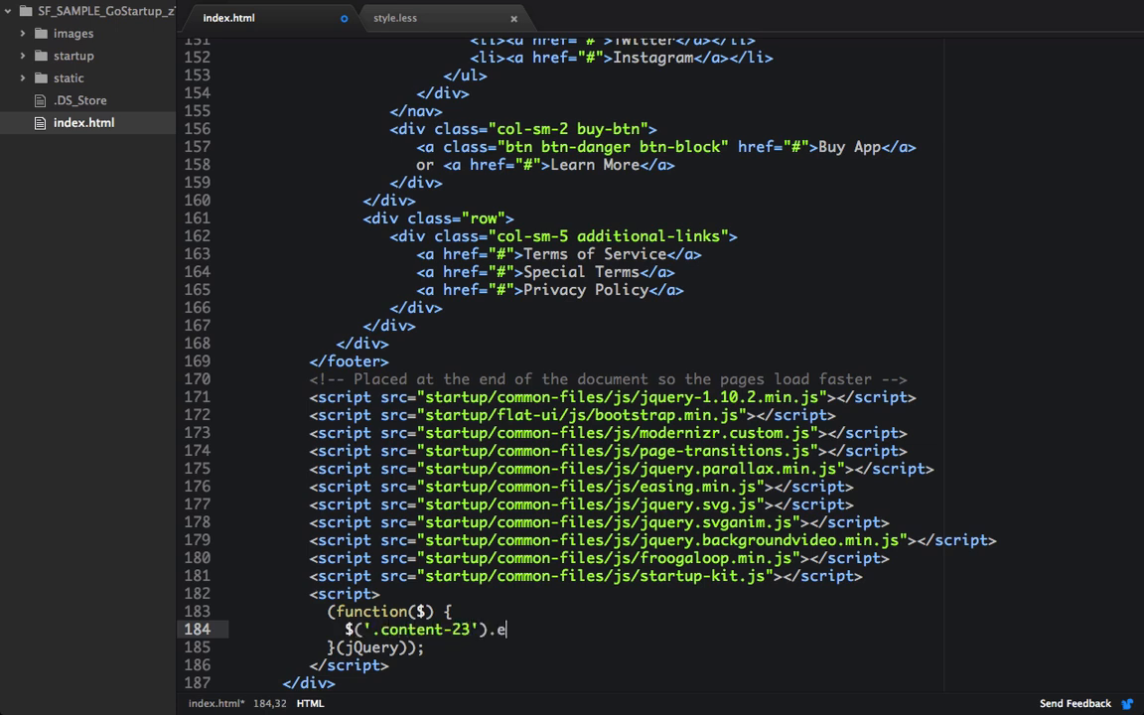
{"action": "type", "text": "ach(fuc"}
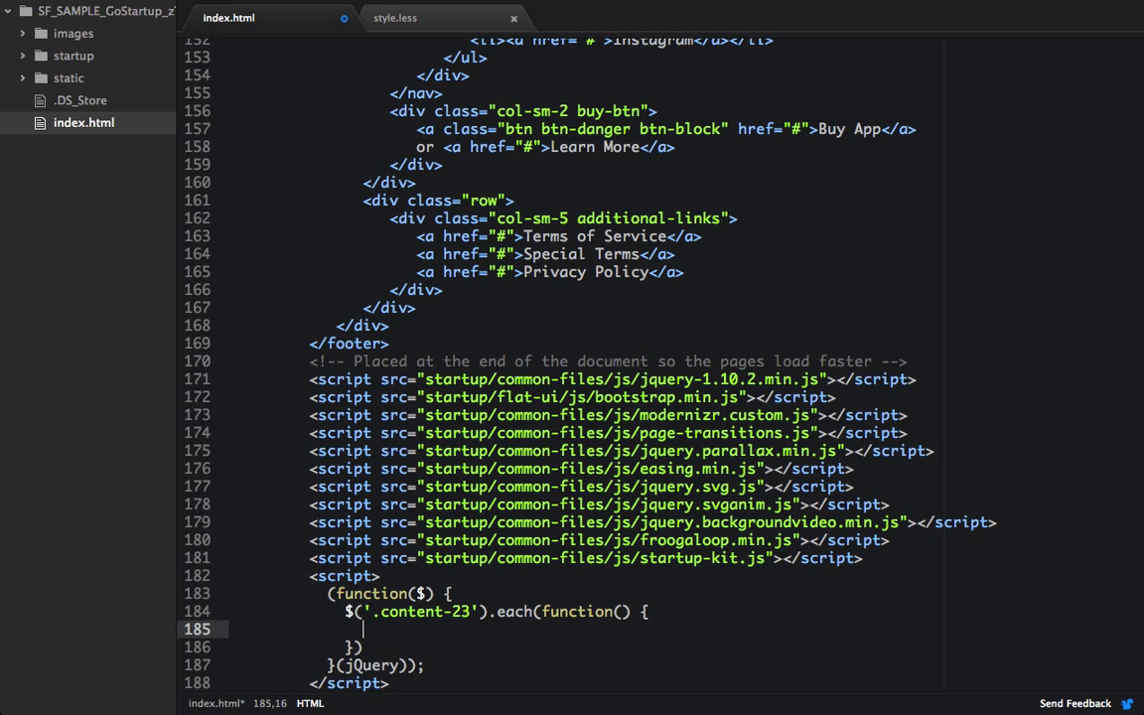
{"action": "type", "text": "$(this)"}
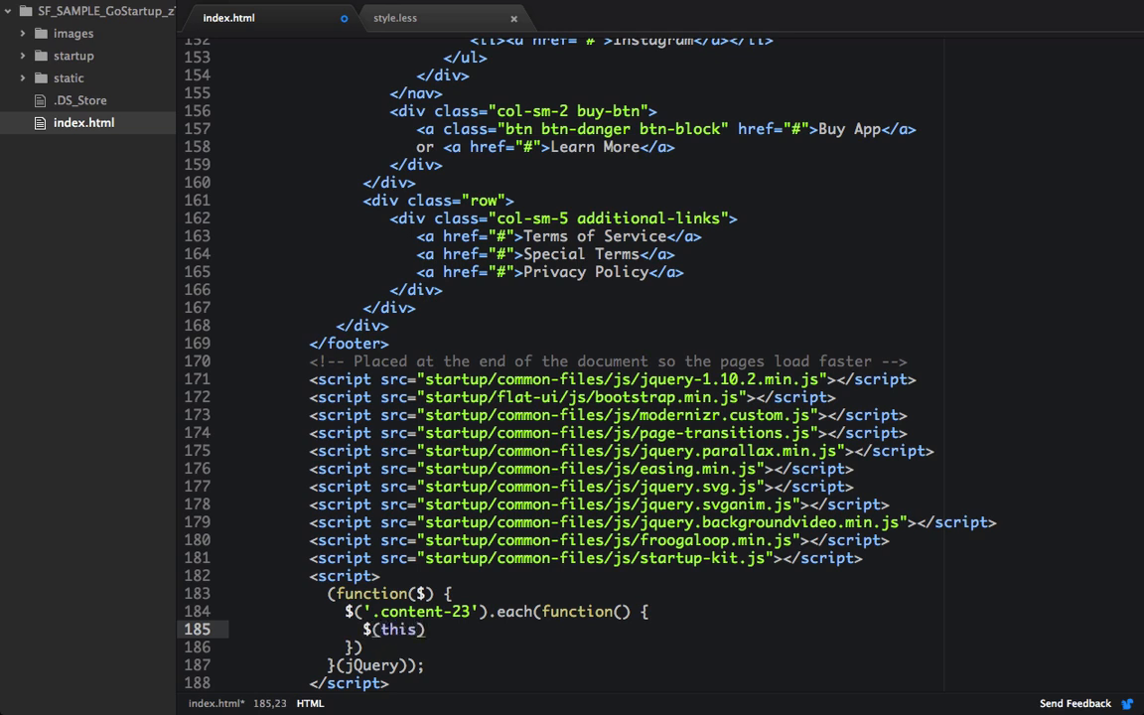
{"action": "type", "text": ".par"}
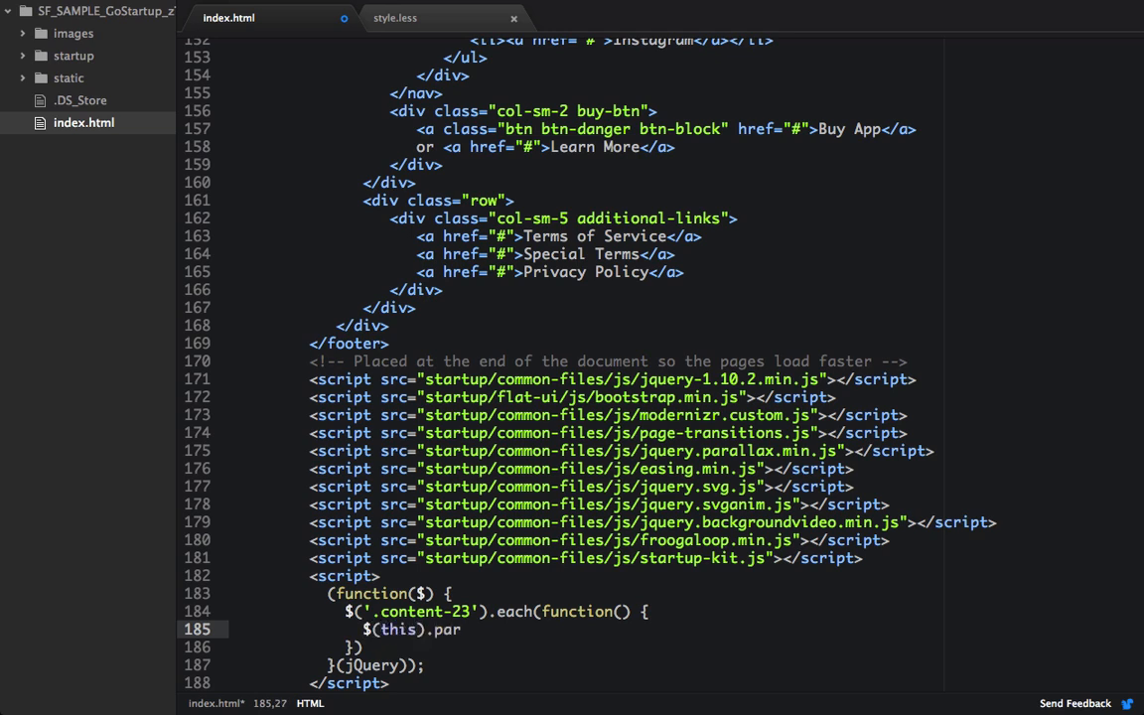
{"action": "type", "text": "allax('')"}
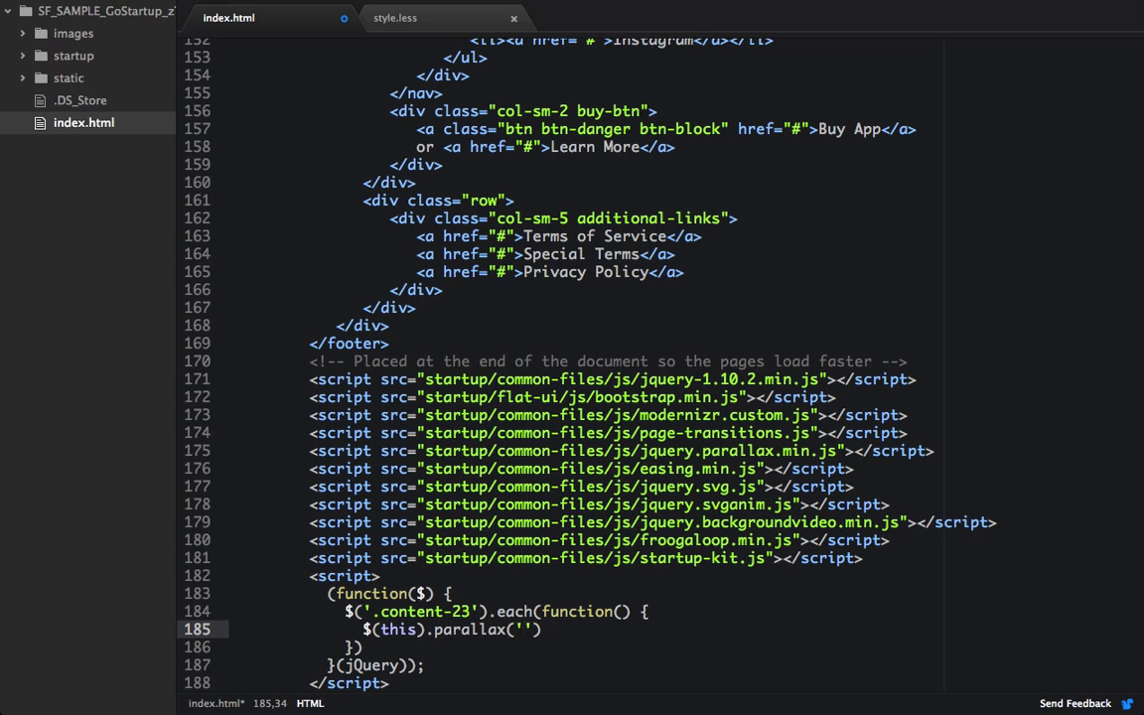
{"action": "type", "text": "50%"}
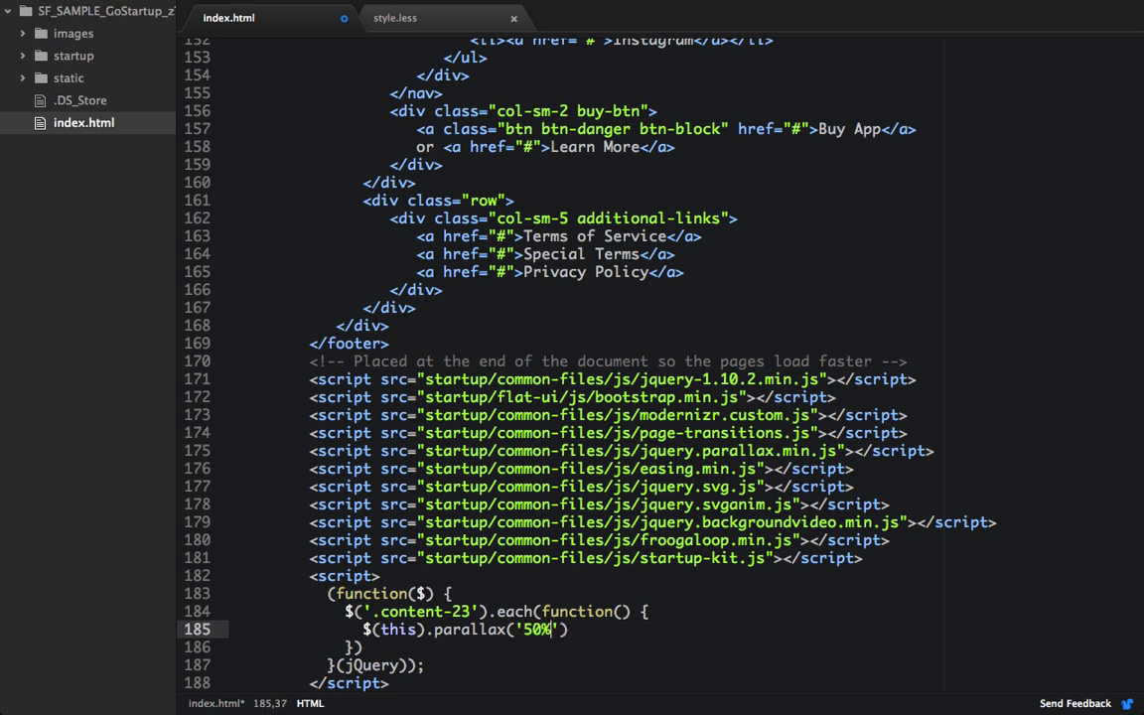
{"action": "type", "text": ", 0."}
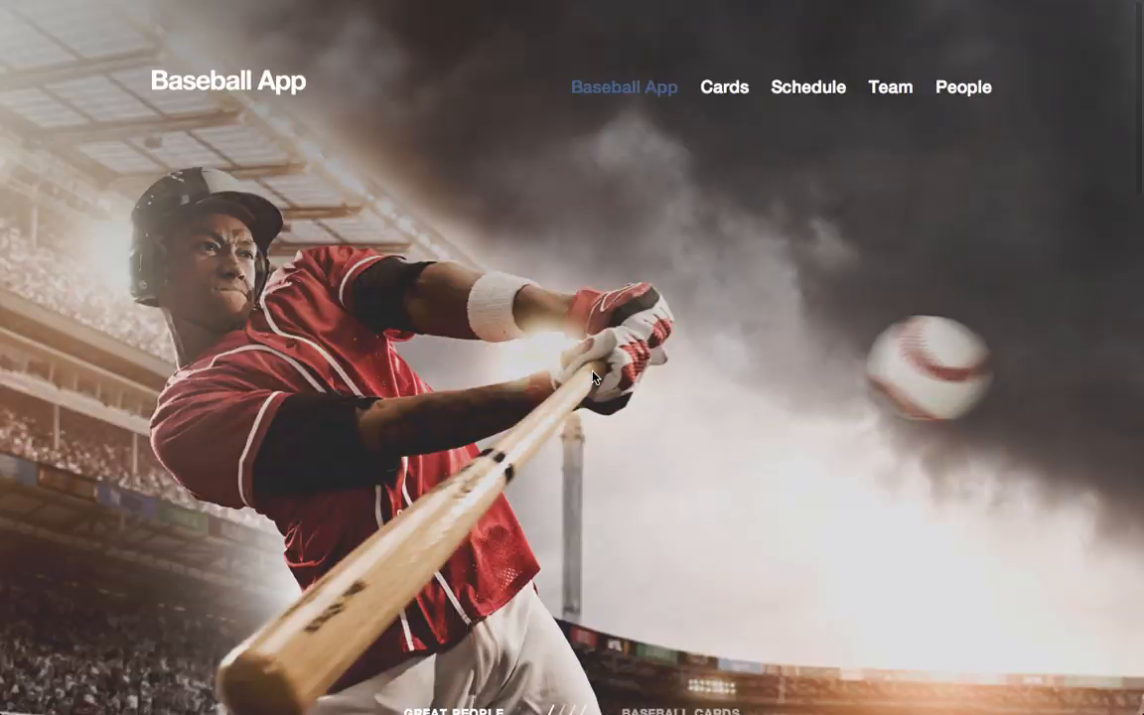
{"action": "scroll", "scroll_direction": "down", "scroll_amount": 3}
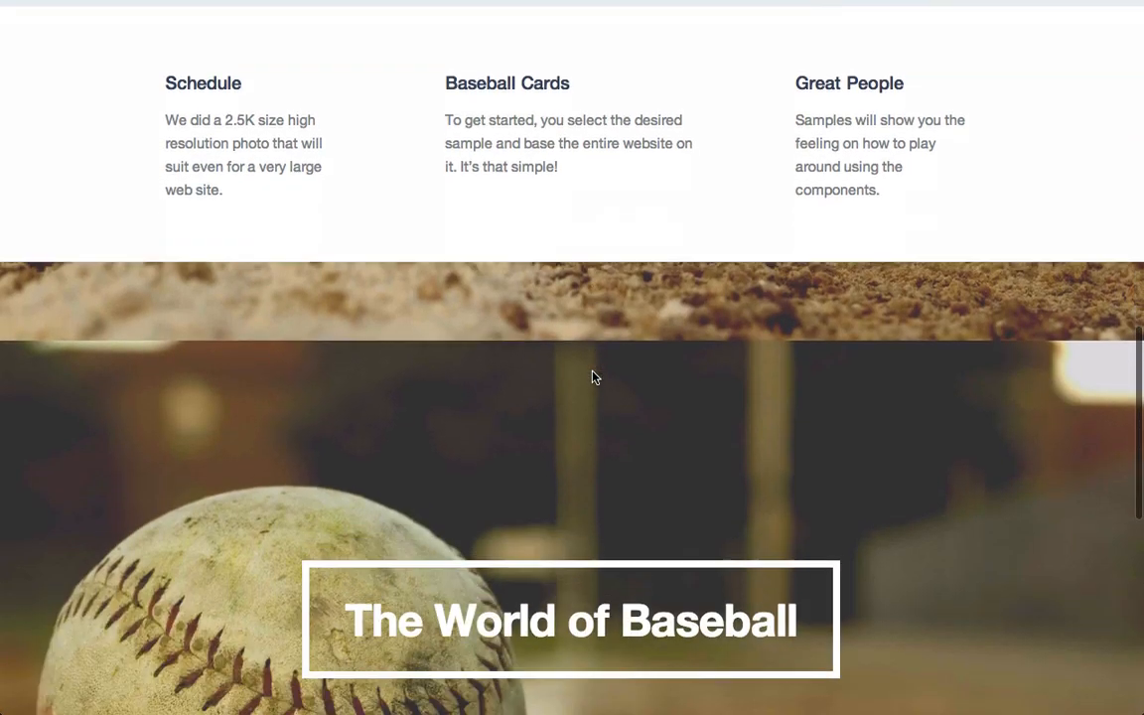
{"action": "scroll", "scroll_direction": "down", "scroll_amount": 3}
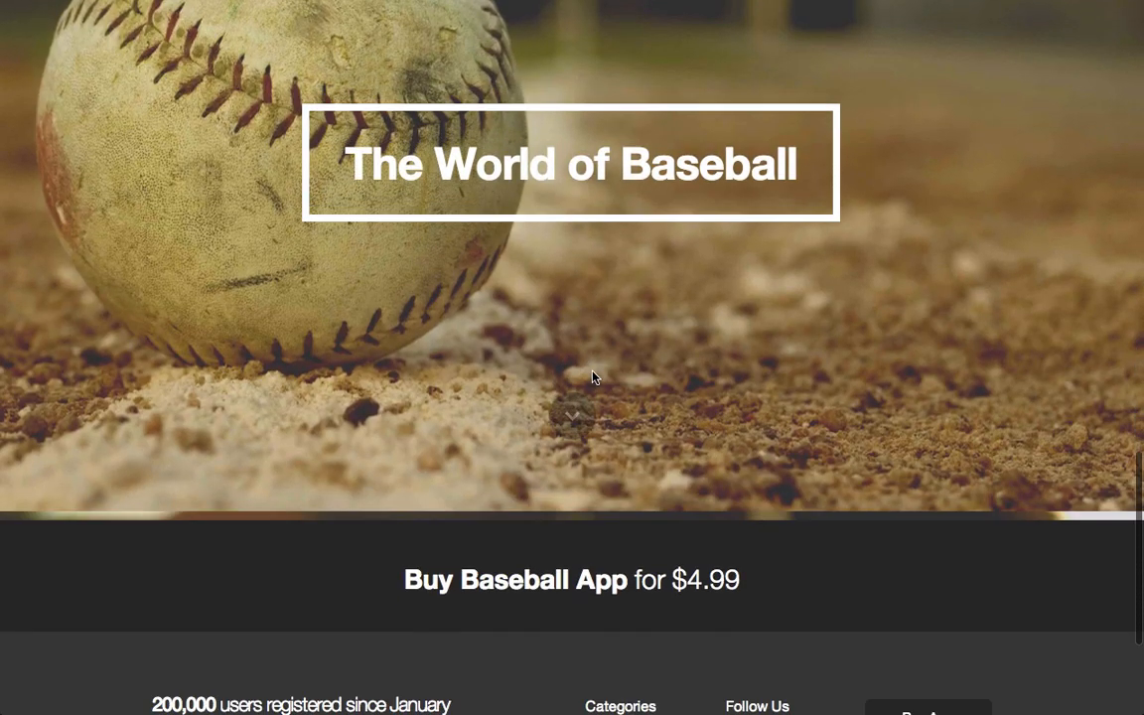
{"action": "scroll", "scroll_direction": "up", "scroll_amount": 3}
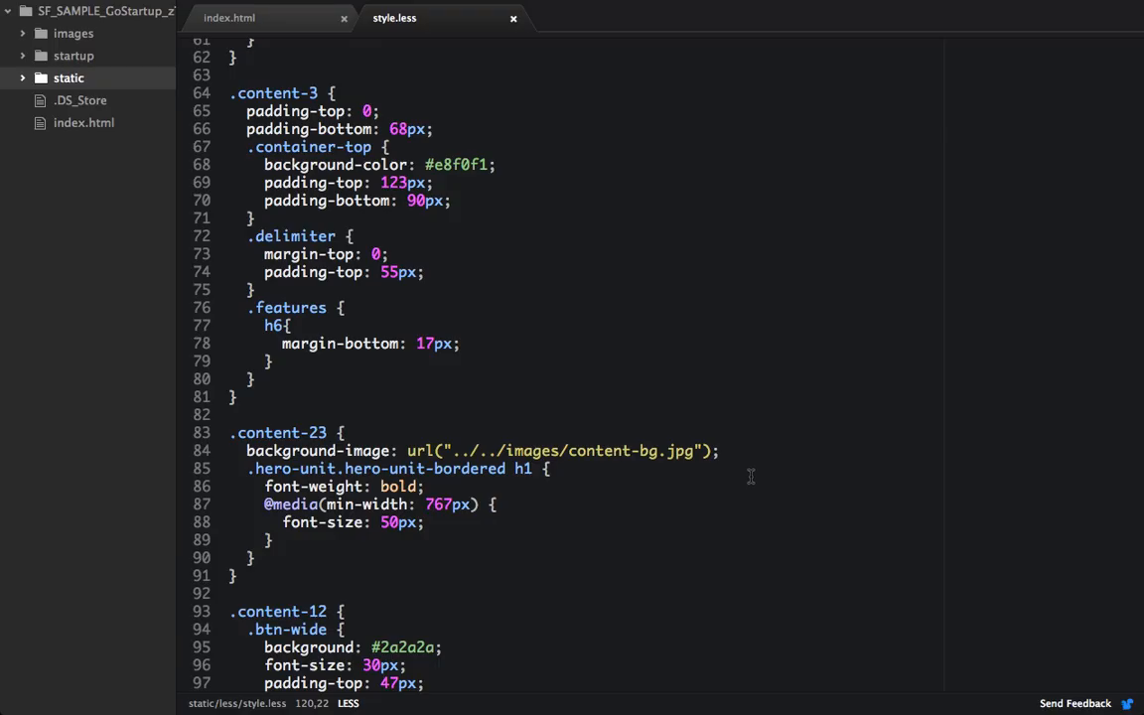
Add background-attachment: fixed to the .content-23 rule in style.less.
{"action": "type", "text": "bac"}
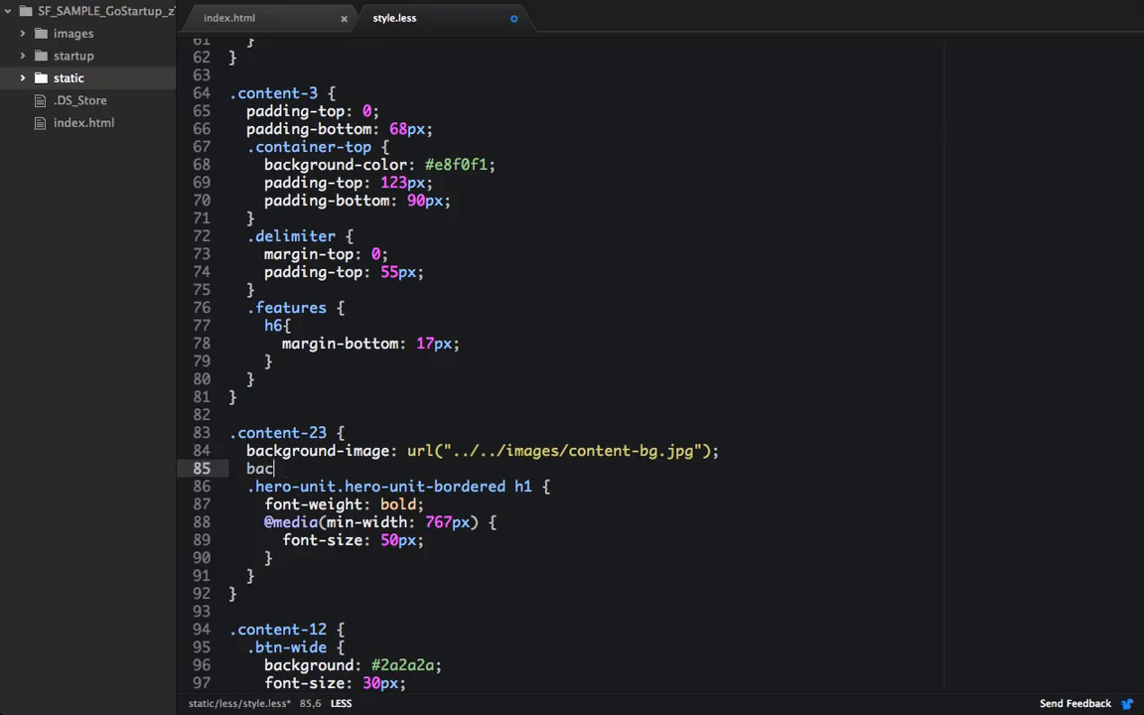
{"action": "type", "text": "kground-"}
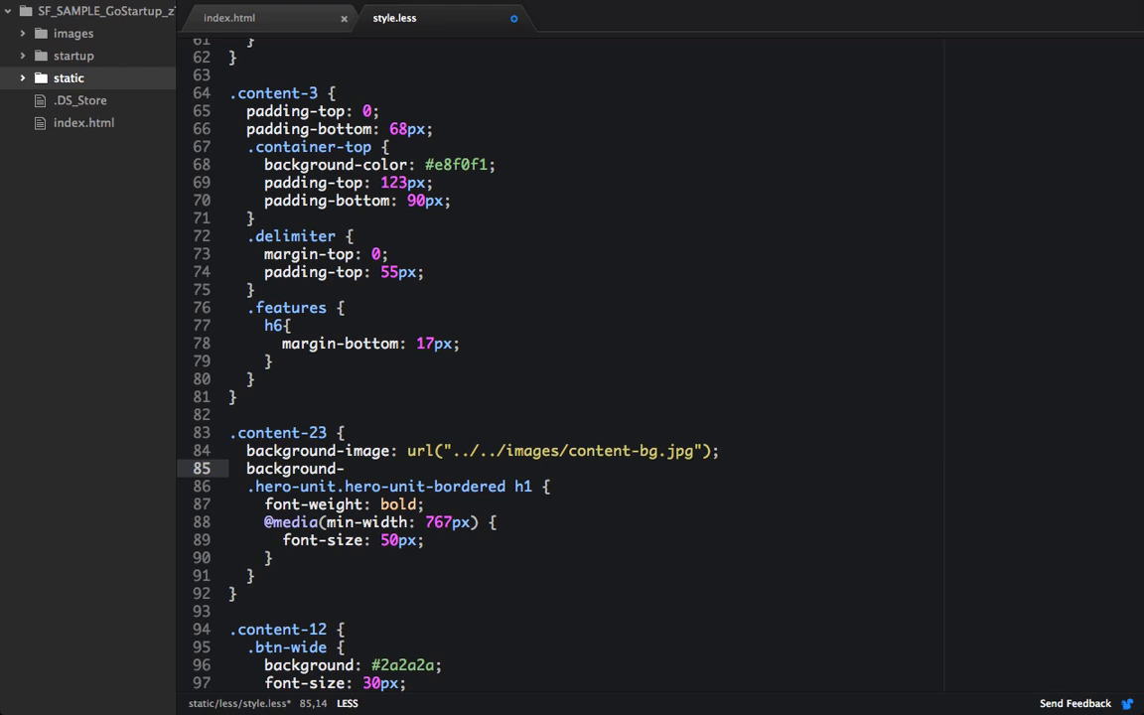
{"action": "type", "text": "attachment"}
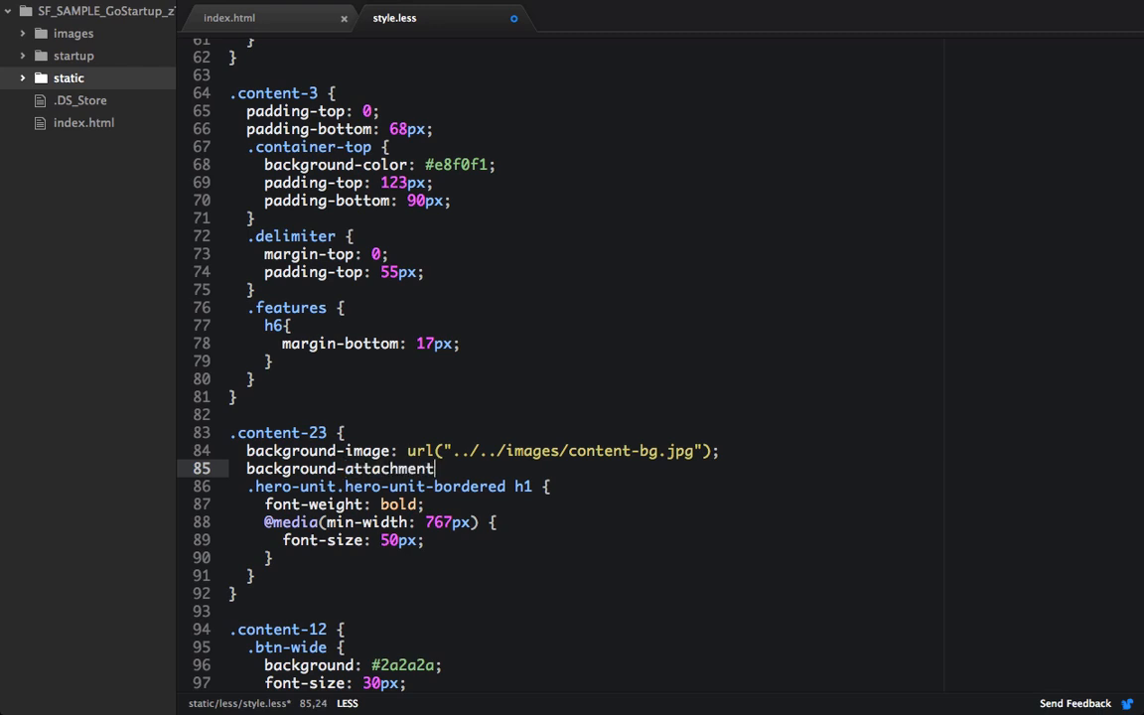
{"action": "type", "text": ": fixe;"}
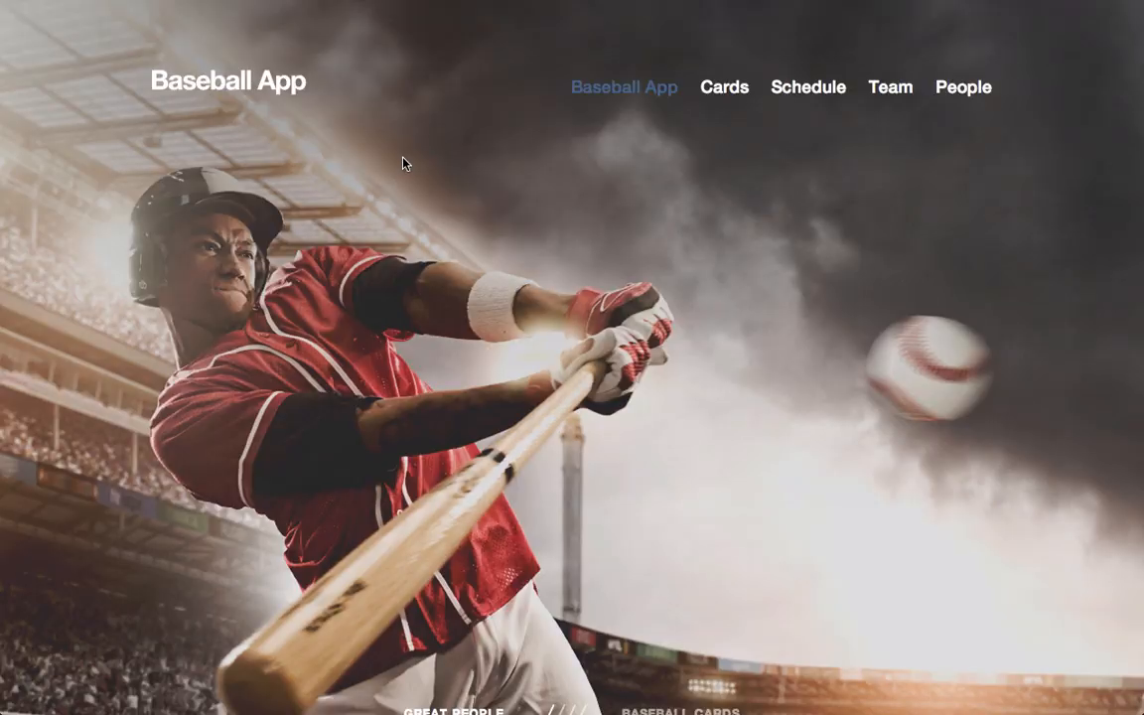
{"action": "scroll", "scroll_direction": "down", "scroll_amount": 3}
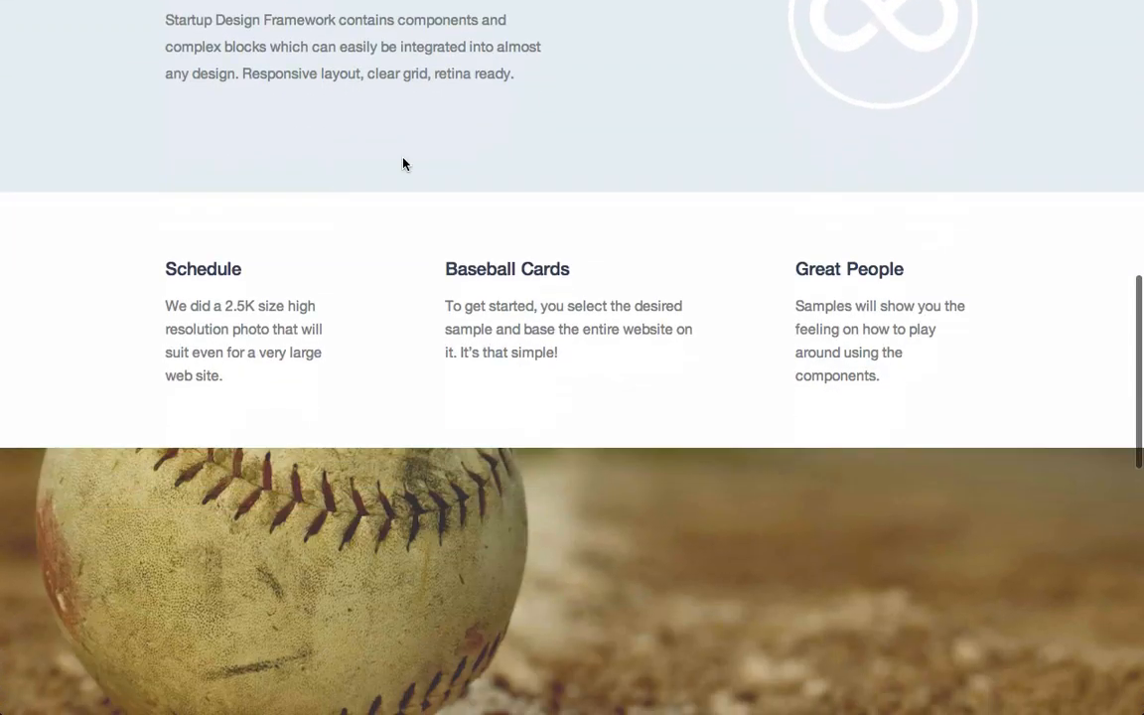
{"action": "scroll", "scroll_direction": "up", "scroll_amount": 3}
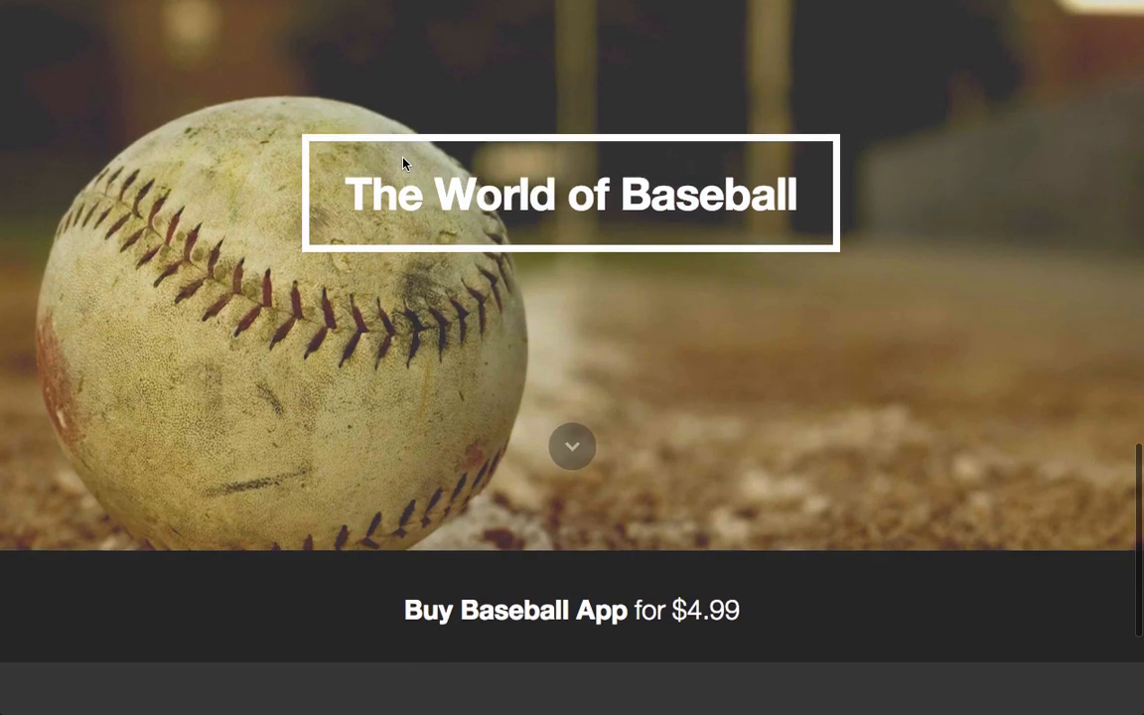
{"action": "scroll", "scroll_direction": "down", "scroll_amount": 3}
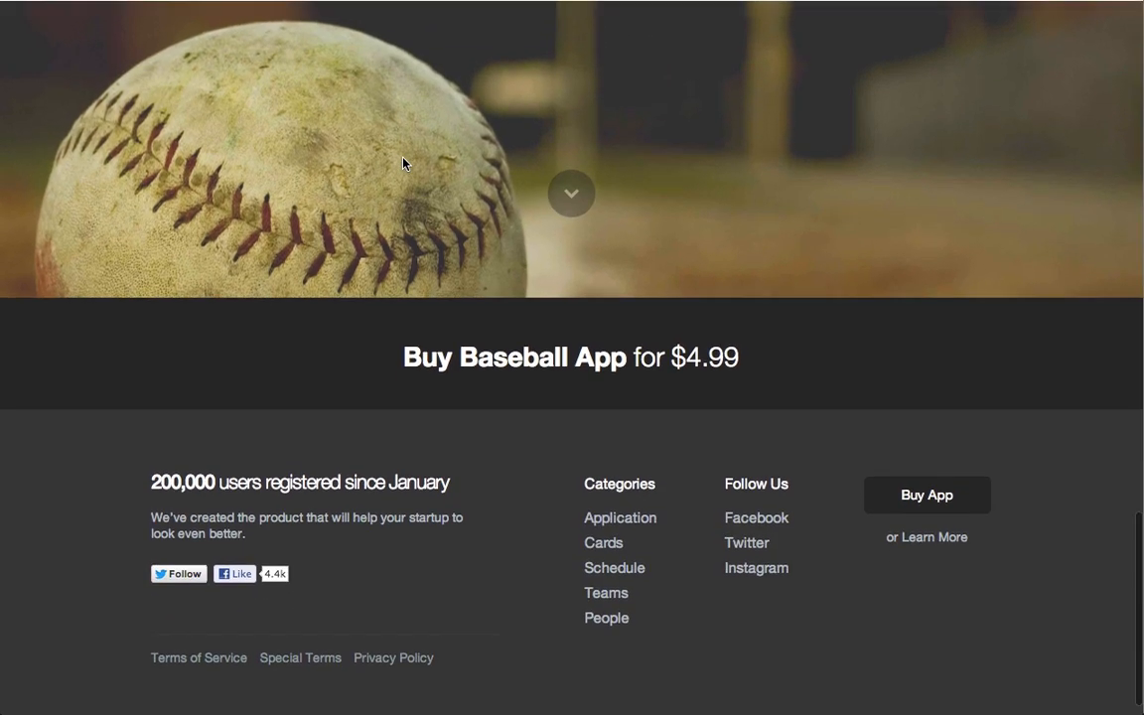
{"action": "scroll", "scroll_direction": "up", "scroll_amount": 3}
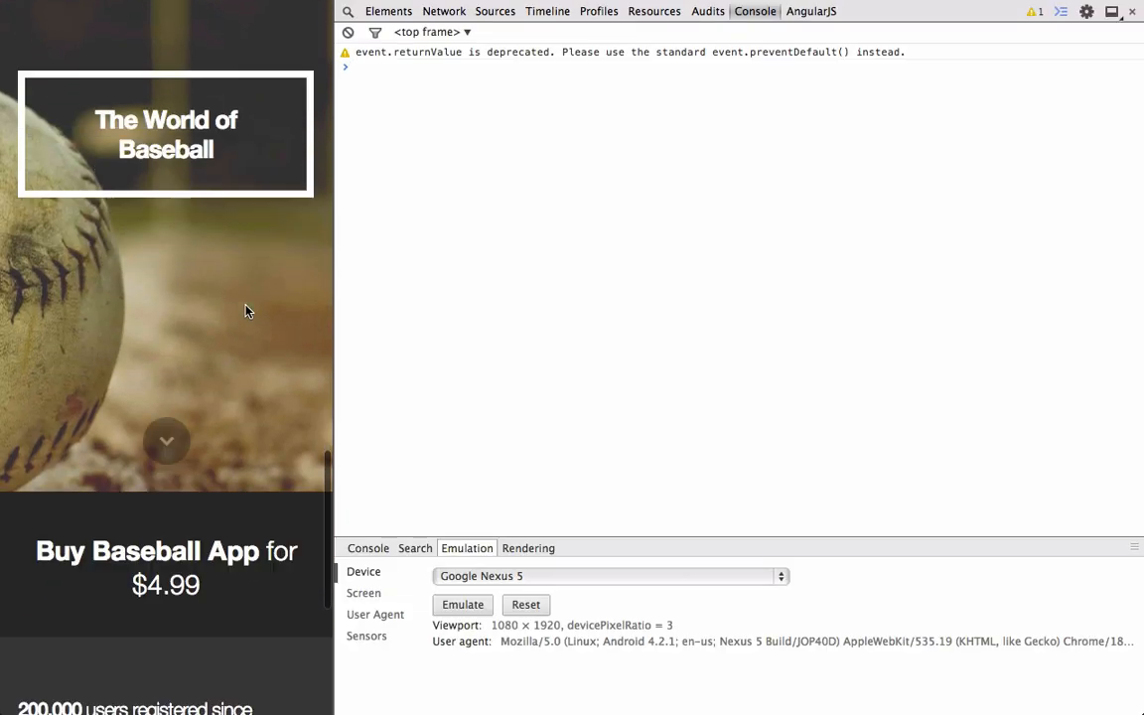
Emulate the Apple iPhone 5 device in Chrome DevTools.
{"action": "scroll", "scroll_direction": "down", "scroll_amount": 3}
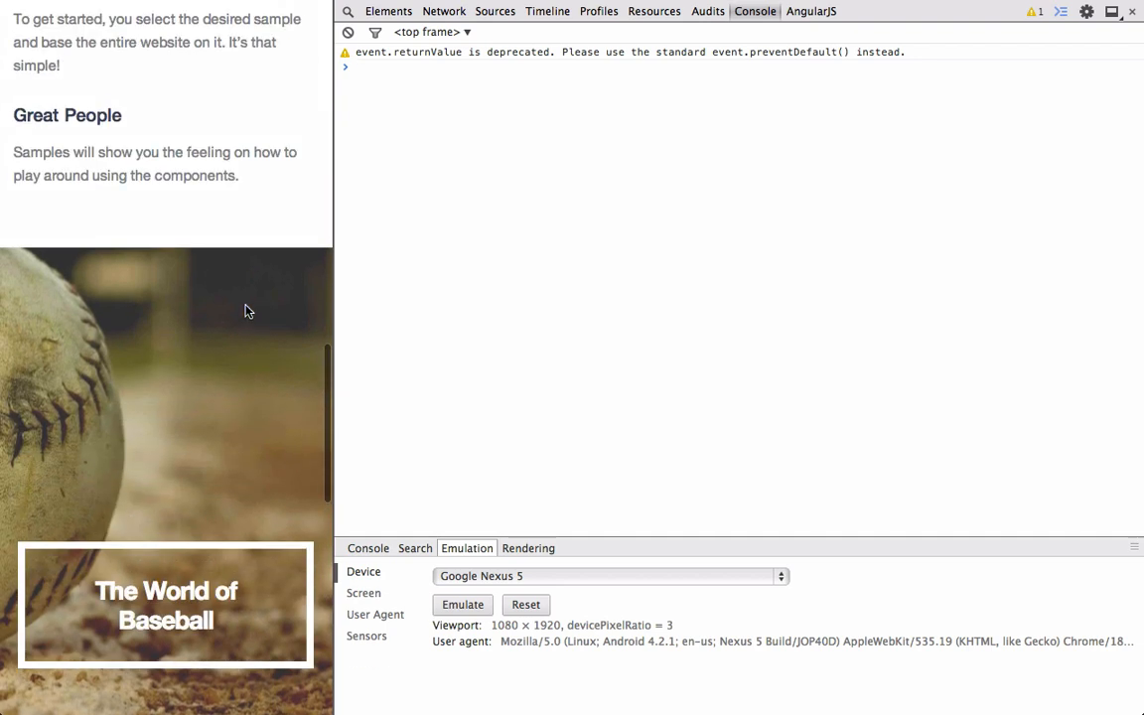
{"action": "left_click", "coordinate": [609, 576]}
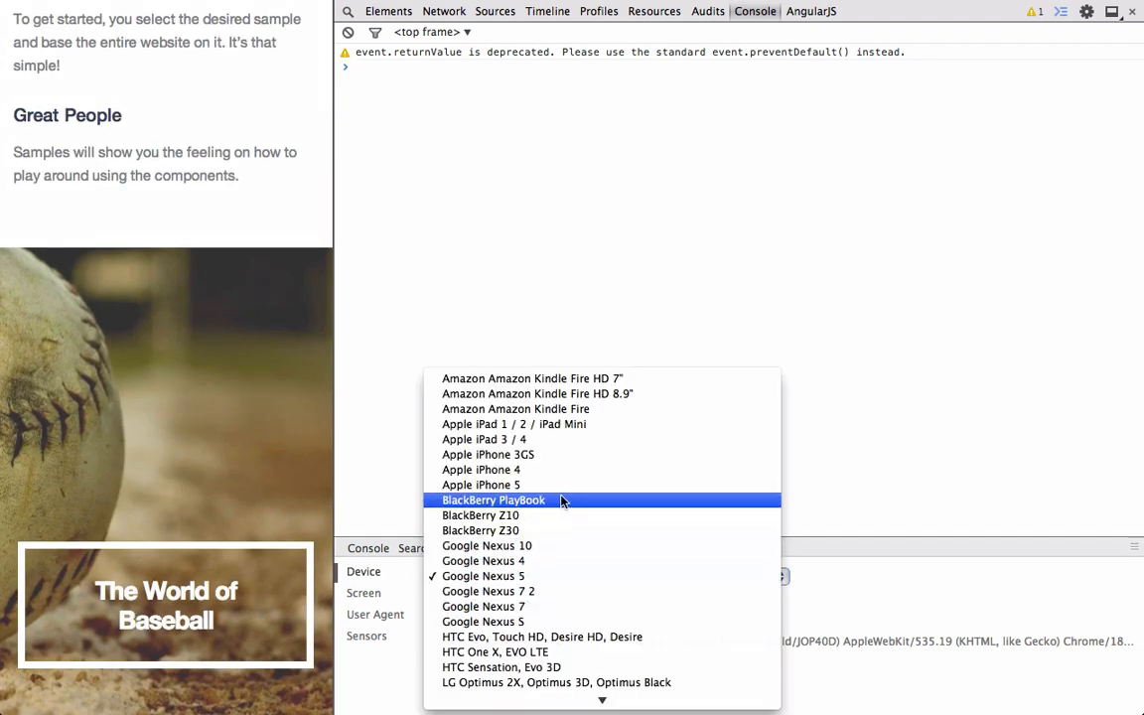
{"action": "left_click", "coordinate": [481, 484]}
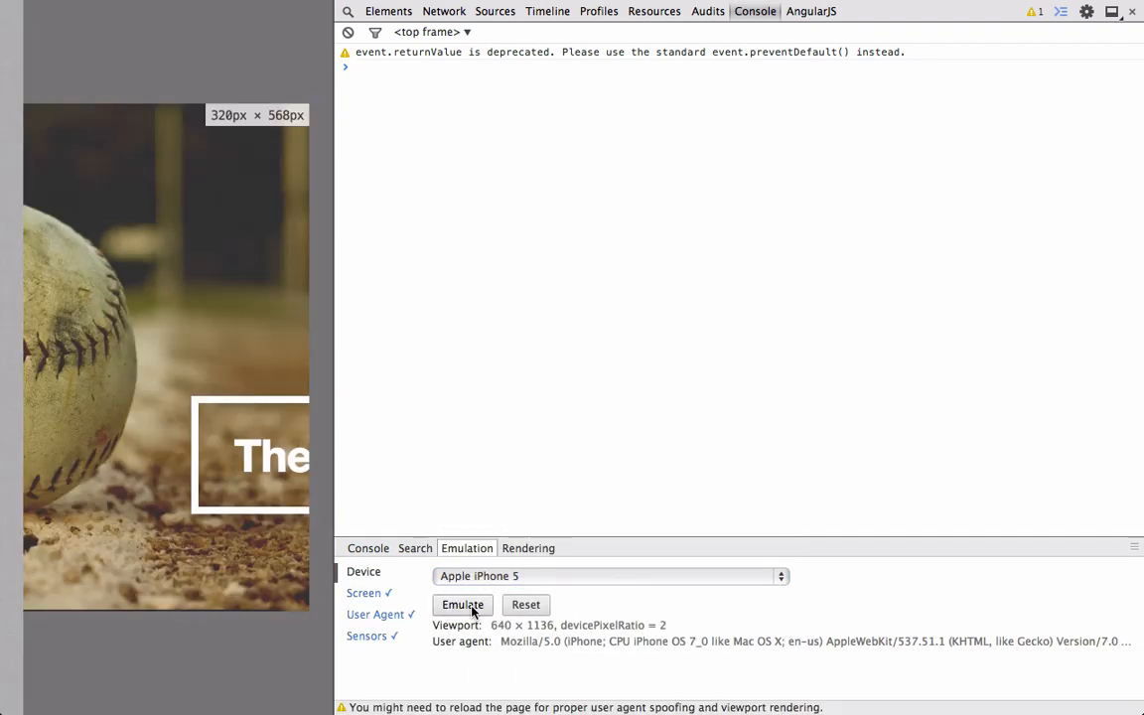
{"action": "left_click", "coordinate": [461, 604]}
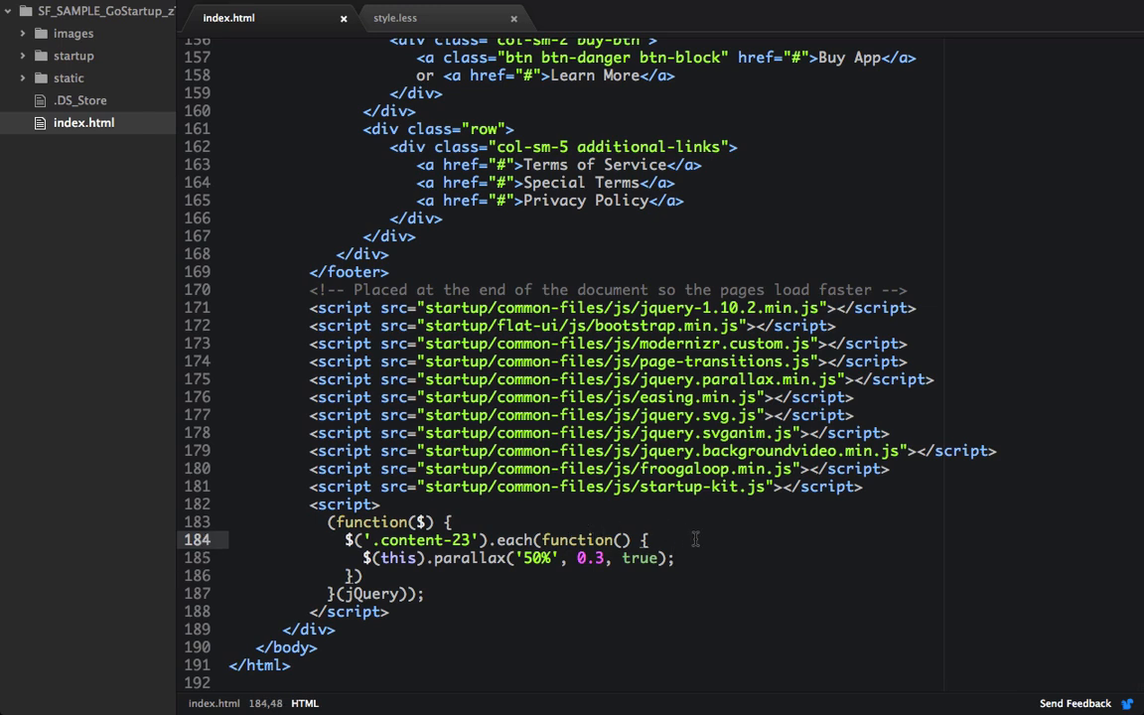
Wrap the parallax call in if (!isMobile.any()), else set background-attachment to initial.
{"action": "key", "text": "enter"}
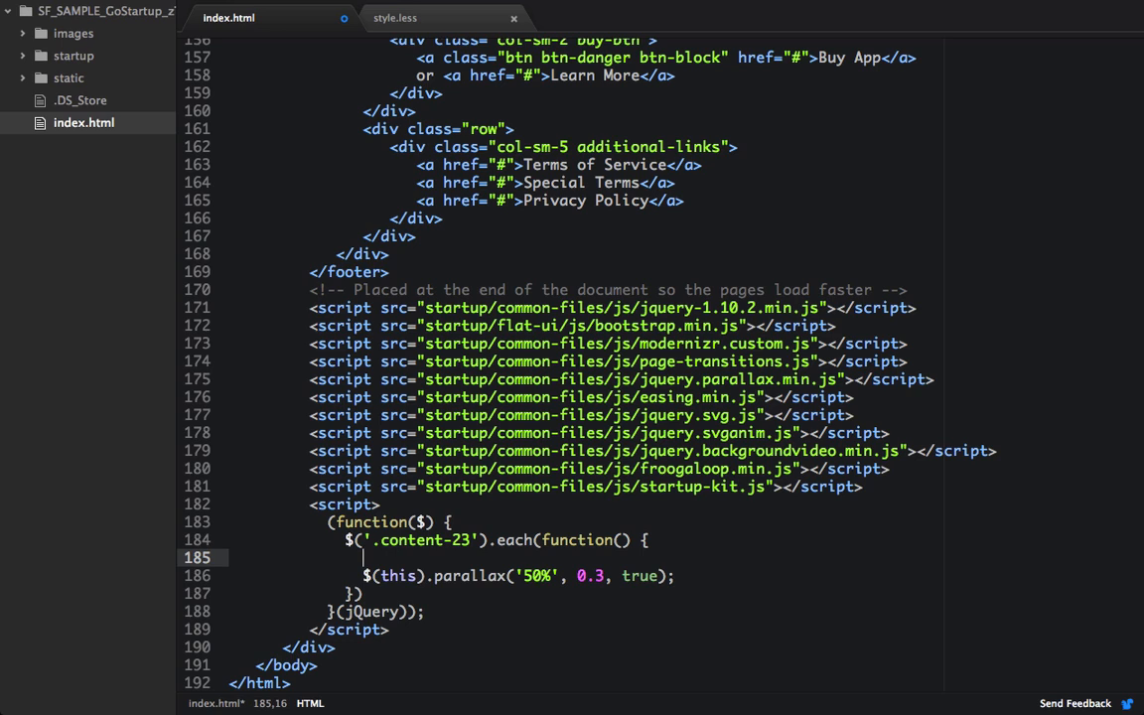
{"action": "type", "text": "if () {"}
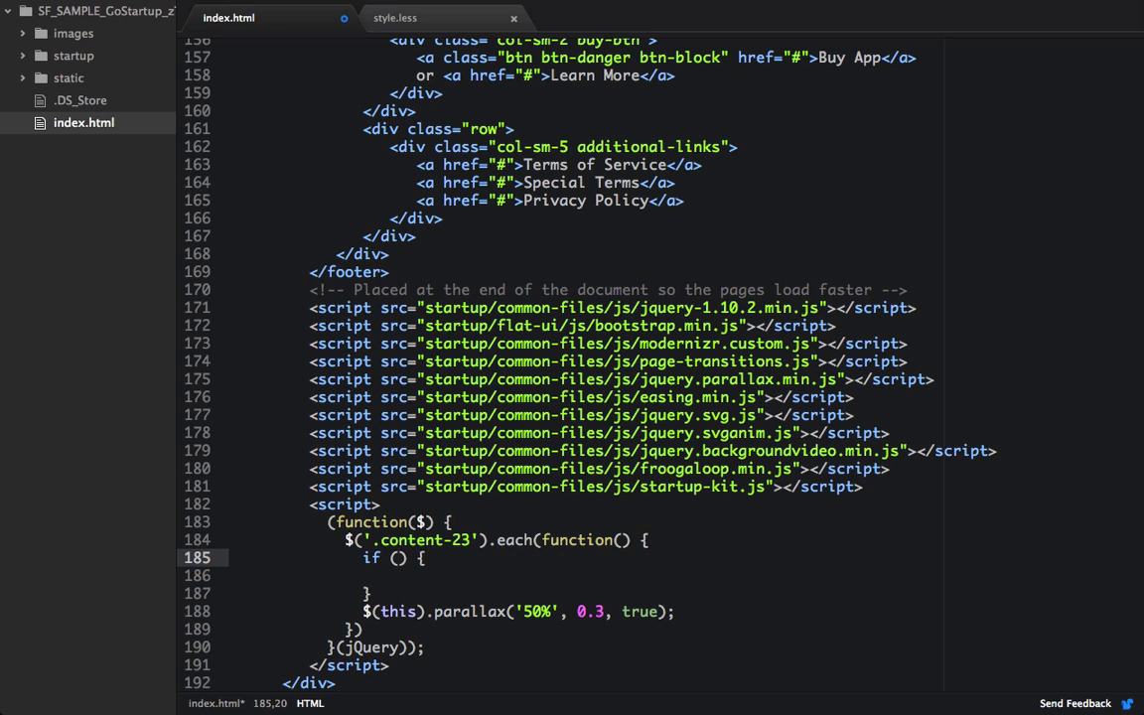
{"action": "type", "text": "!"}
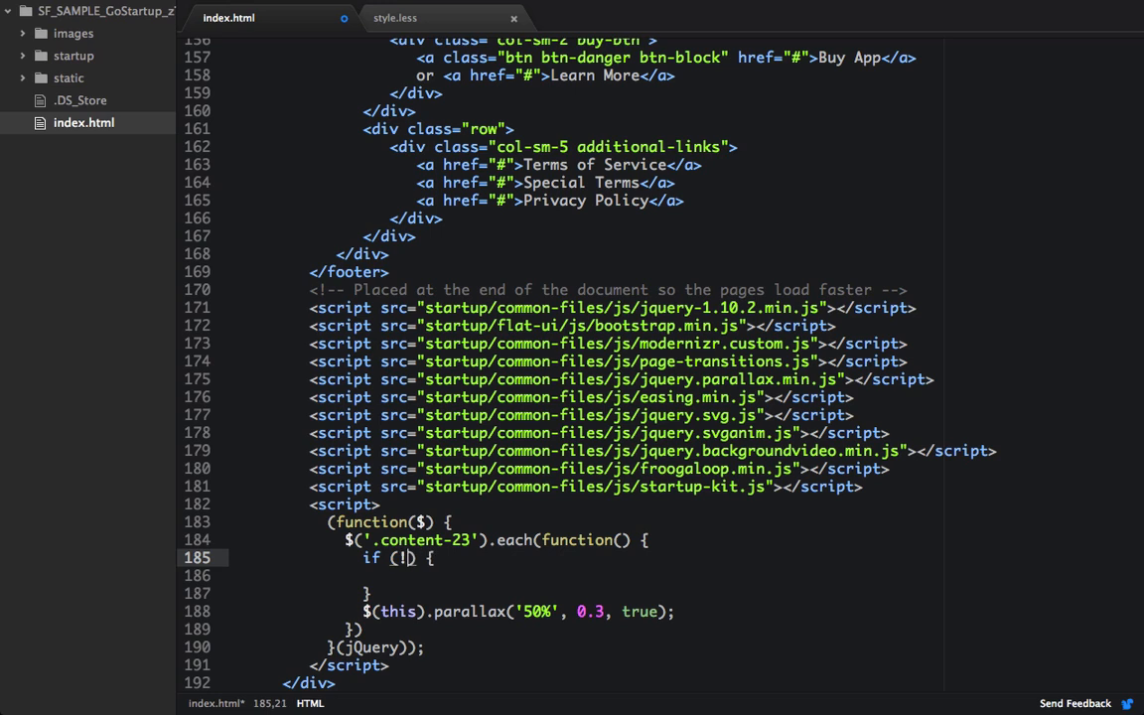
{"action": "type", "text": "isMobile.any("}
{"action": "left_click", "coordinate": [685, 594]}
{"action": "type", "text": " else {"}
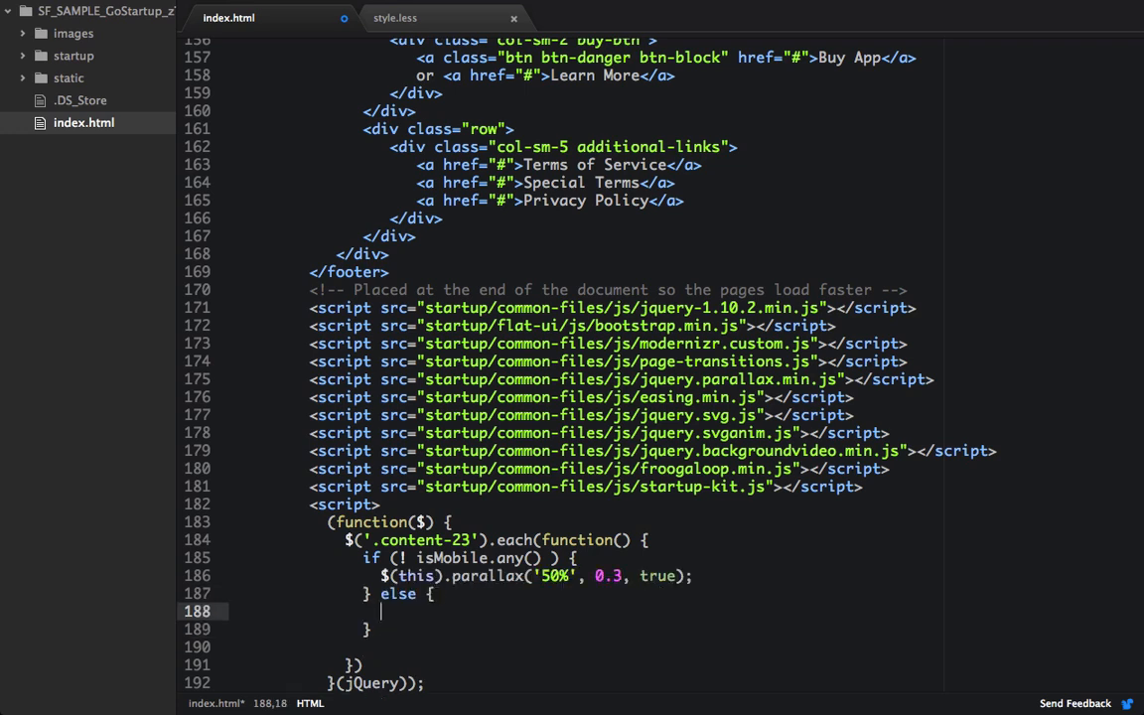
{"action": "type", "text": "$(t"}
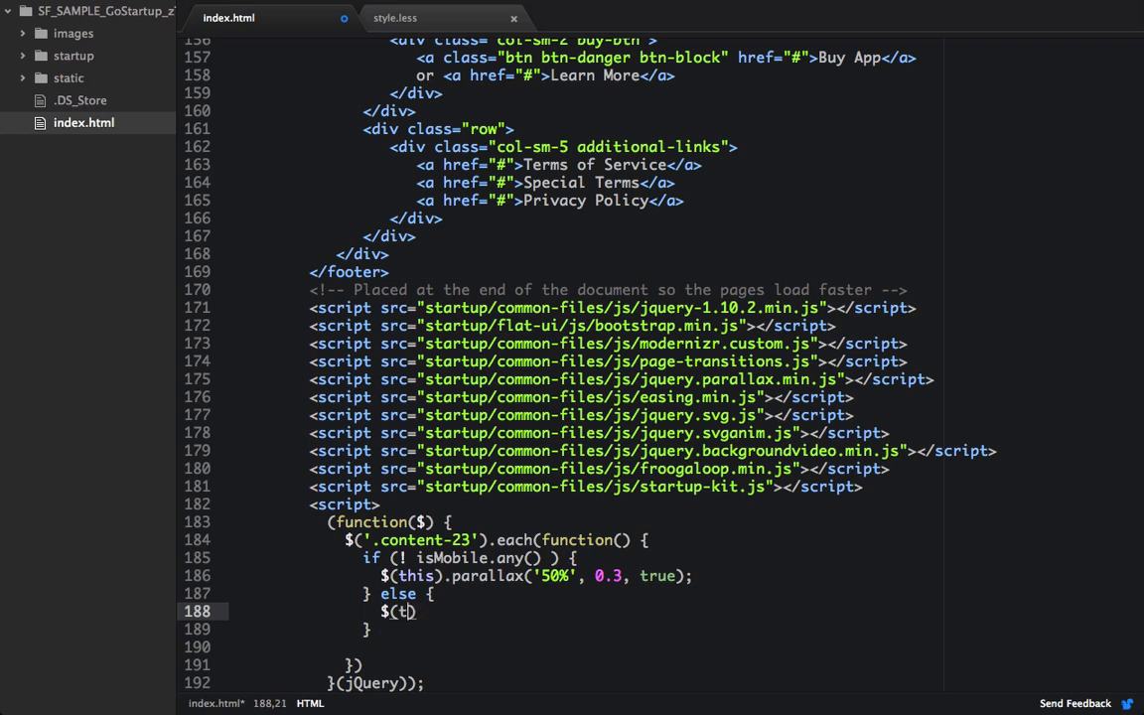
{"action": "type", "text": "his).css"}
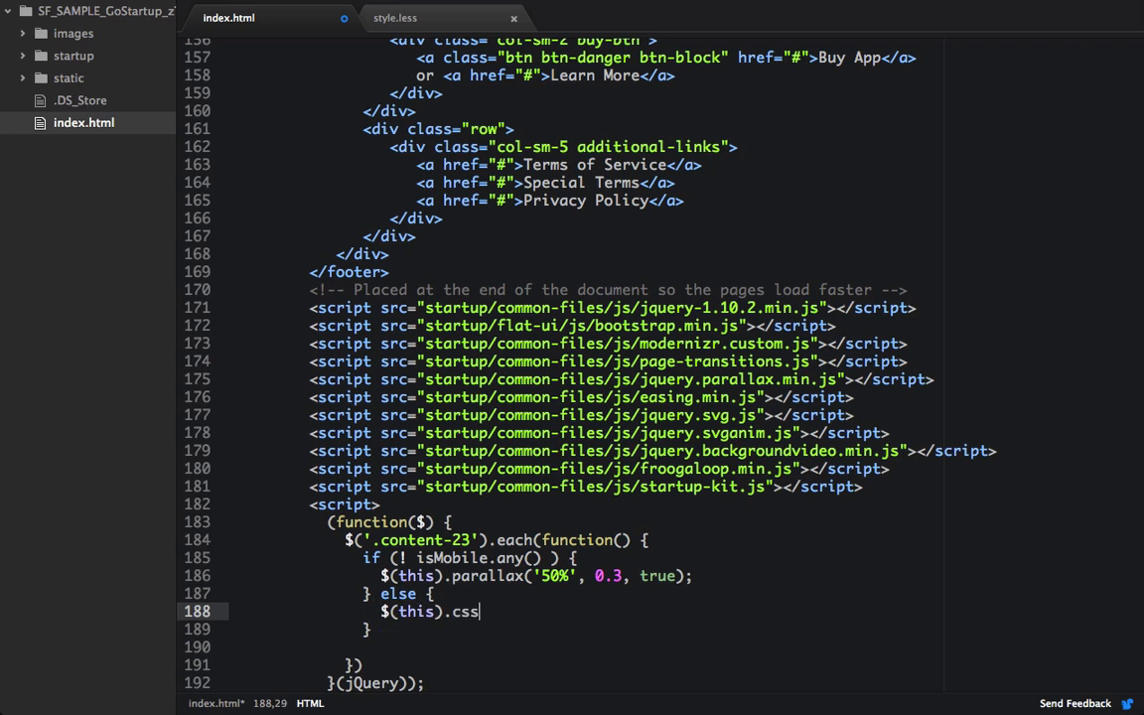
{"action": "type", "text": "('backgr'"}
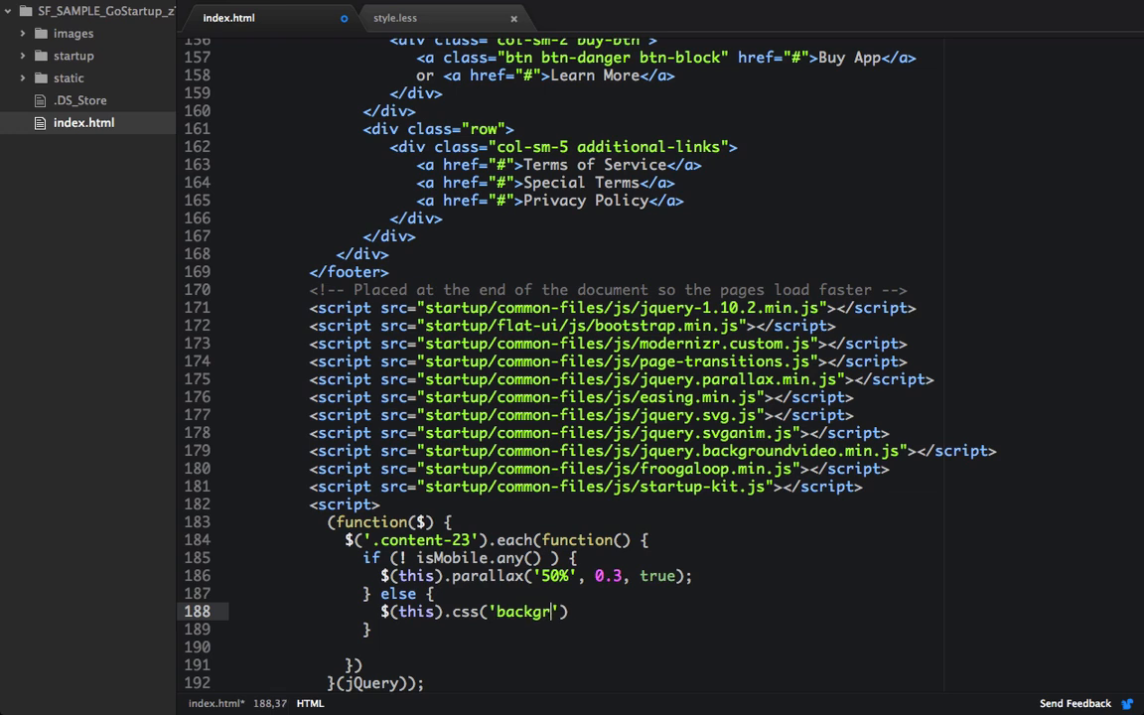
{"action": "type", "text": "ound-attachment', '"}
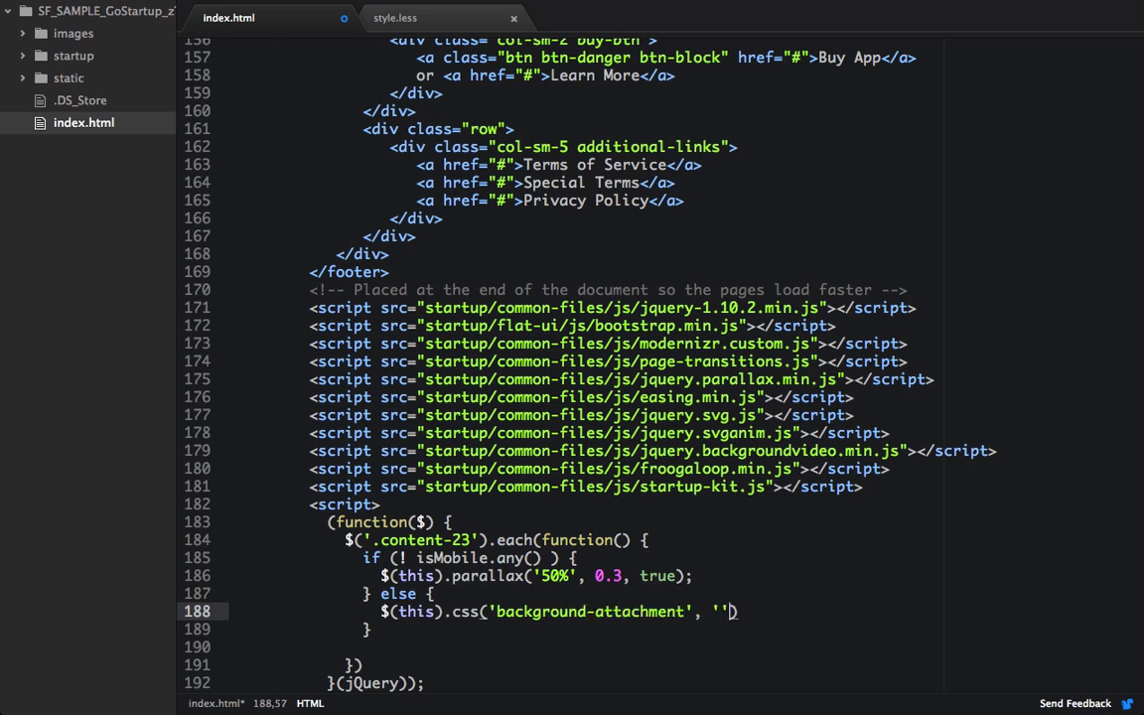
{"action": "type", "text": "initial"}
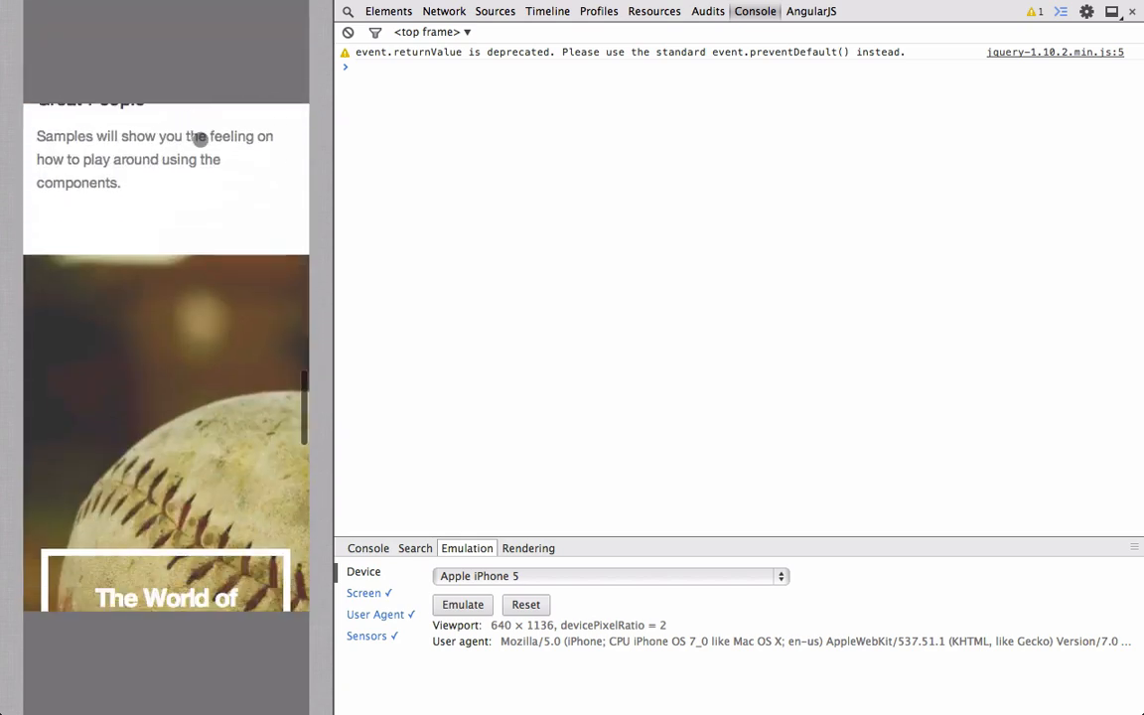
{"action": "scroll", "scroll_direction": "down", "scroll_amount": 3}
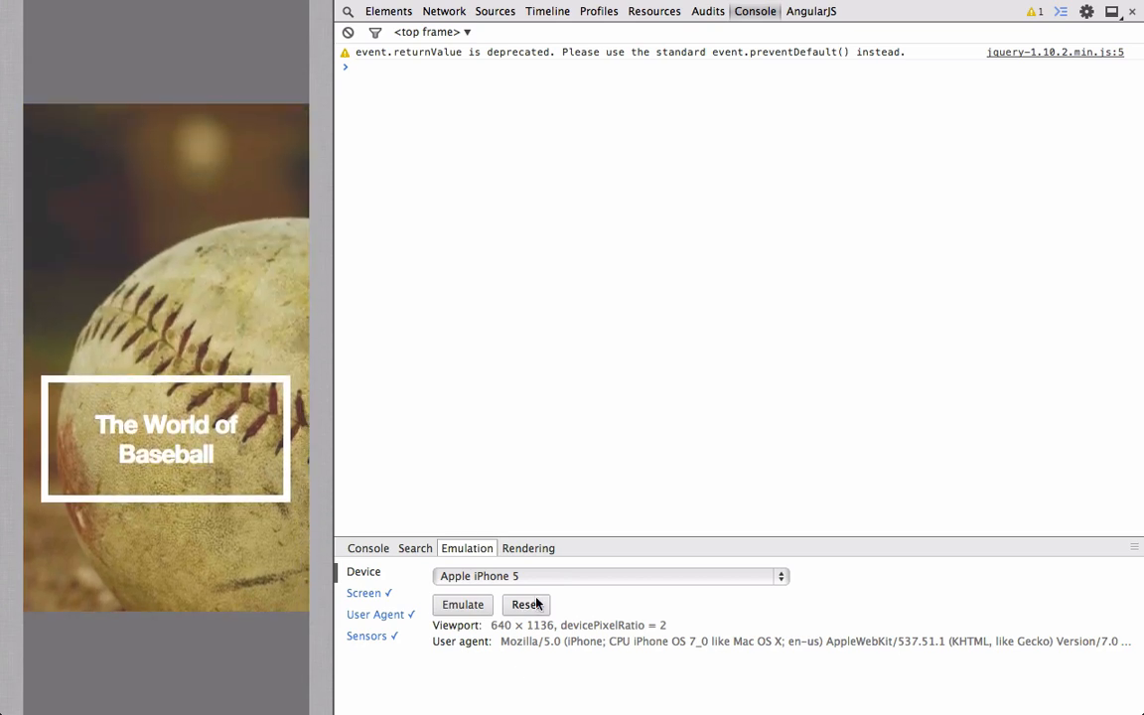
{"action": "scroll", "scroll_direction": "down", "scroll_amount": 3}
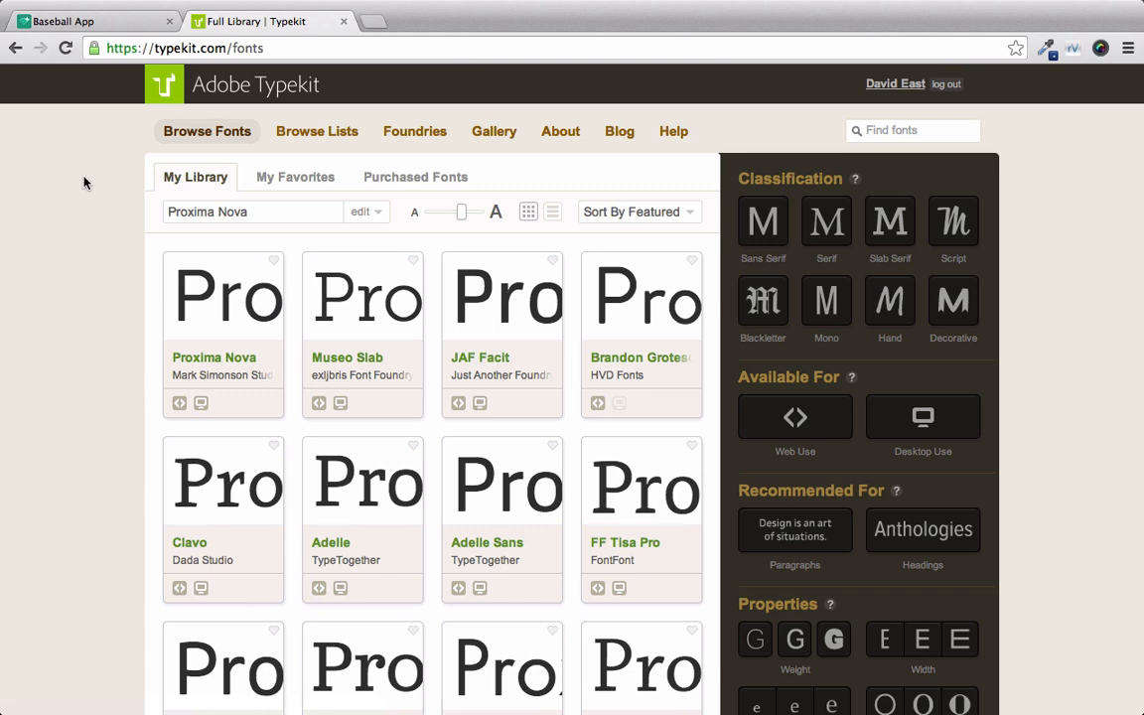
{"action": "mouse_move", "coordinate": [114, 283]}
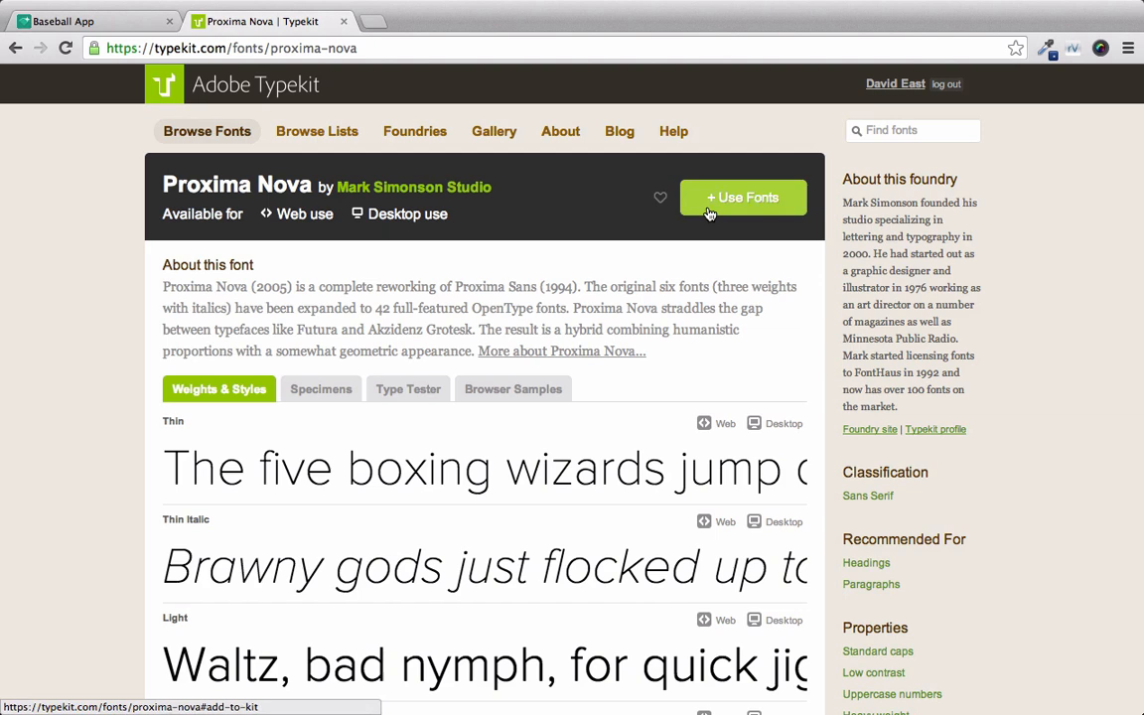
Create a new Proxima Nova kit named Baseball App for localhost, colophon badge disabled.
{"action": "left_click", "coordinate": [742, 197]}
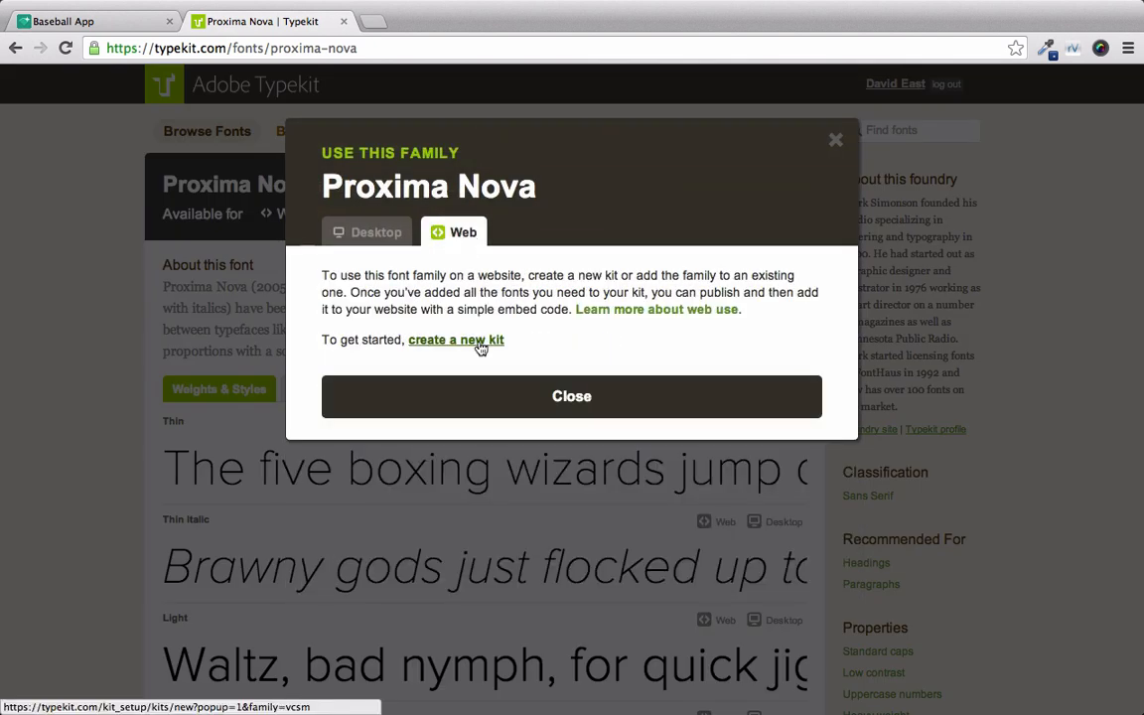
{"action": "left_click", "coordinate": [456, 339]}
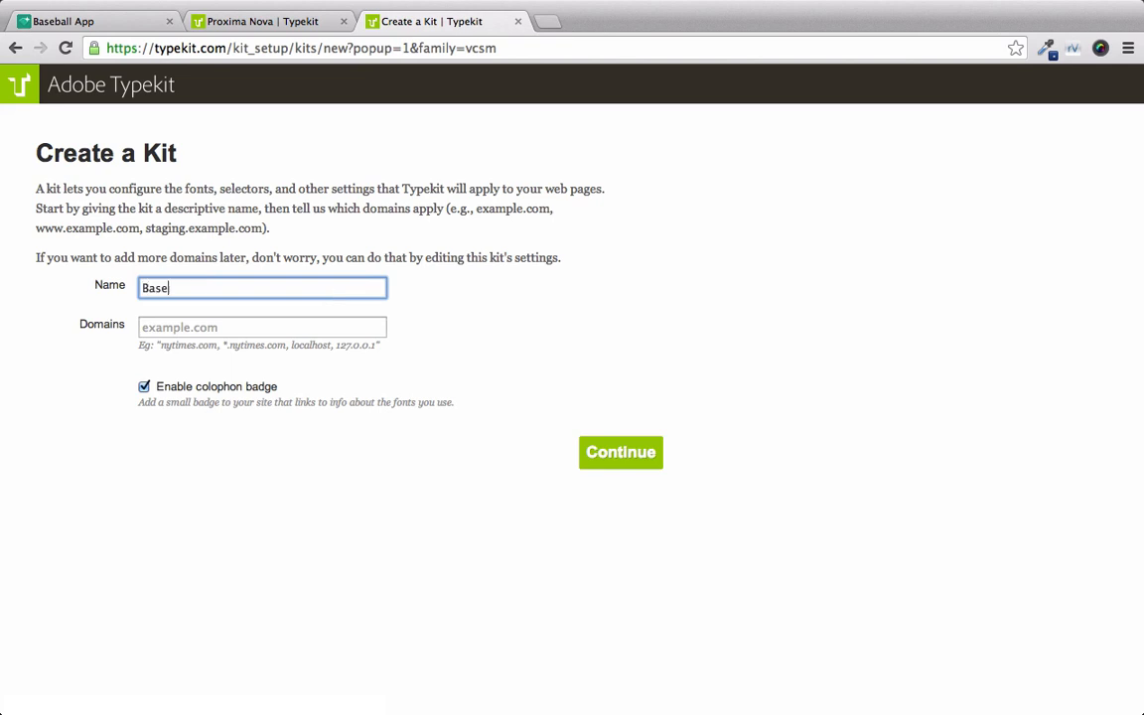
{"action": "type", "text": "local"}
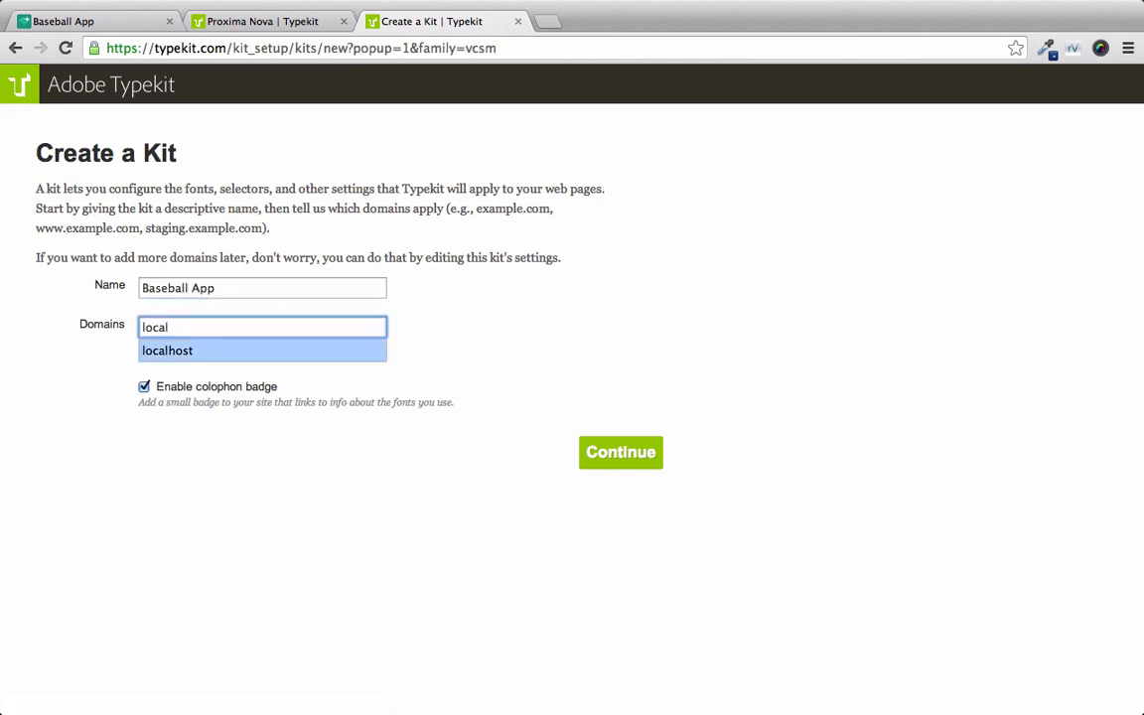
{"action": "left_click", "coordinate": [262, 350]}
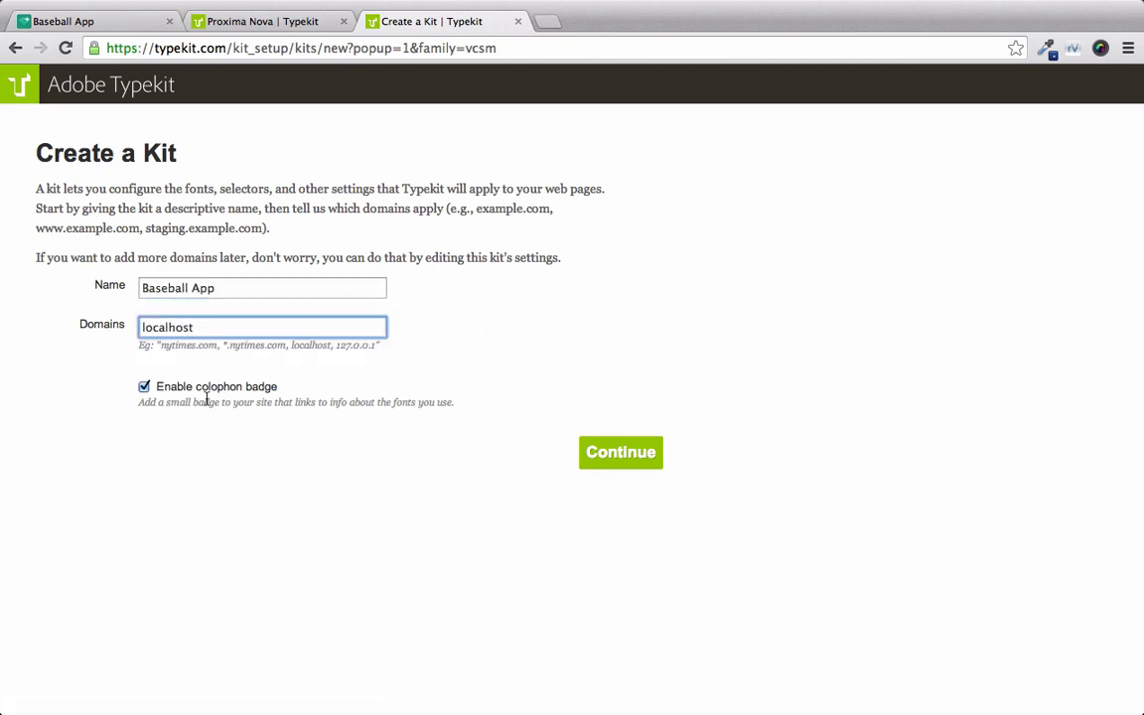
{"action": "left_click", "coordinate": [144, 386]}
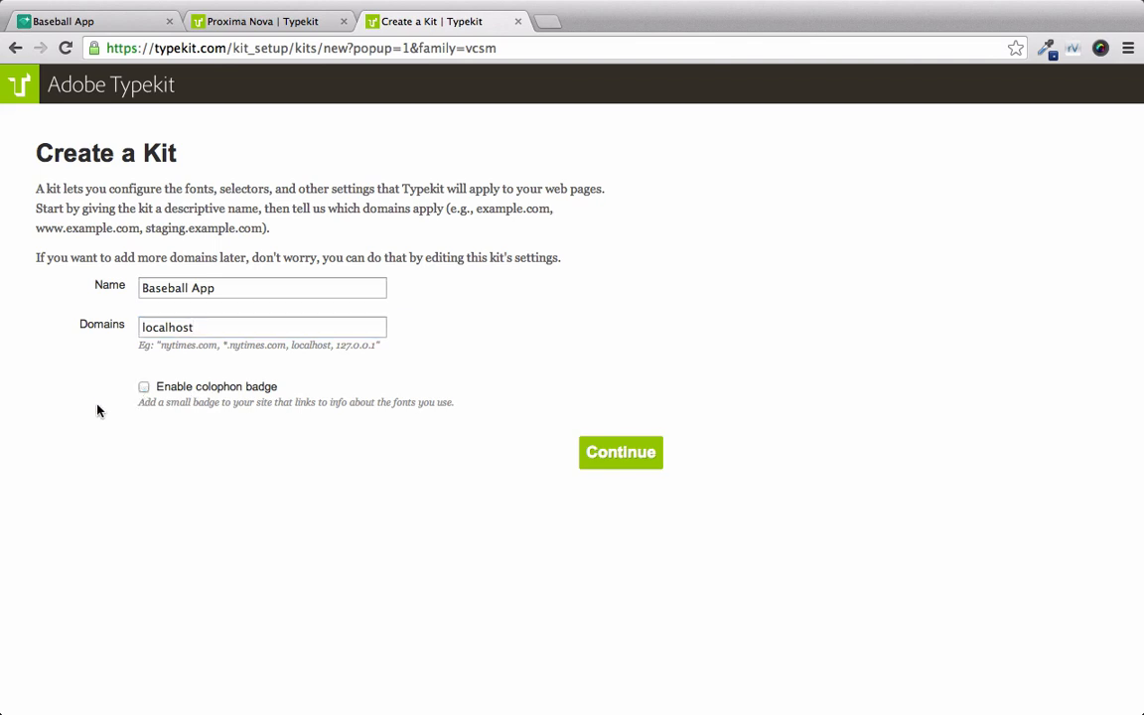
{"action": "mouse_move", "coordinate": [117, 360]}
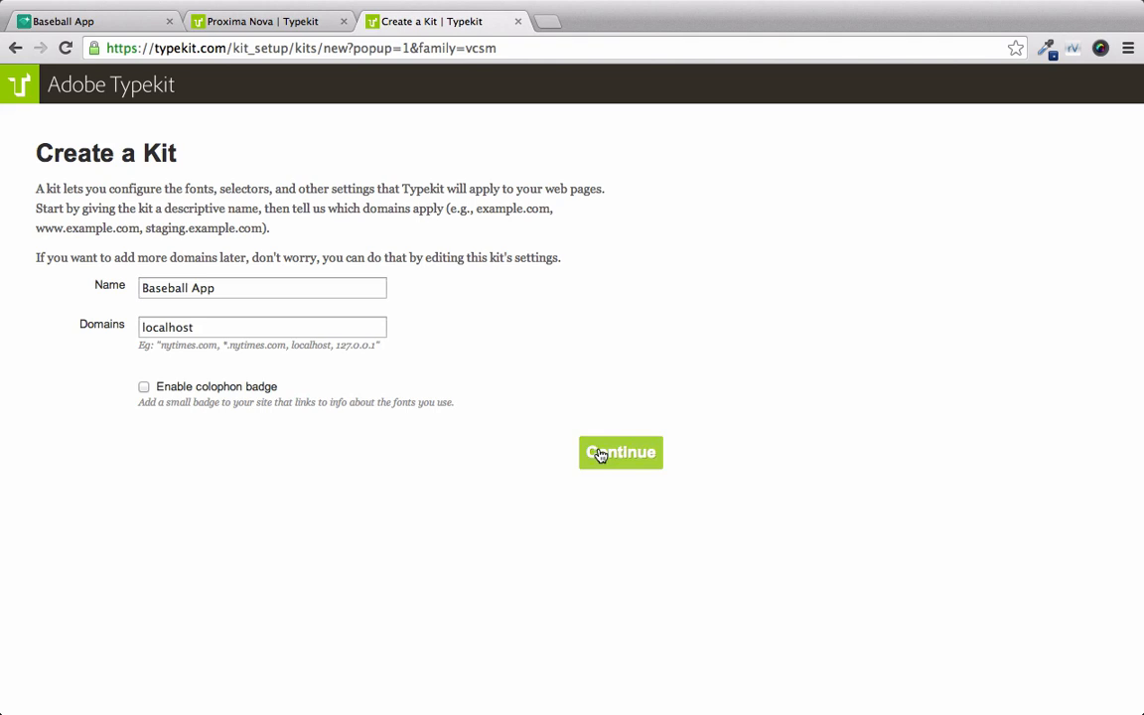
Submit the Baseball App kit, copy its embed code, and publish the kit.
{"action": "left_click", "coordinate": [620, 452]}
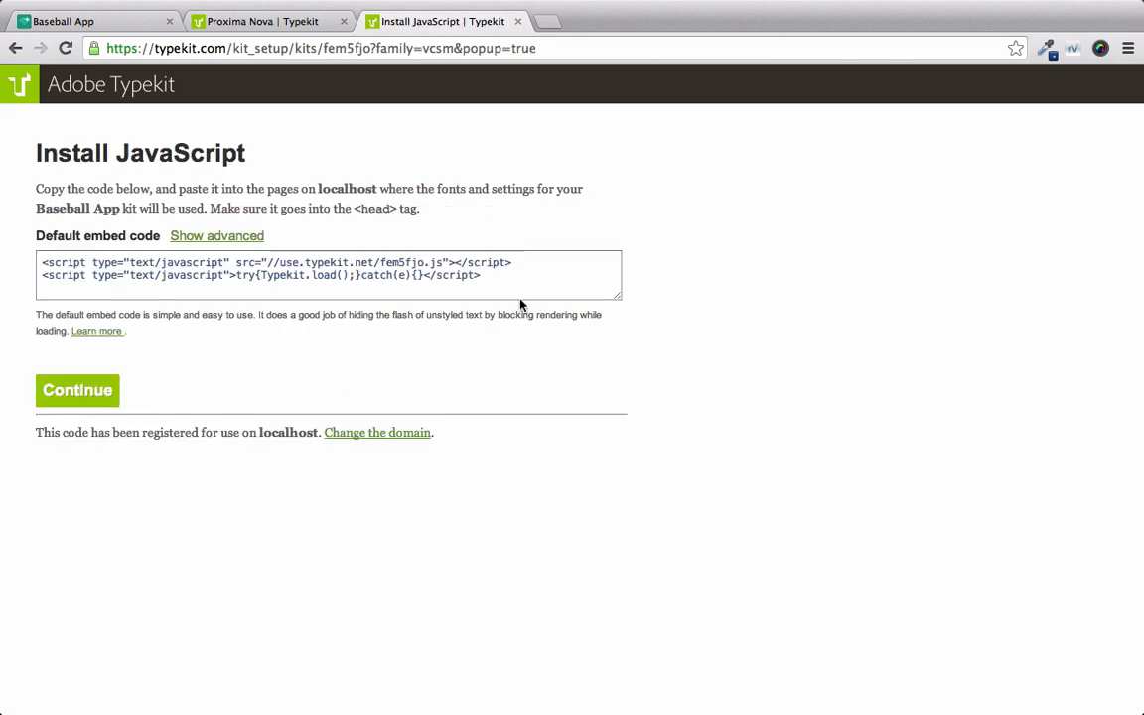
{"action": "left_click", "coordinate": [228, 268]}
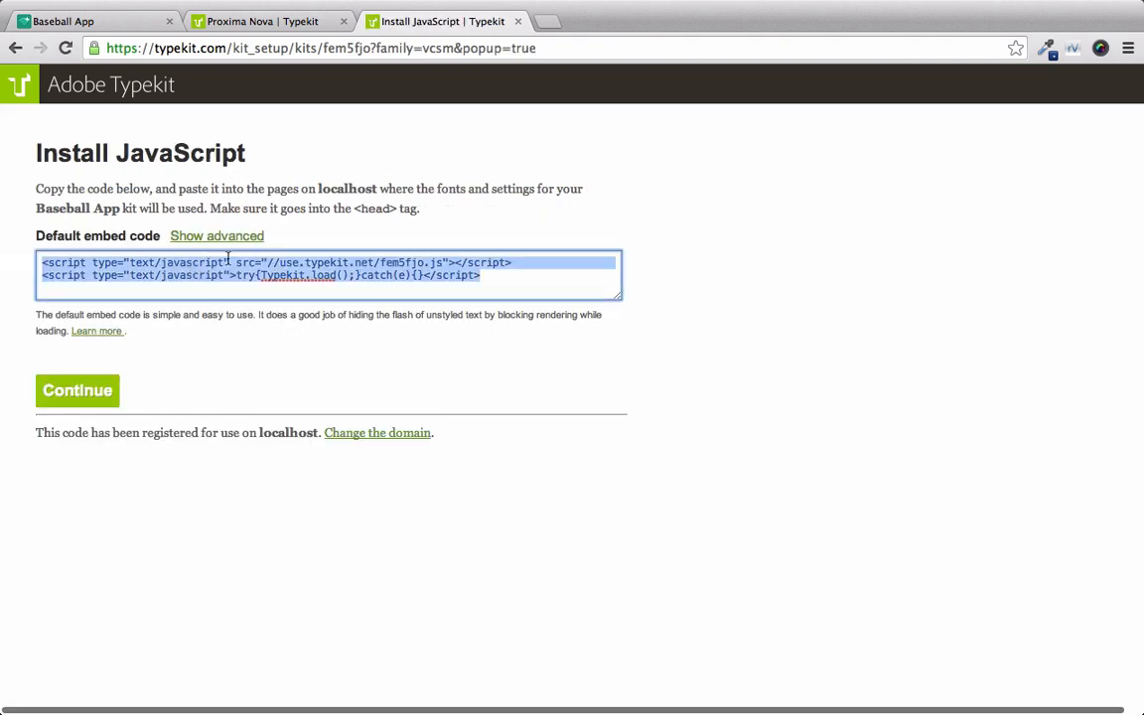
{"action": "left_click", "coordinate": [76, 390]}
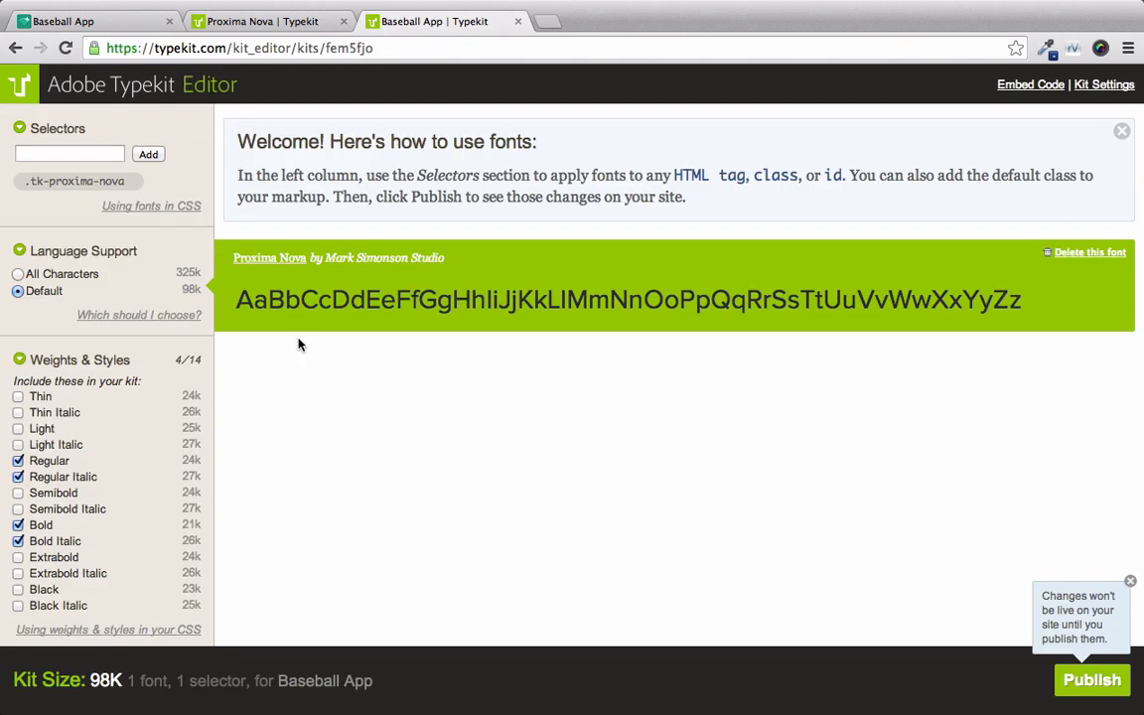
{"action": "mouse_move", "coordinate": [1016, 607]}
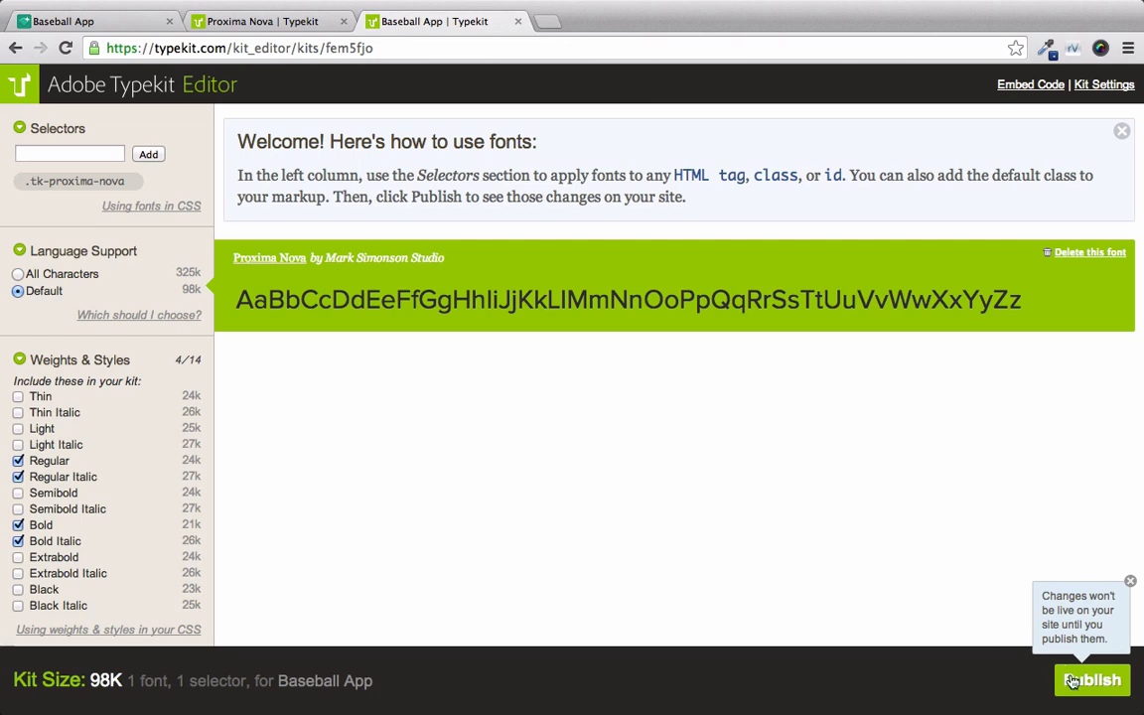
{"action": "left_click", "coordinate": [1092, 680]}
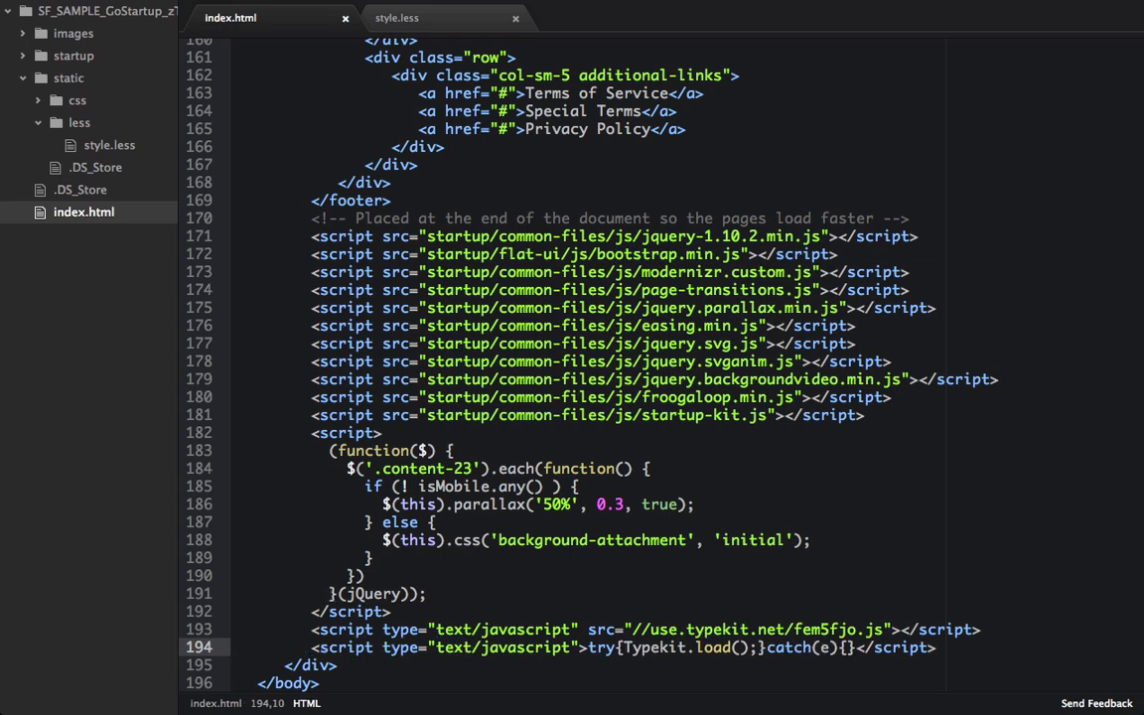
View the Typekit scripts in index.html in Atom, then open style.less.
{"action": "left_click", "coordinate": [311, 647]}
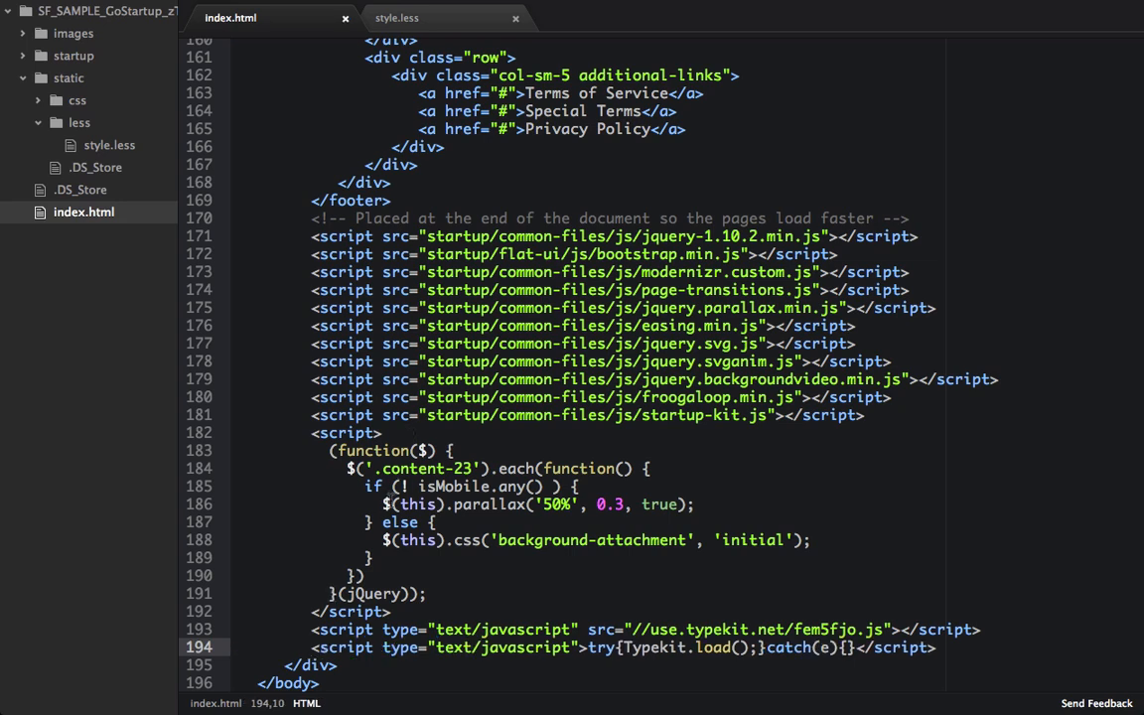
{"action": "left_click", "coordinate": [396, 17]}
{"action": "type", "text": "@"}
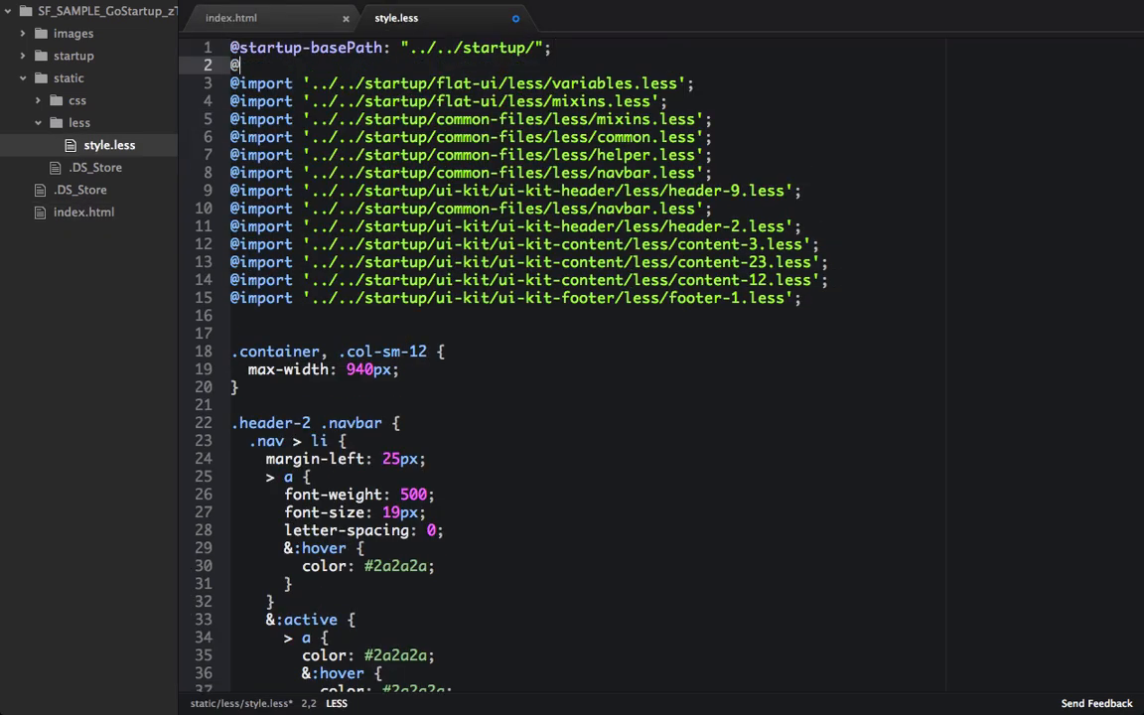
{"action": "type", "text": "proxima: \"proxima-nova\";"}
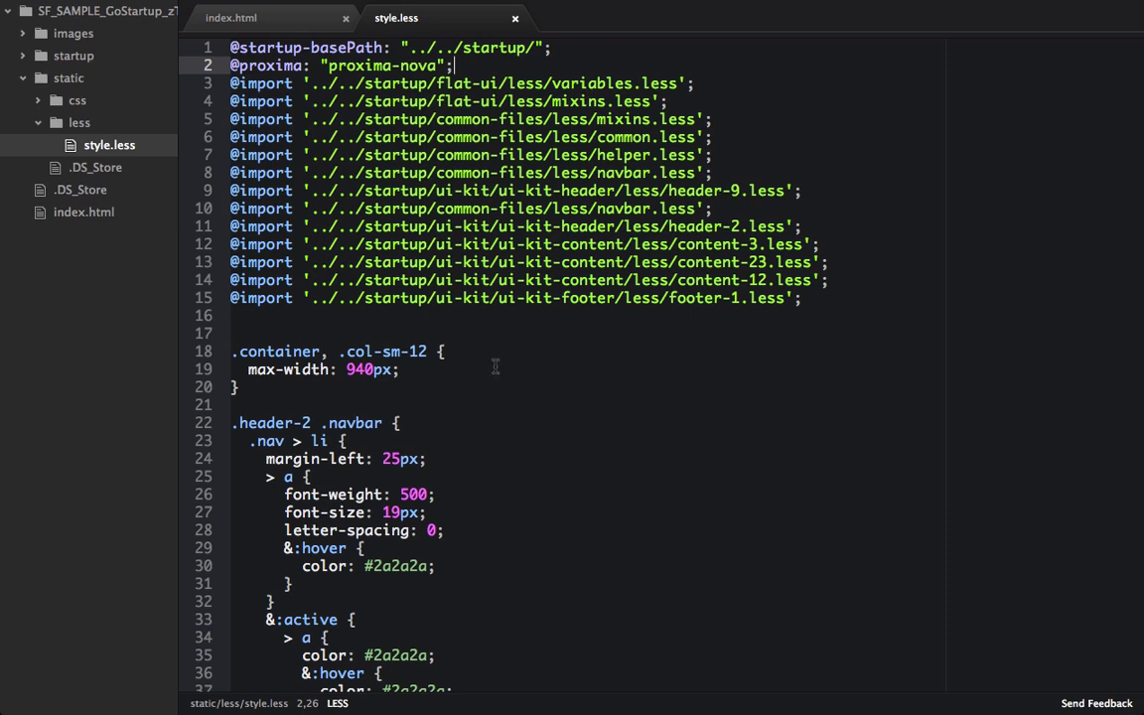
{"action": "mouse_move", "coordinate": [459, 426]}
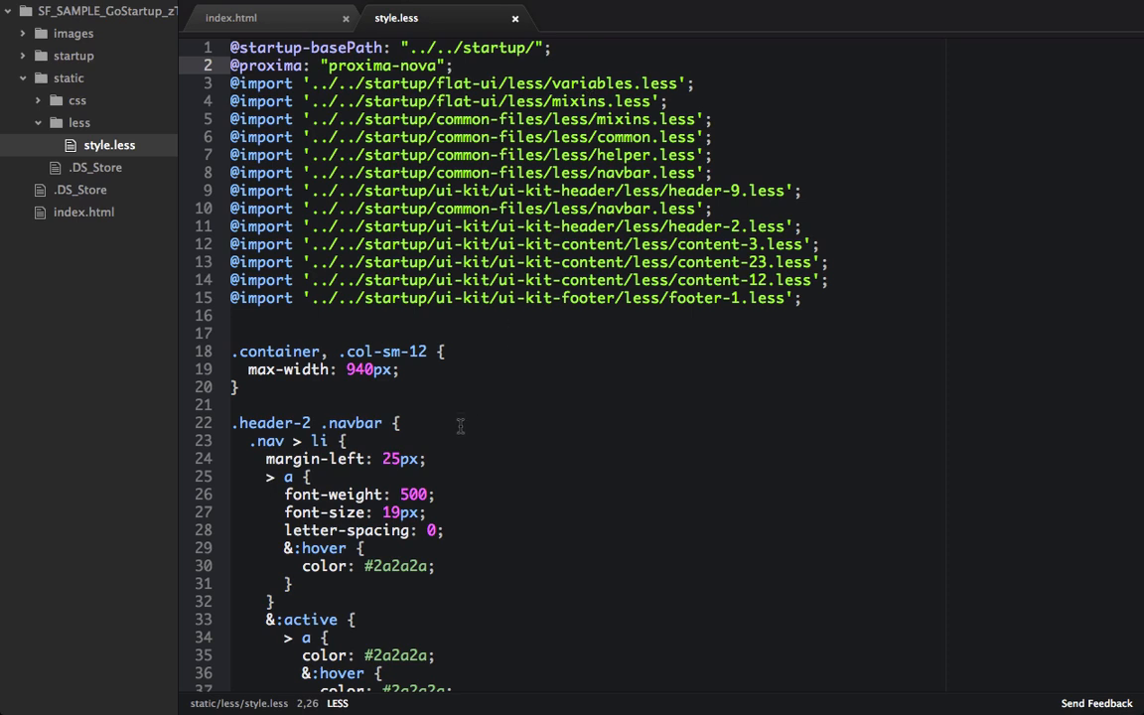
{"action": "type", "text": "font-fa"}
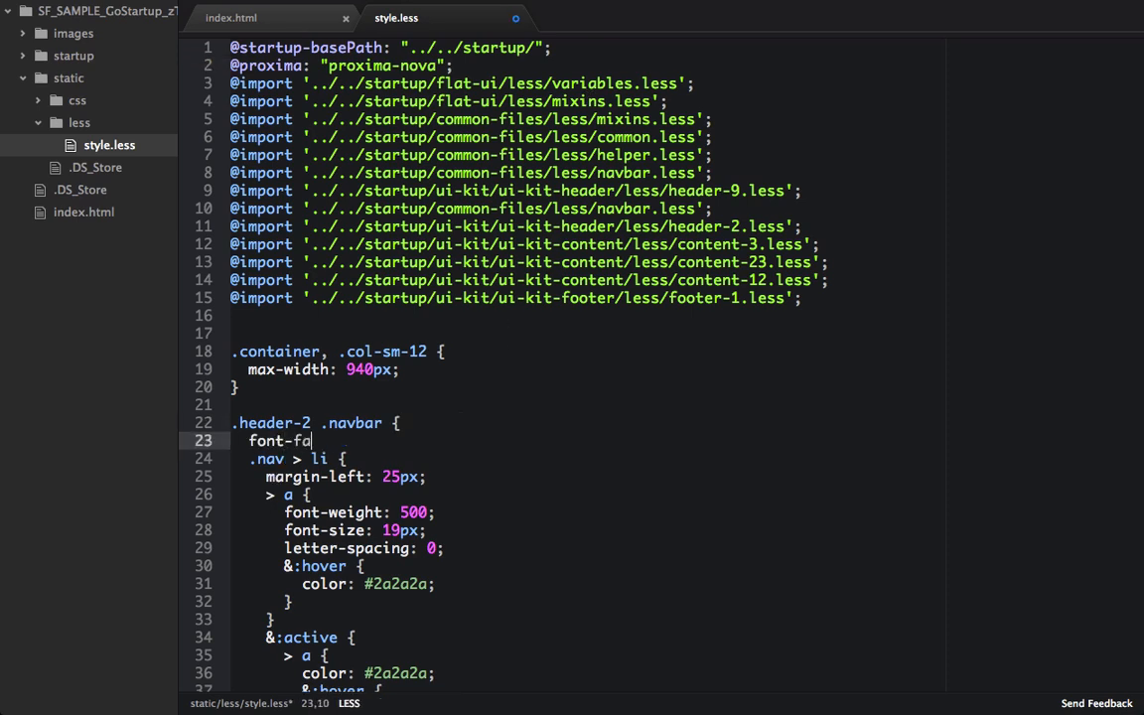
{"action": "type", "text": "mily: @proxima"}
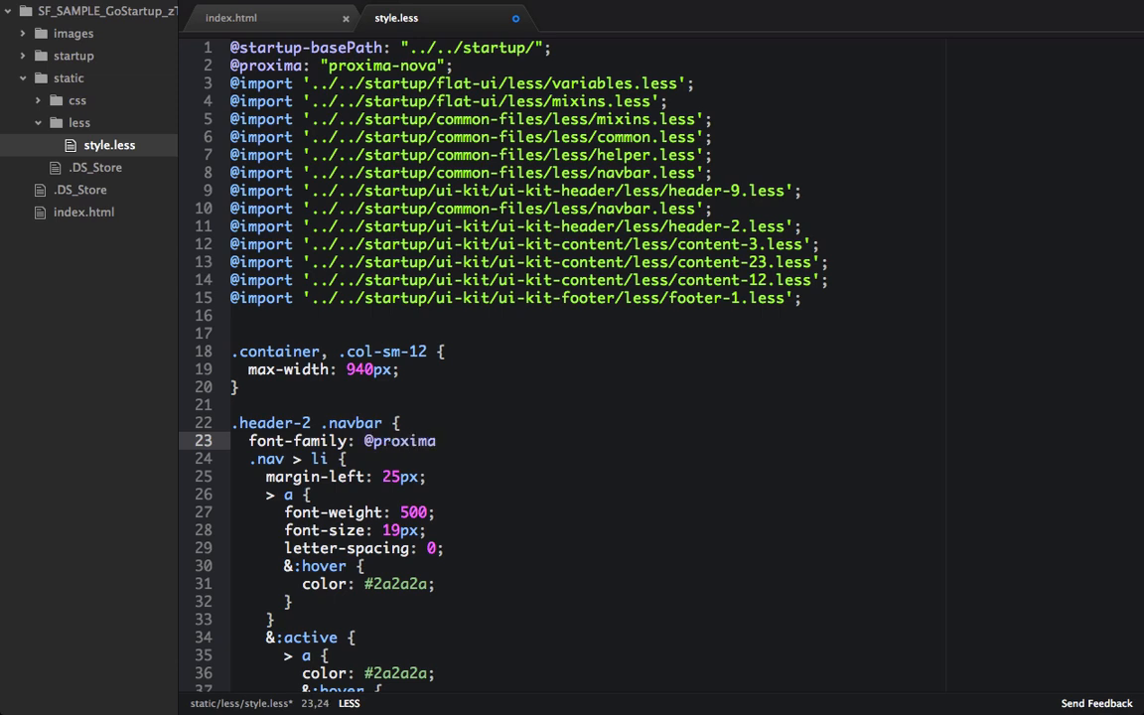
{"action": "type", "text": ";"}
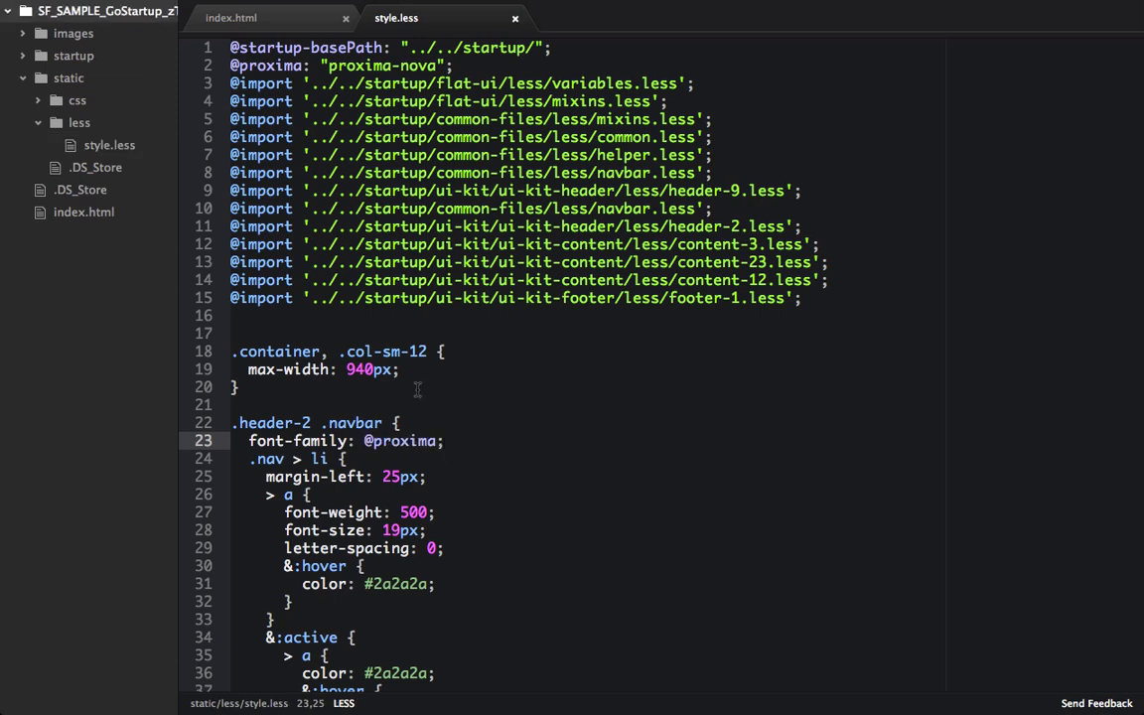
{"action": "left_click", "coordinate": [76, 234]}
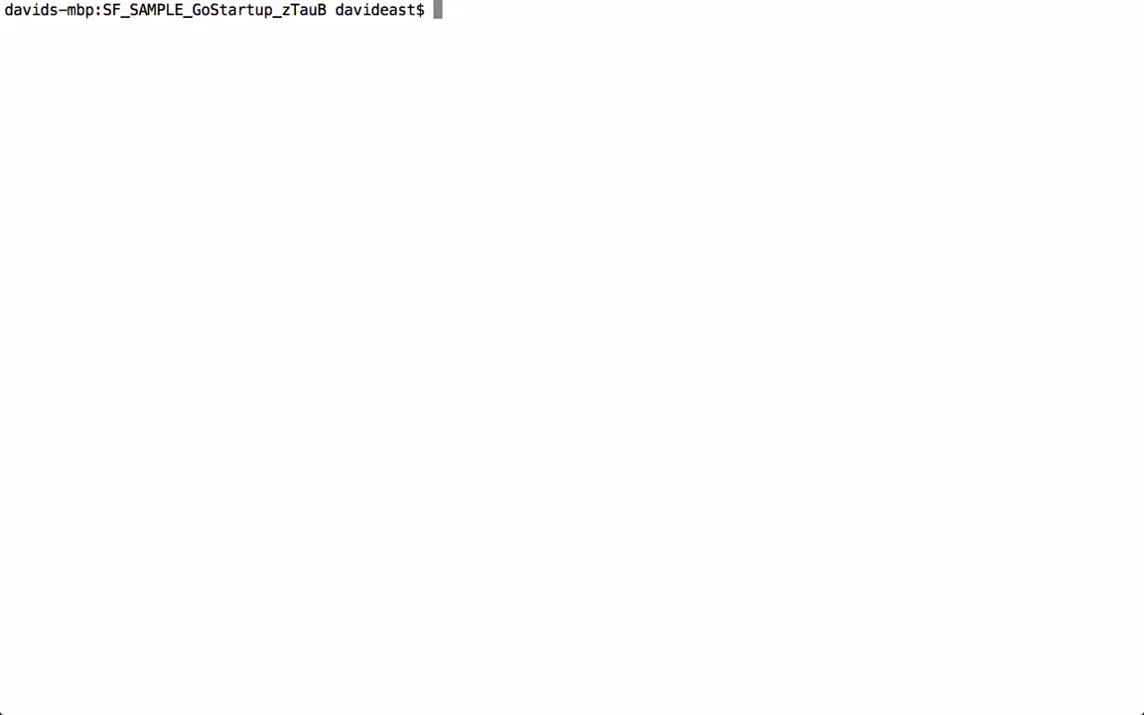
Run node server.js to start the local server.
{"action": "type", "text": "node ser"}
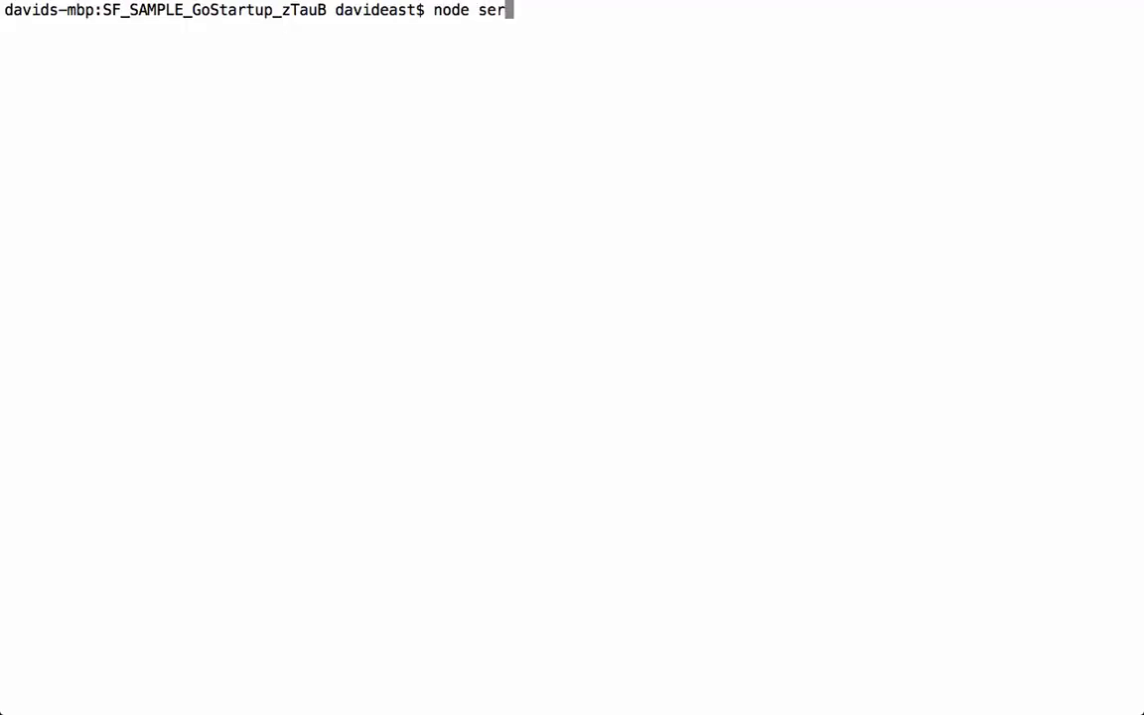
{"action": "type", "text": "ver.js"}
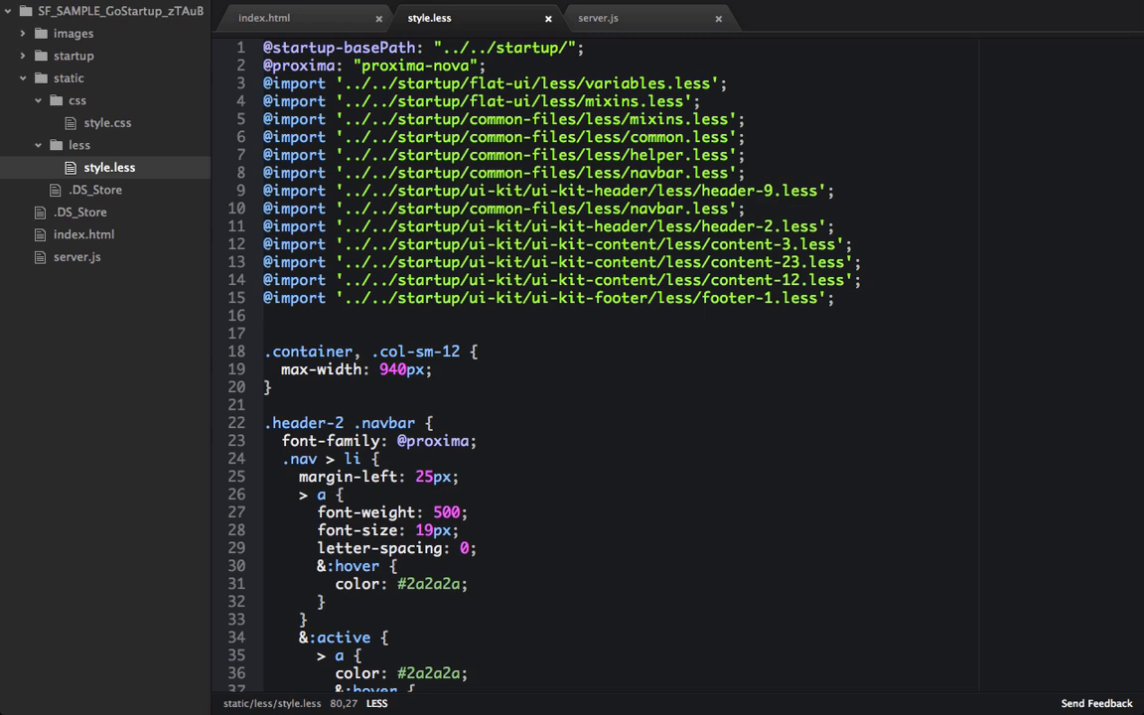
{"action": "scroll", "scroll_direction": "down", "scroll_amount": 3}
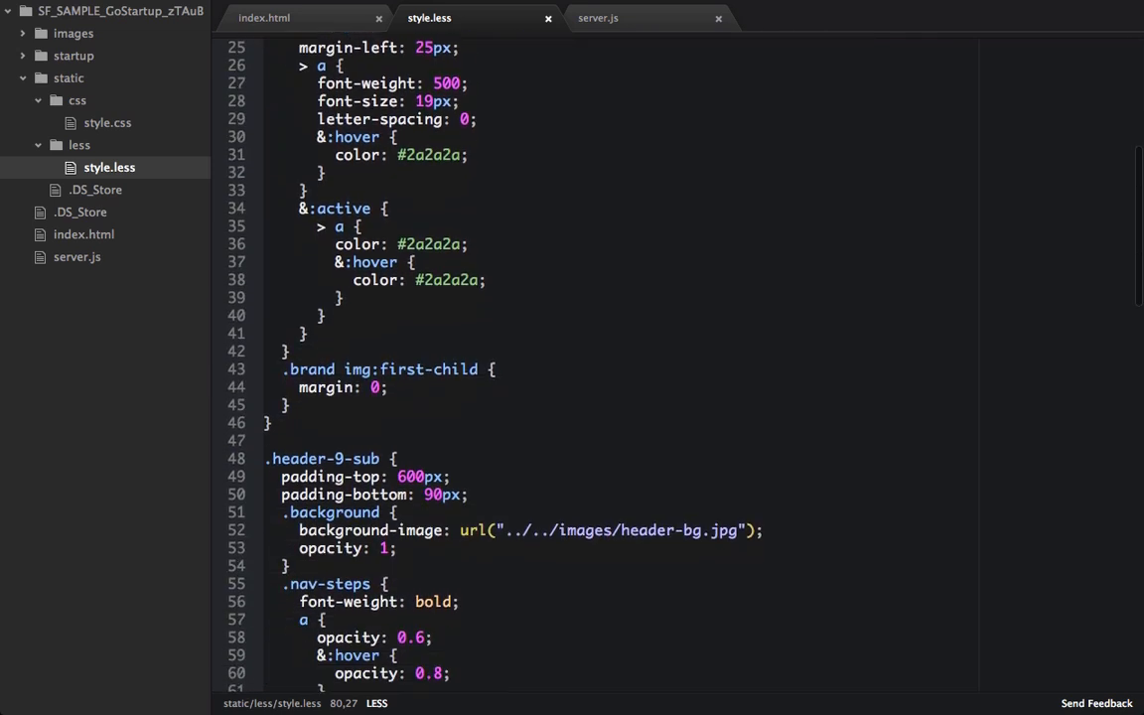
{"action": "scroll", "scroll_direction": "down", "scroll_amount": 3}
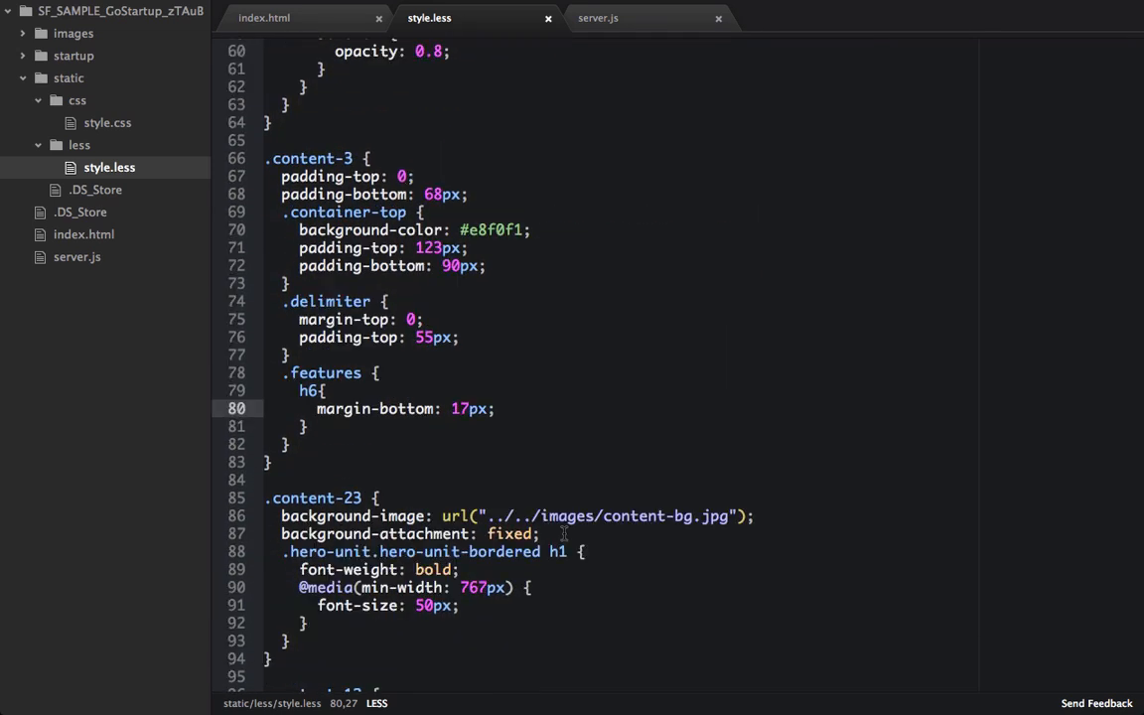
{"action": "left_click", "coordinate": [298, 426]}
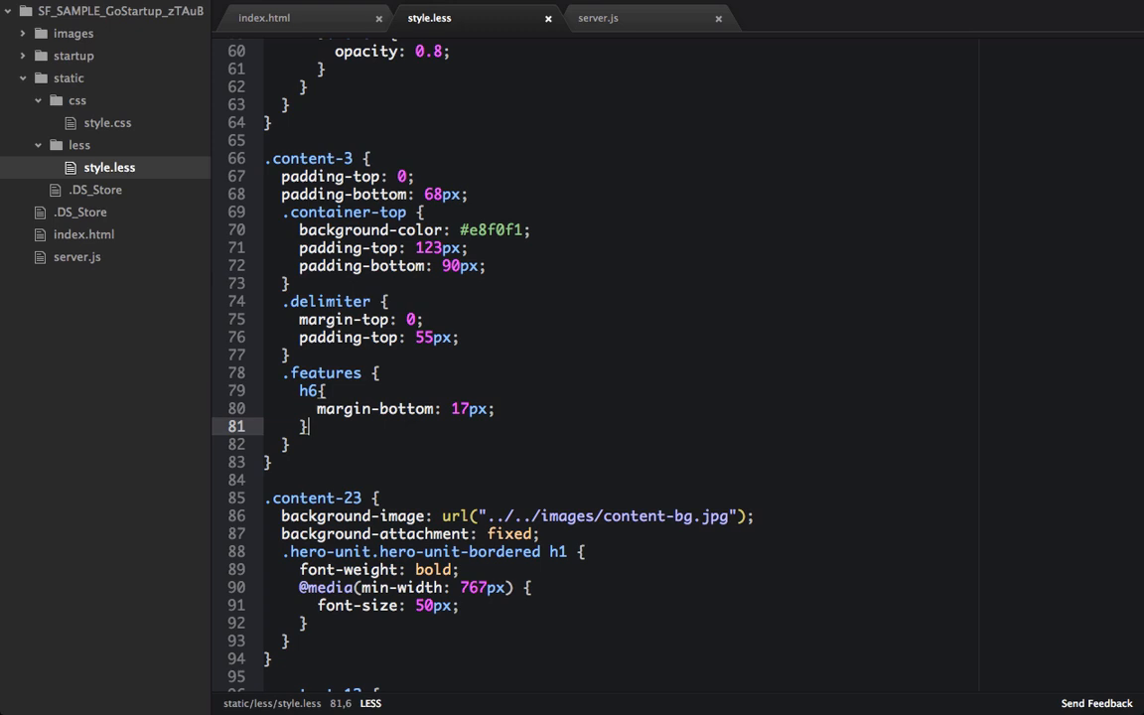
{"action": "type", "text": "h6, p, h3 {"}
{"action": "type", "text": "font-family: @proxima;"}
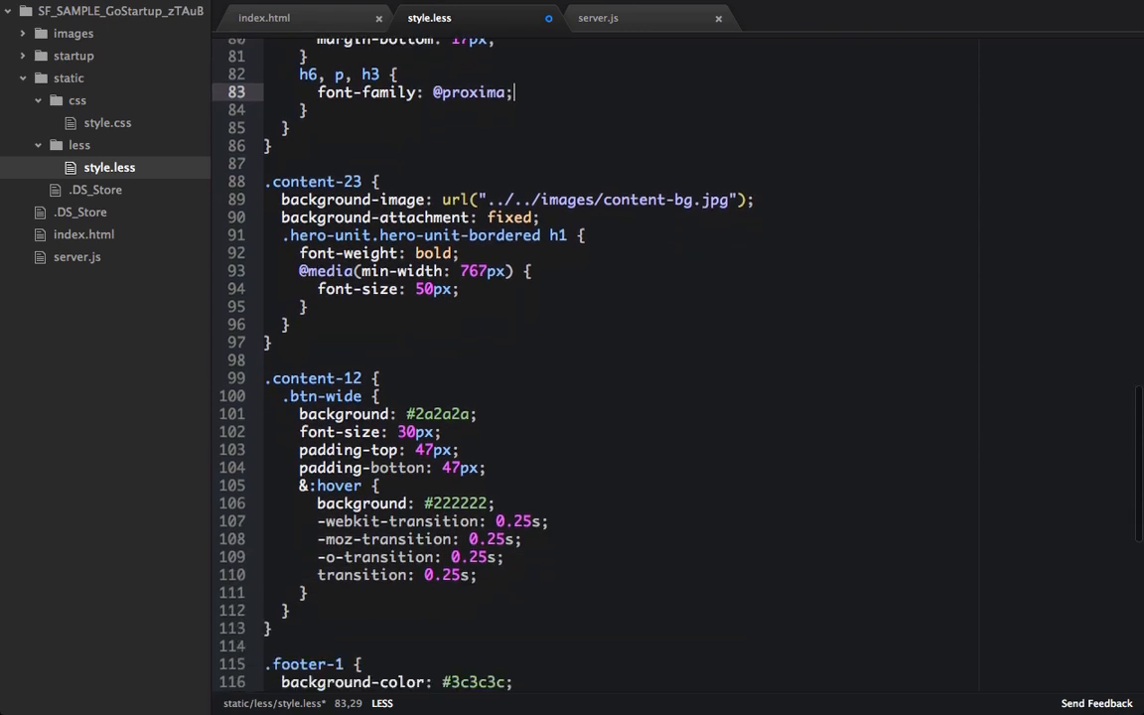
{"action": "scroll", "scroll_direction": "down", "scroll_amount": 3}
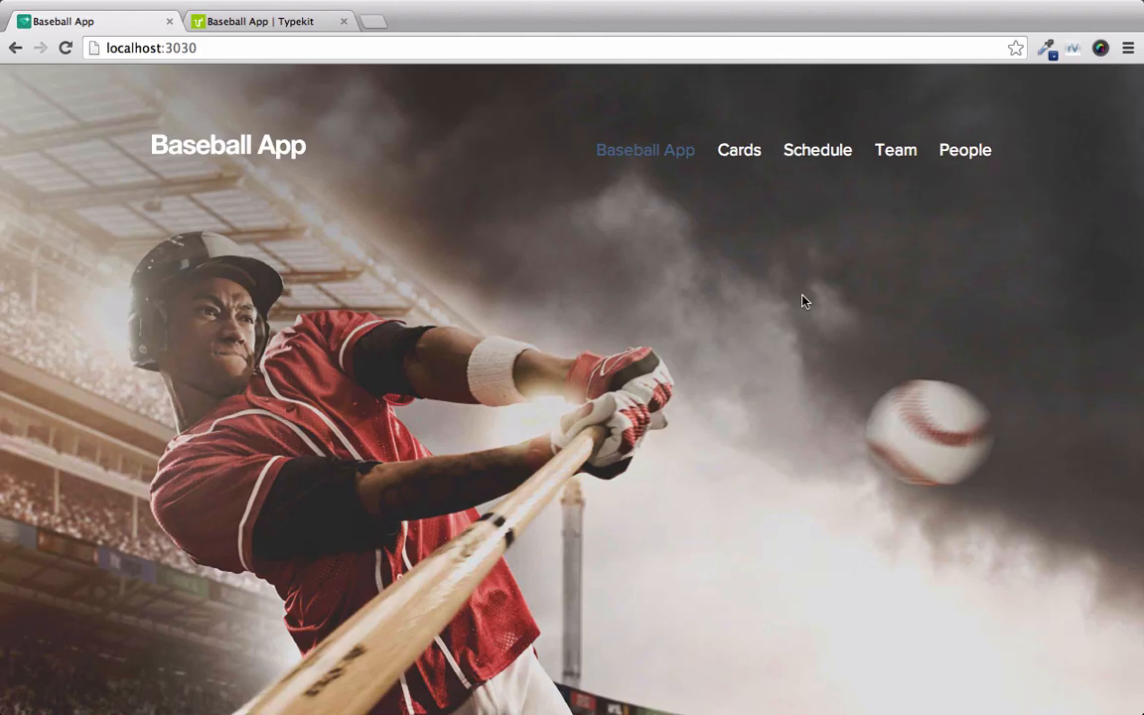
{"action": "mouse_move", "coordinate": [695, 257]}
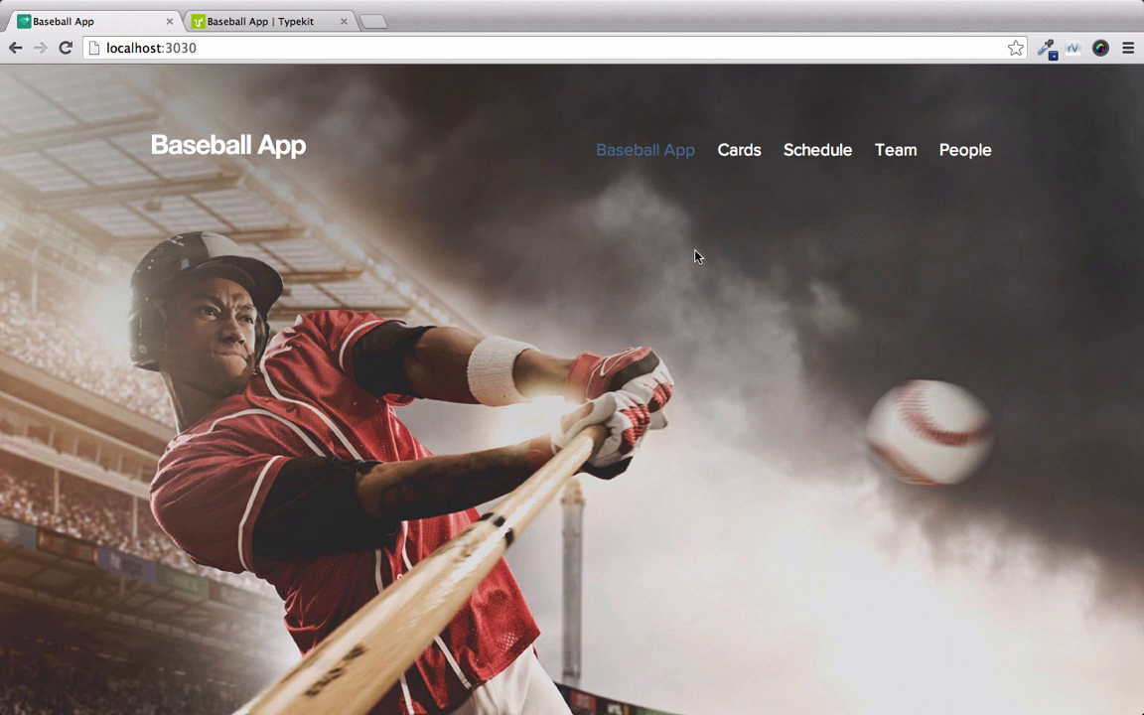
Scroll through the localhost:3030 page to review navbar, features and parallax typography.
{"action": "scroll", "scroll_direction": "down", "scroll_amount": 3}
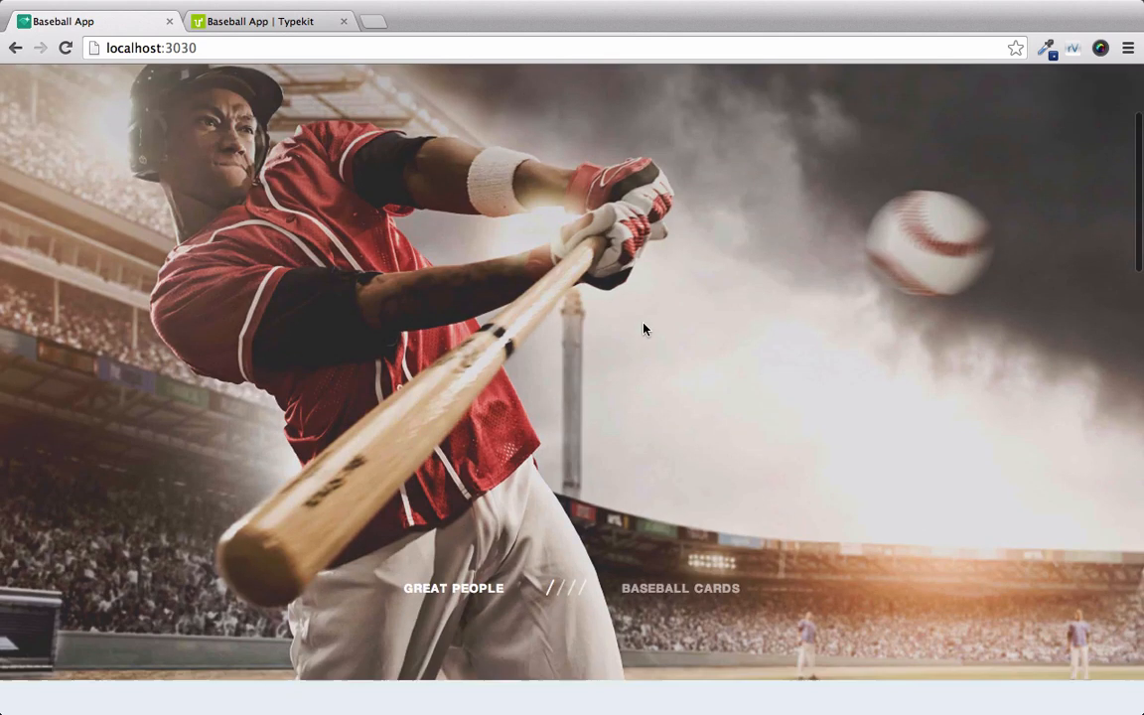
{"action": "scroll", "scroll_direction": "down", "scroll_amount": 3}
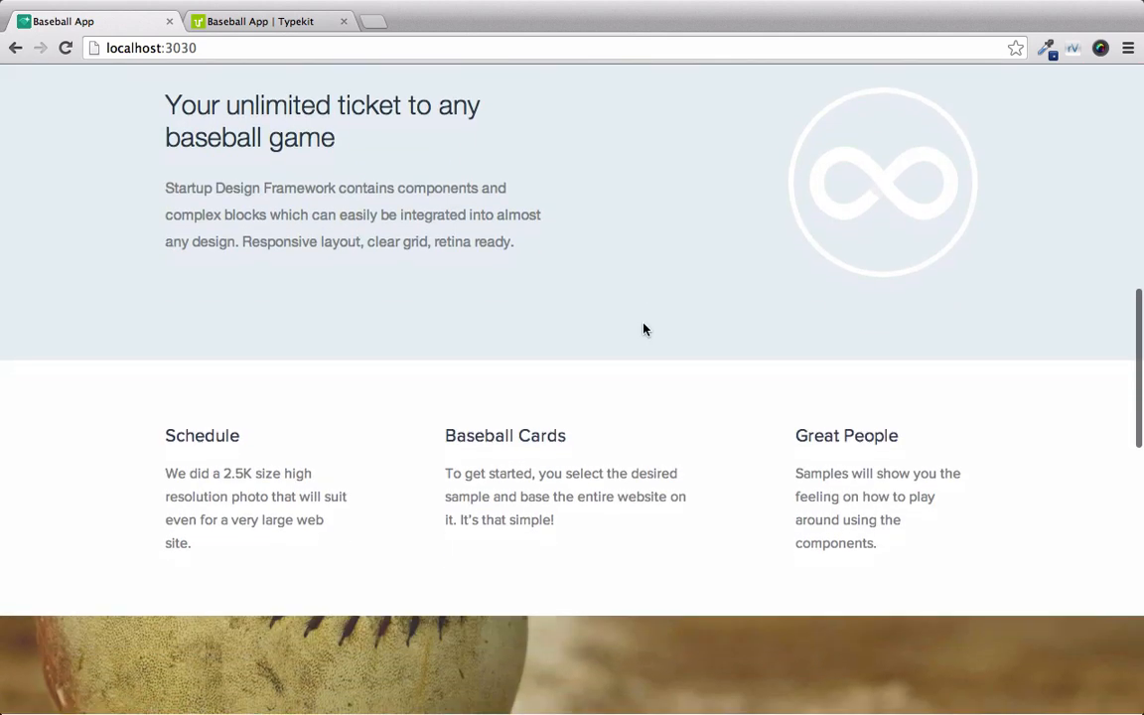
{"action": "mouse_move", "coordinate": [185, 397]}
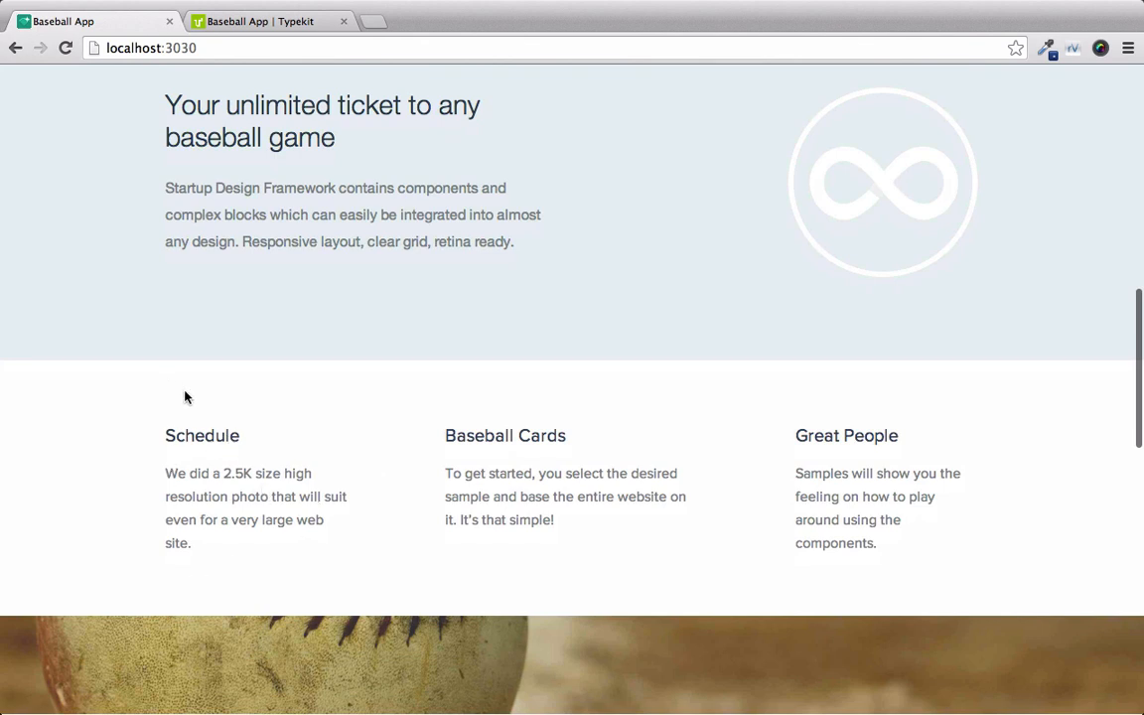
{"action": "scroll", "scroll_direction": "up", "scroll_amount": 3}
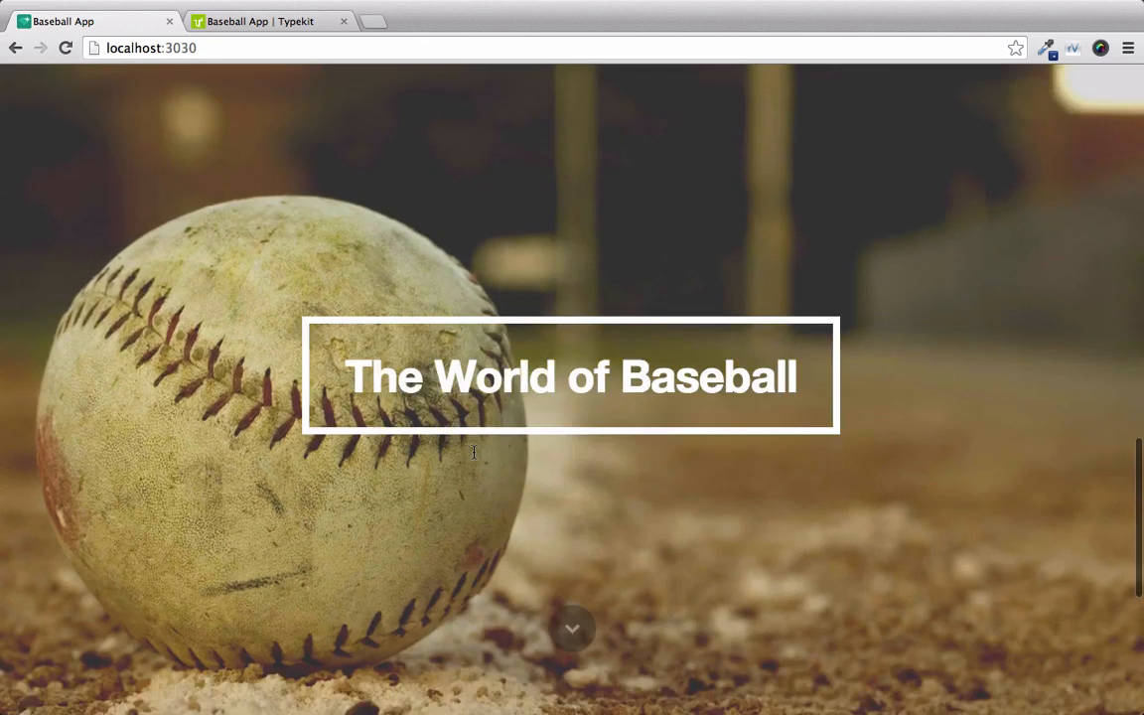
{"action": "scroll", "scroll_direction": "down", "scroll_amount": 3}
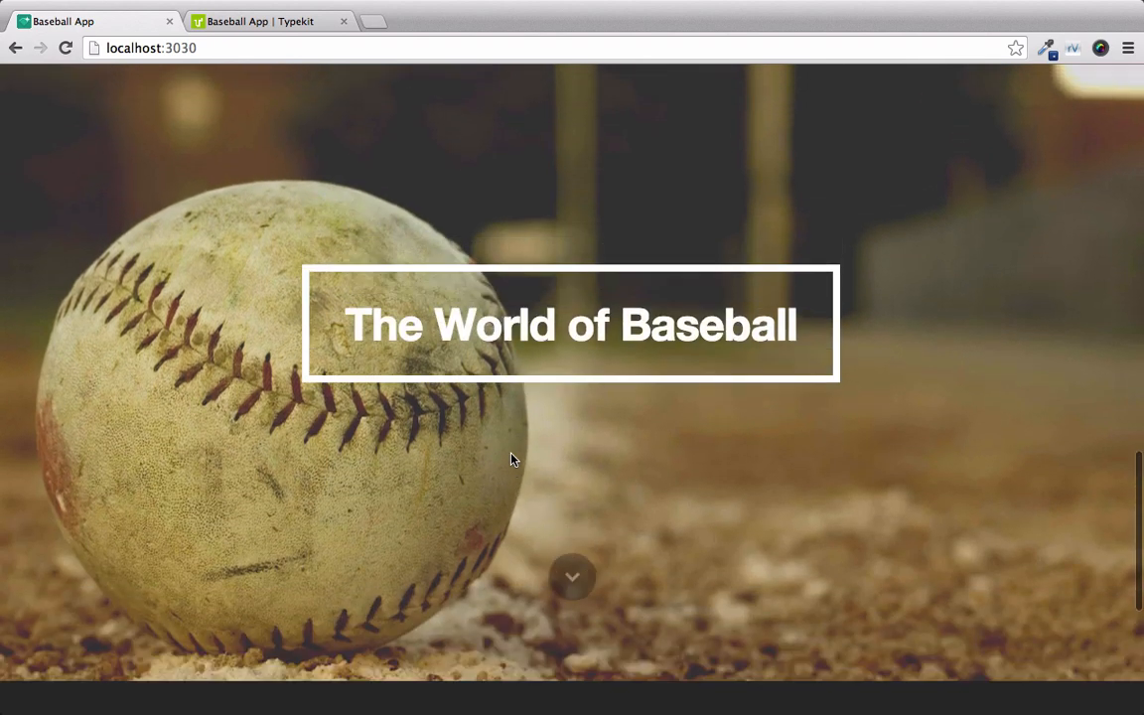
{"action": "scroll", "scroll_direction": "down", "scroll_amount": 3}
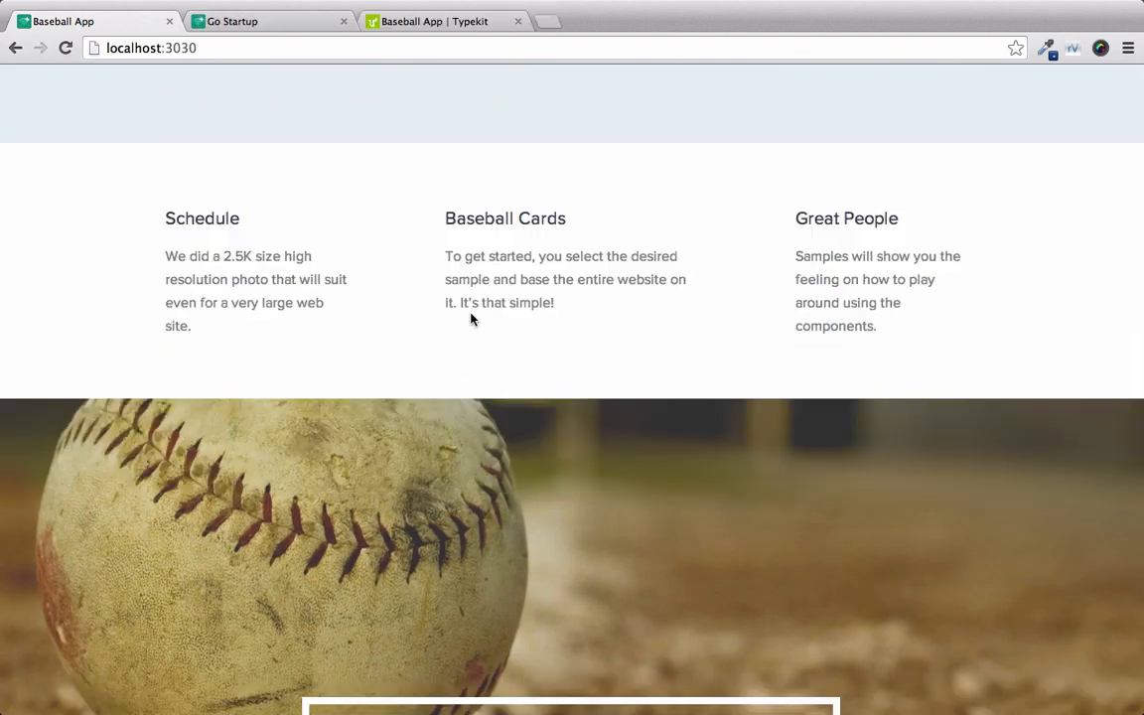
{"action": "scroll", "scroll_direction": "up", "scroll_amount": 3}
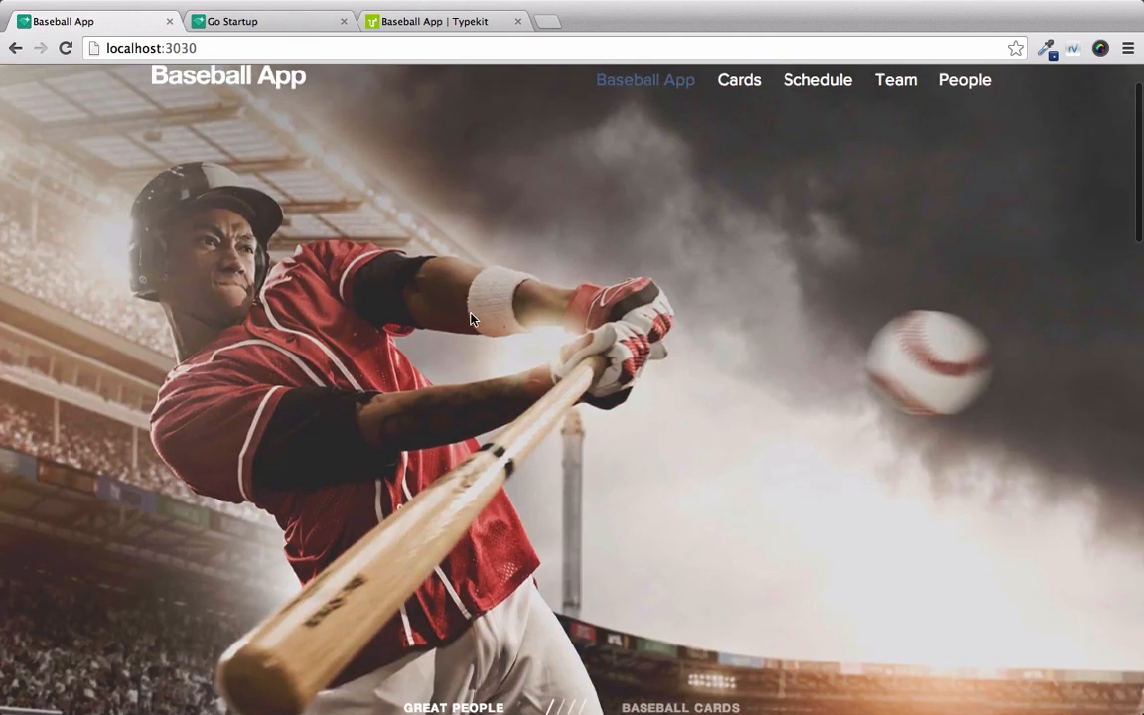
{"action": "scroll", "scroll_direction": "down", "scroll_amount": 3}
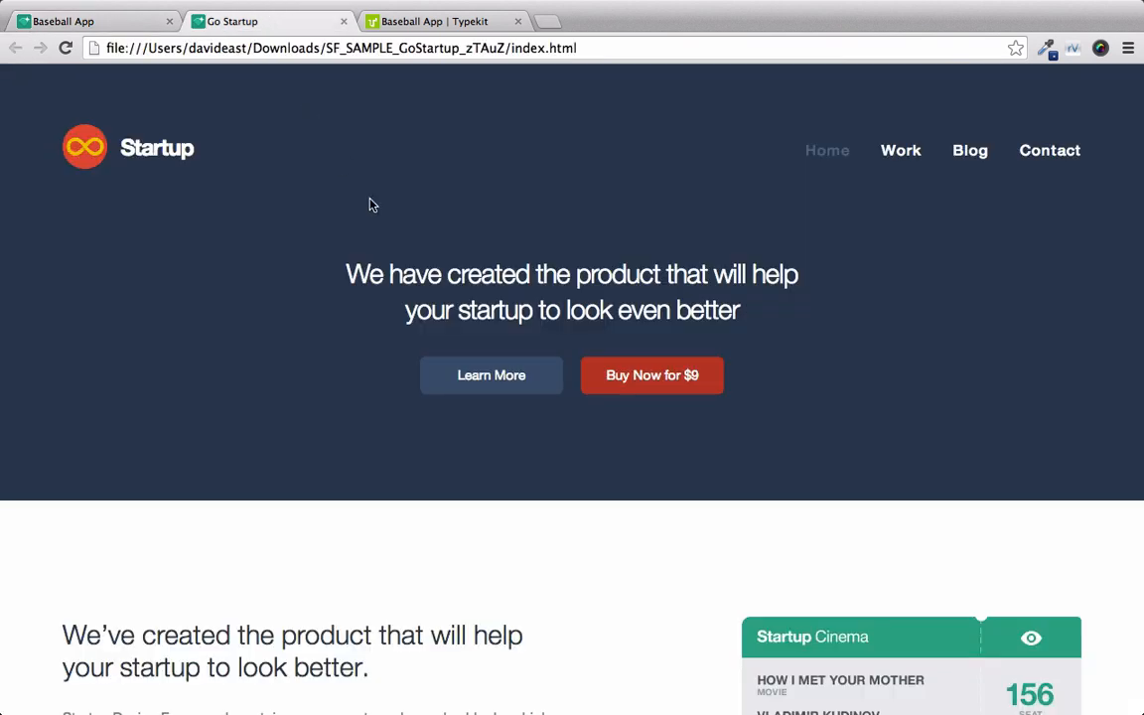
Scroll the Go Startup template page down to its dark footer with Buy App.
{"action": "scroll", "scroll_direction": "down", "scroll_amount": 3}
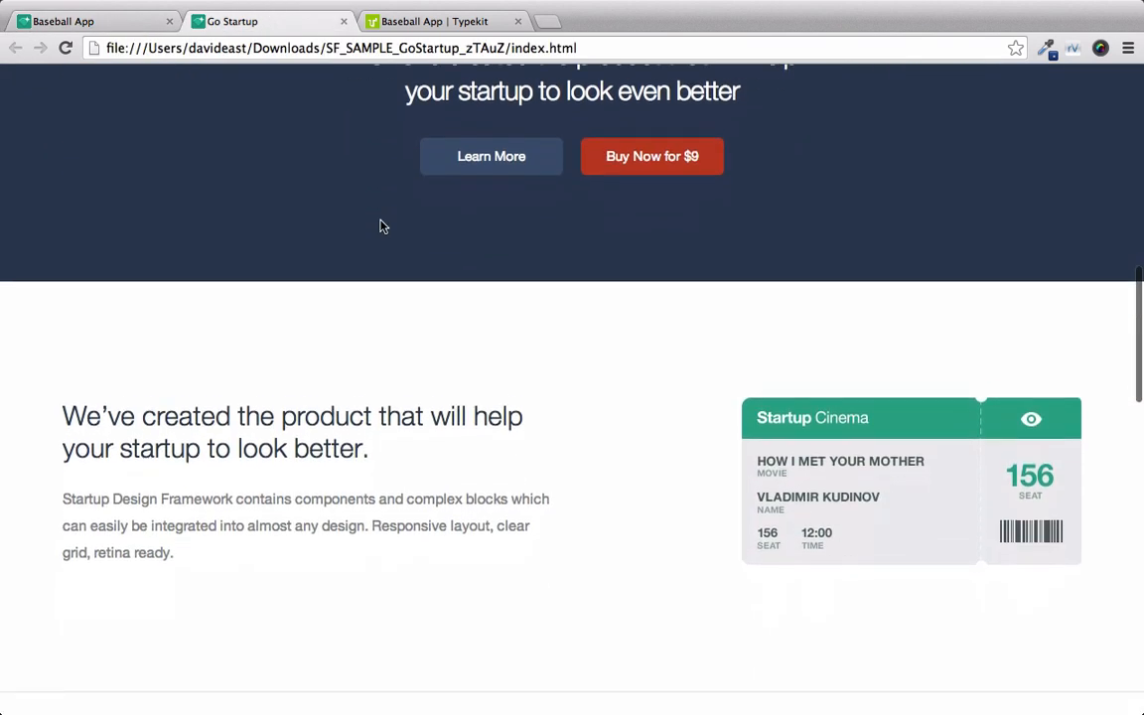
{"action": "scroll", "scroll_direction": "down", "scroll_amount": 3}
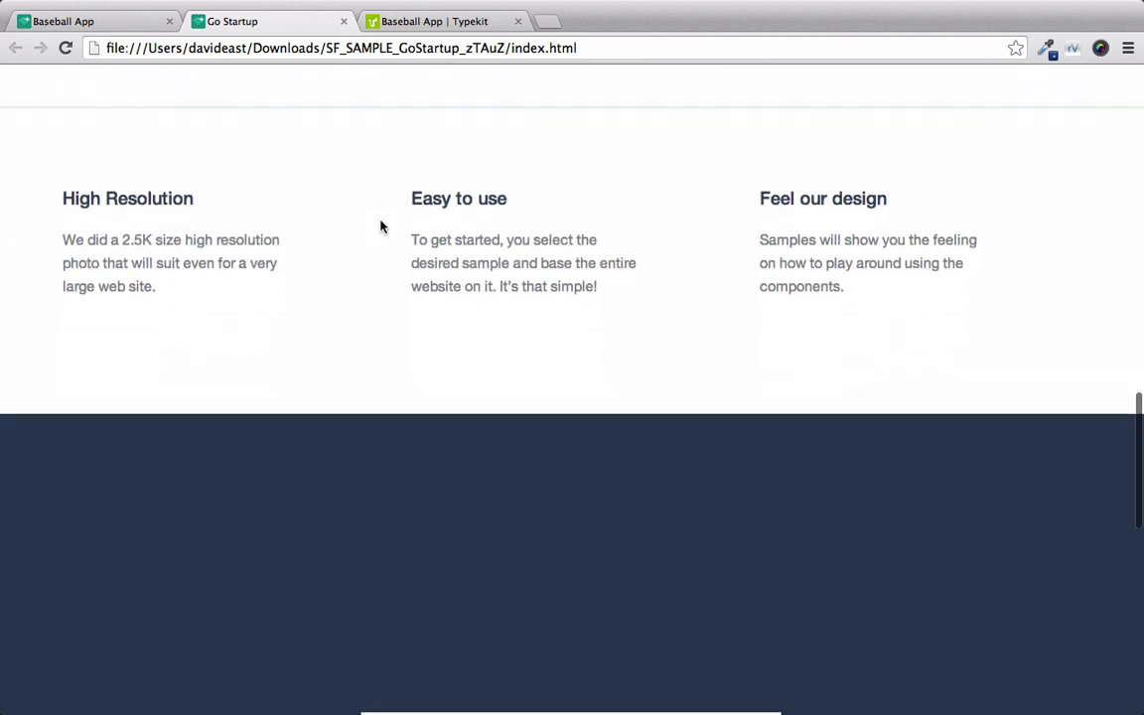
{"action": "scroll", "scroll_direction": "down", "scroll_amount": 3}
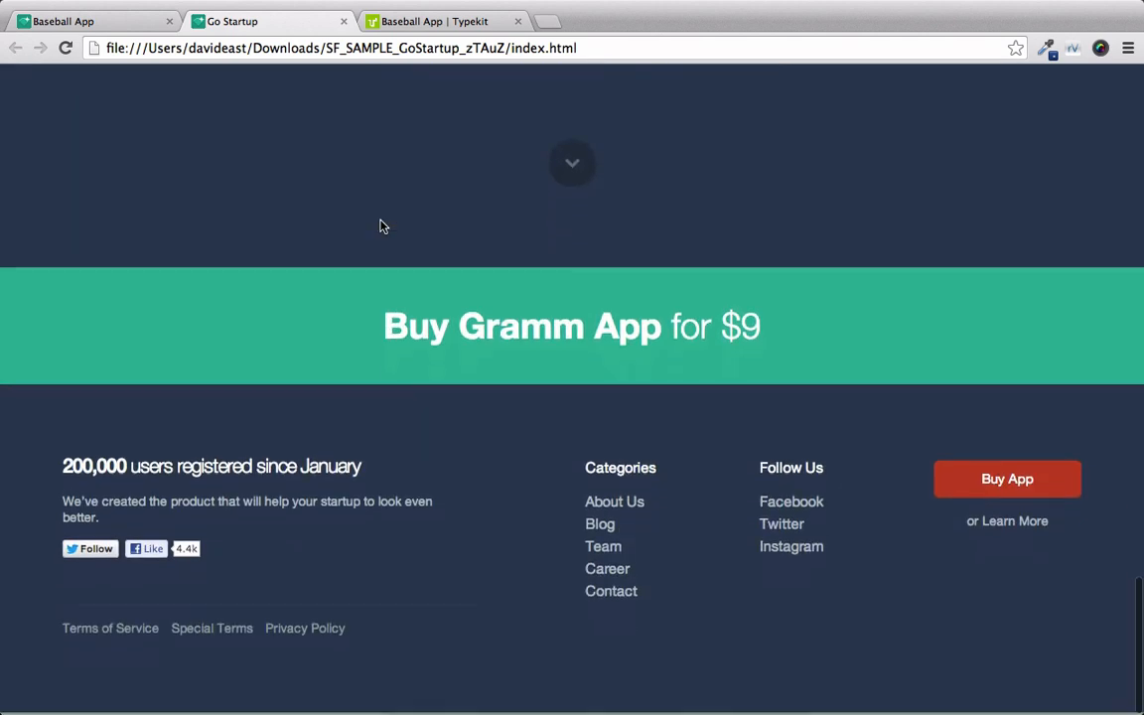